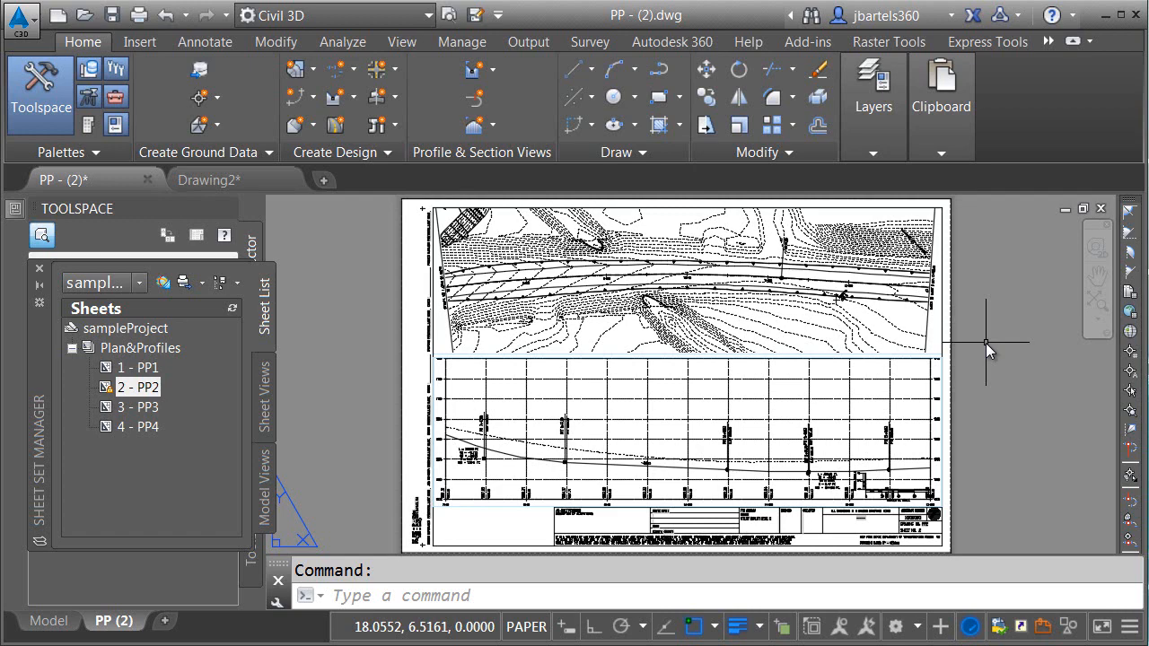
Start inserting the ML-Next block with the insertion point picked on screen
scroll(up, 3)
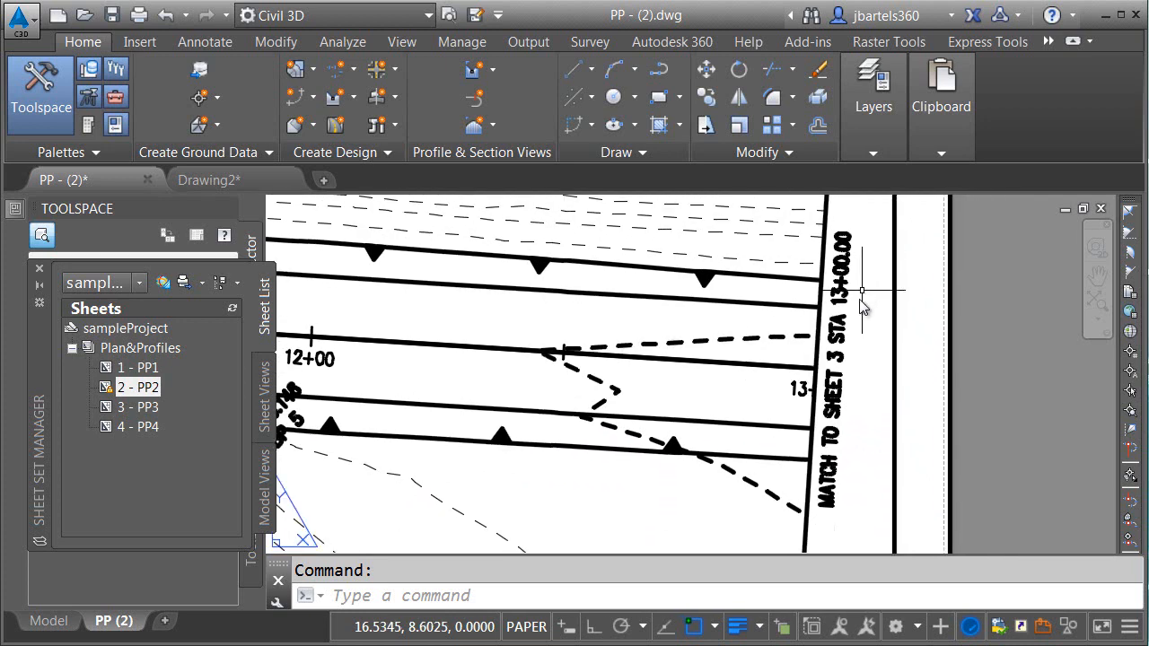
mouse_move(866, 268)
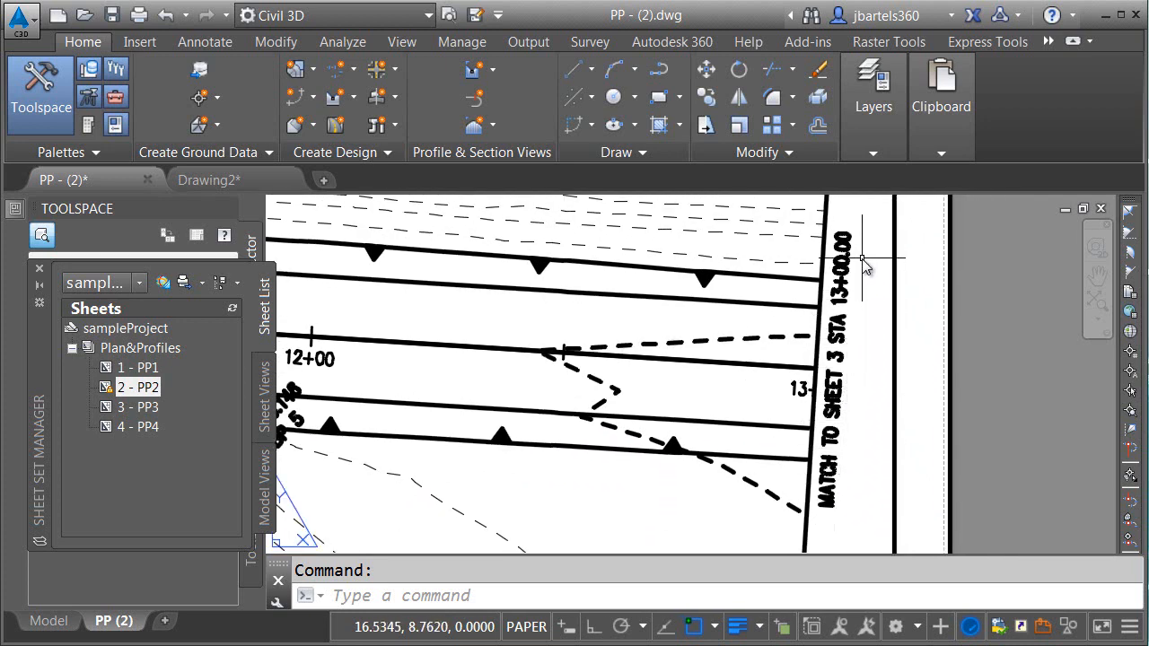
mouse_move(868, 307)
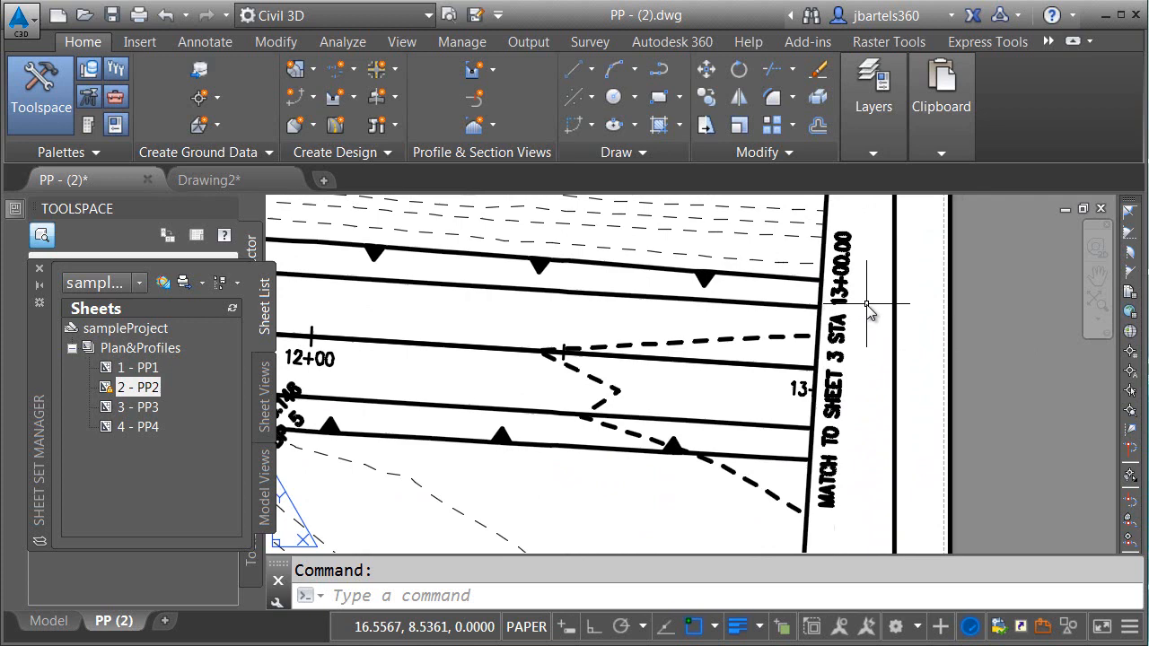
mouse_move(853, 372)
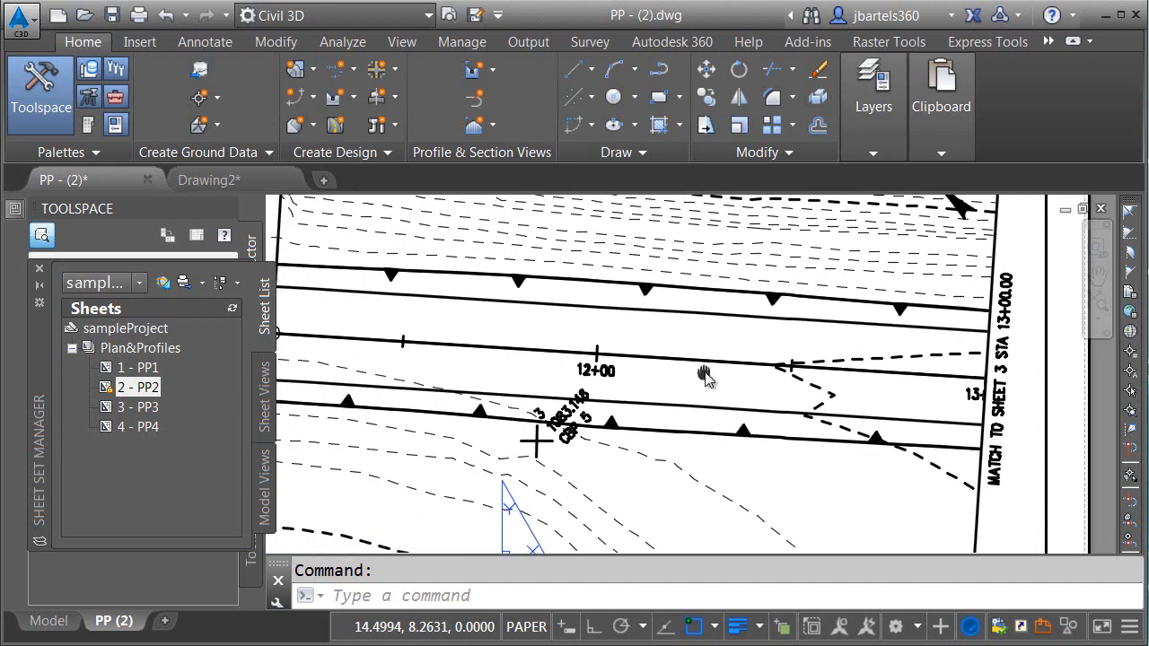
click(139, 41)
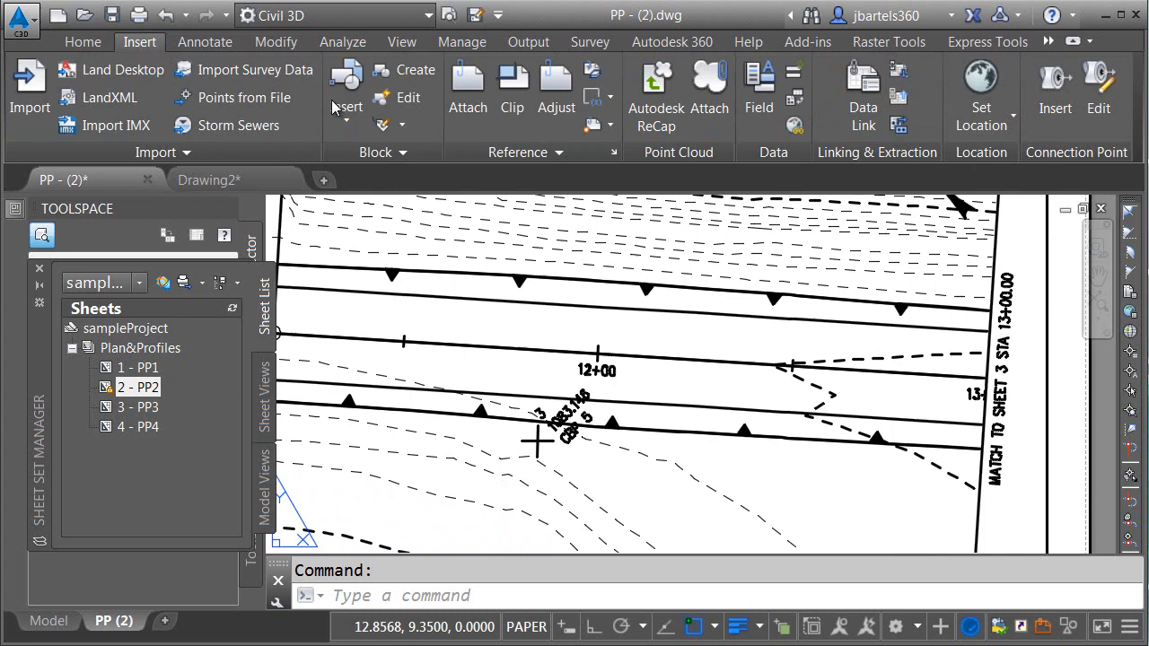
click(346, 97)
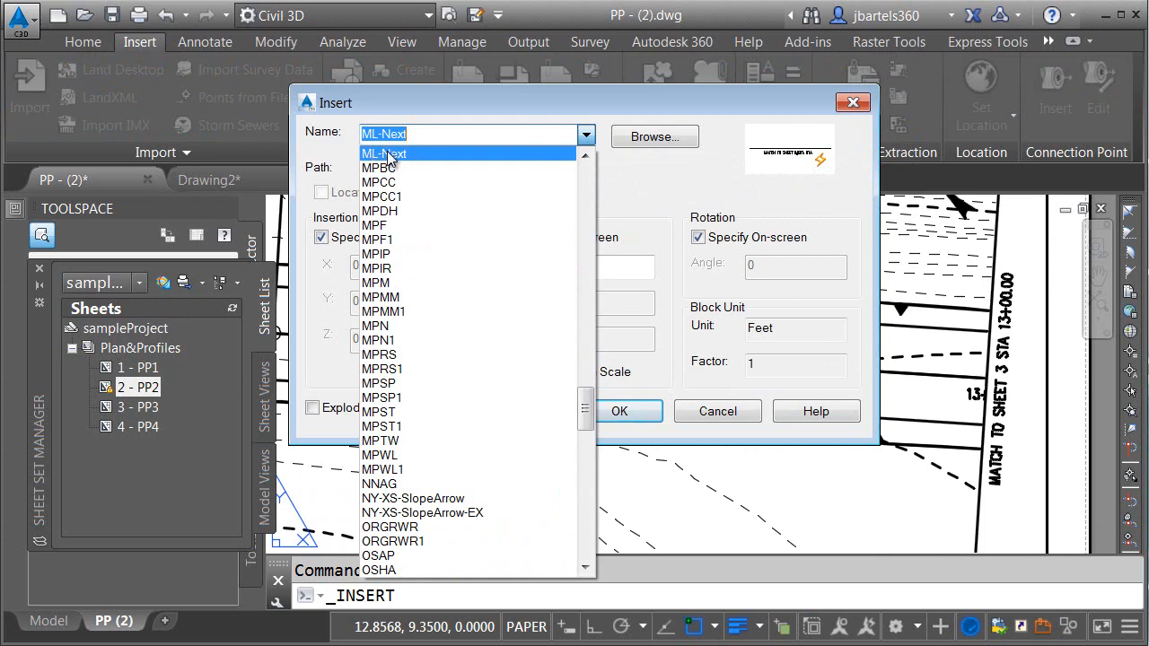
click(384, 153)
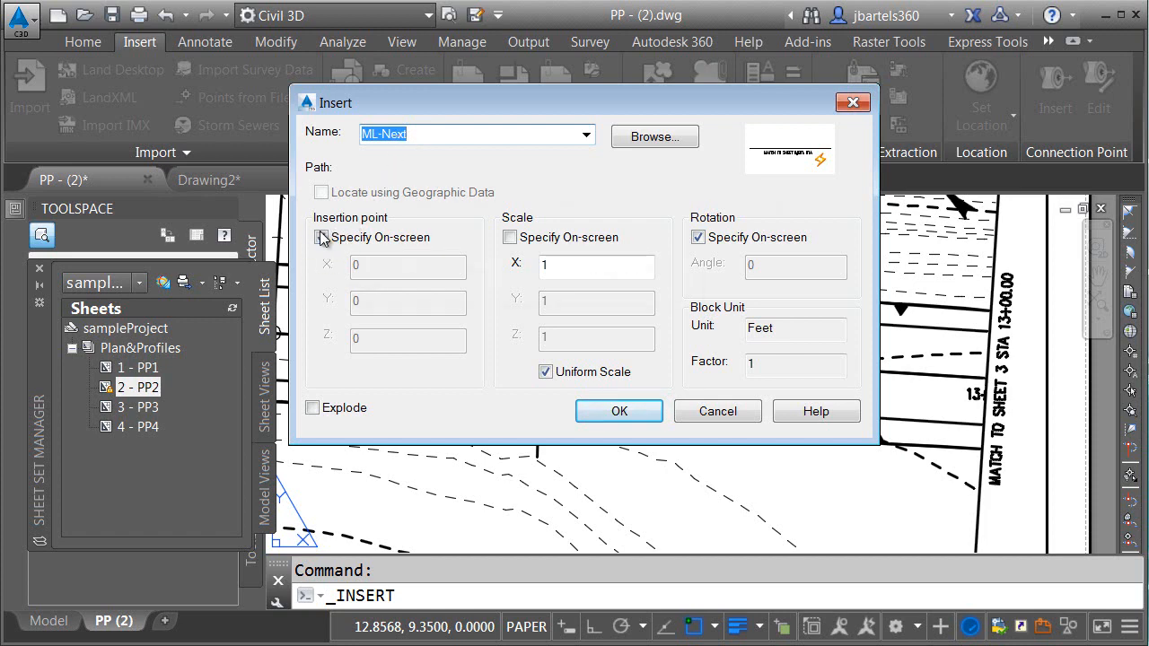
click(321, 237)
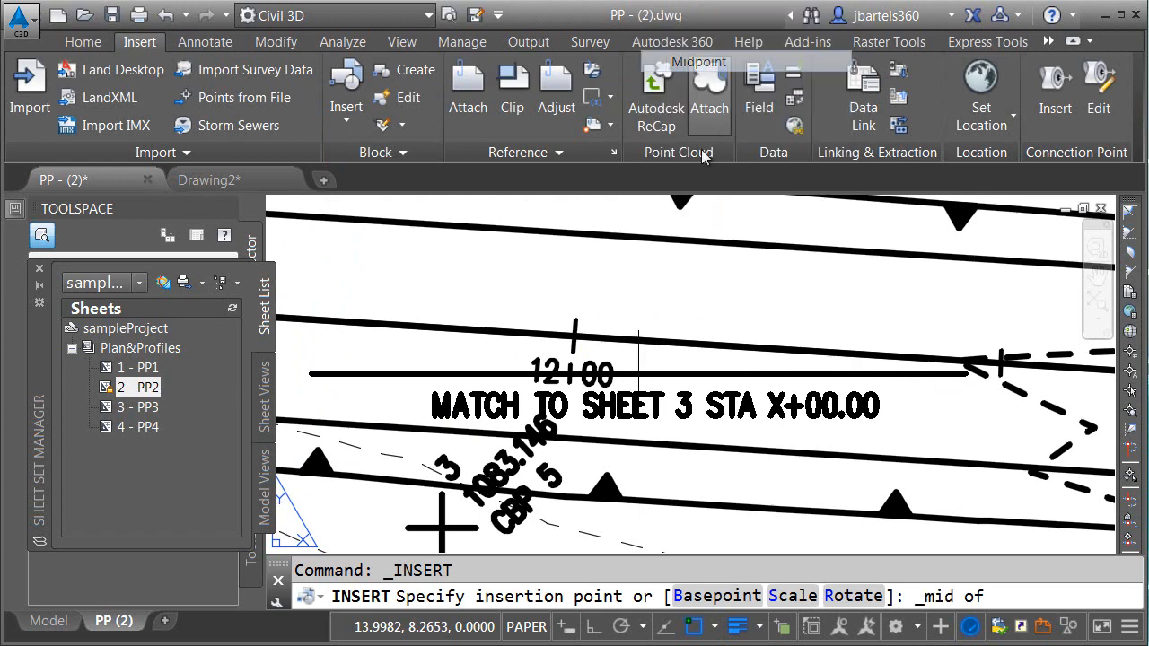
Place the ML-Next block at the midpoint with next sheet 3 and station 12+00.00
click(574, 323)
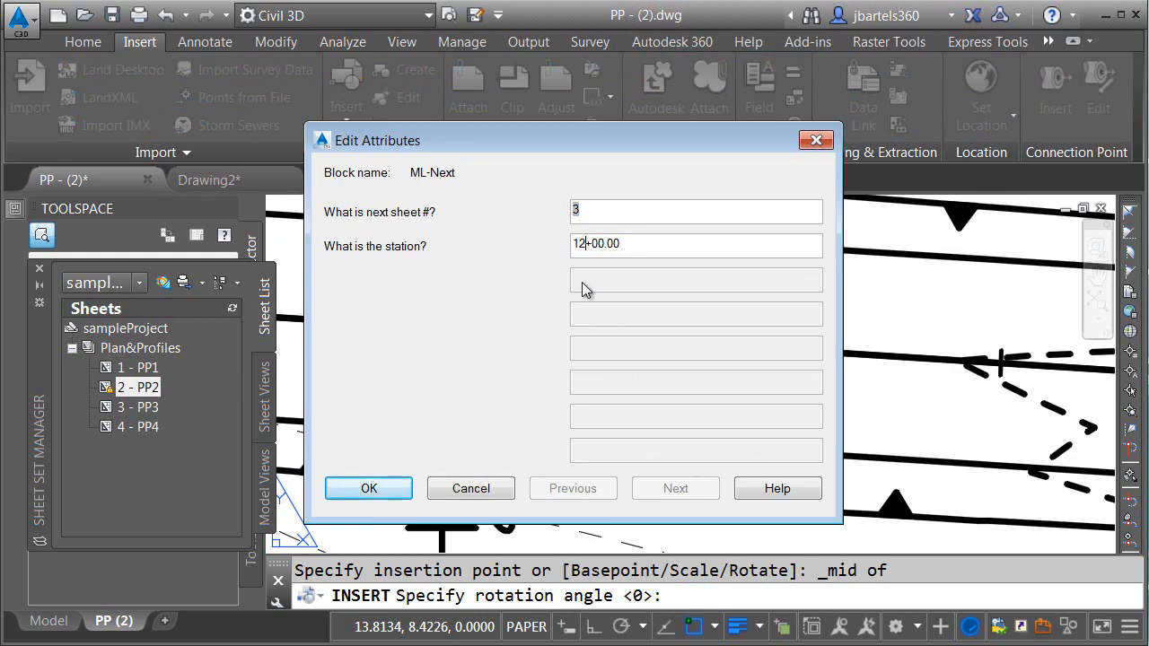
click(696, 211)
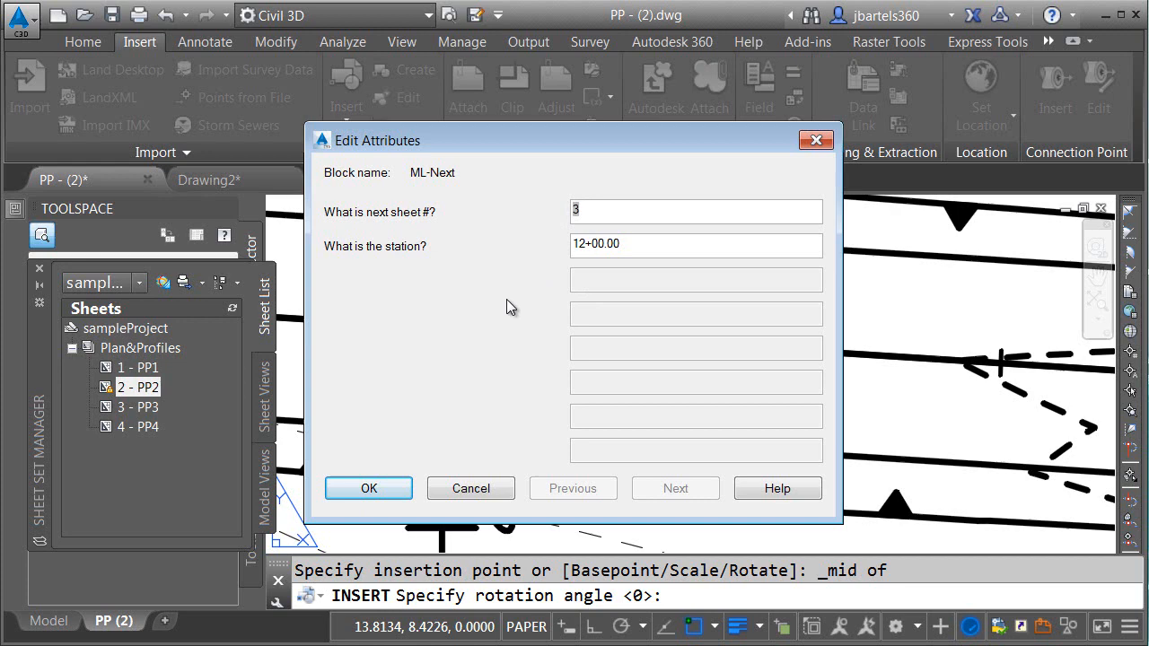
click(368, 488)
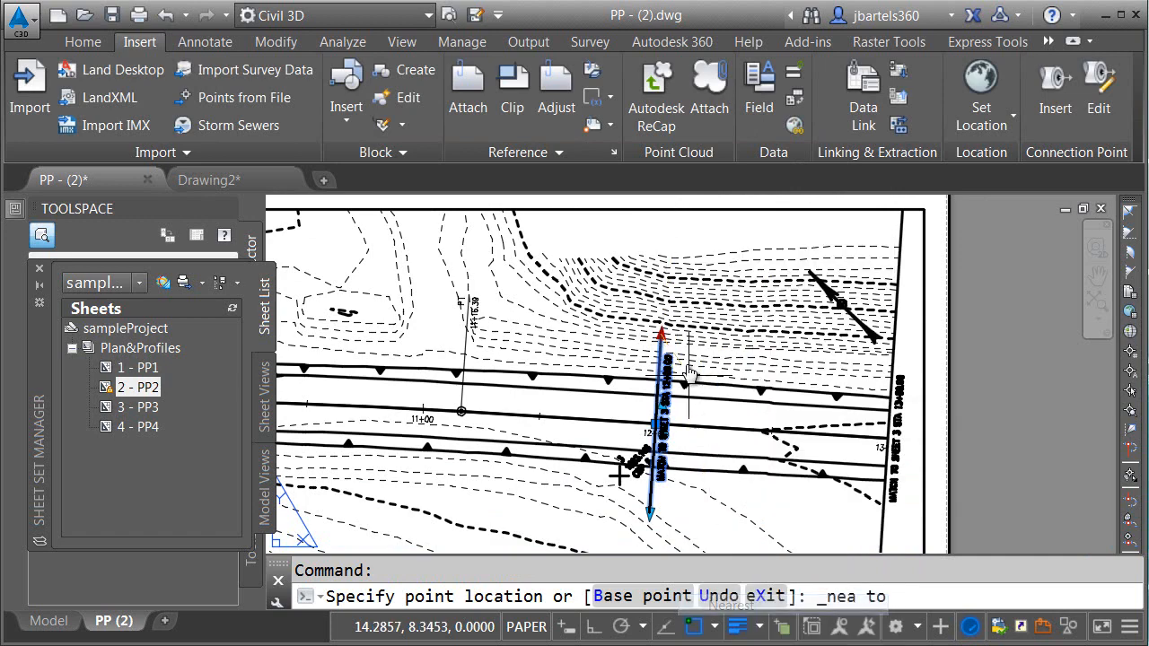
Stretch the matchline down to the profile grid and the viewport corners onto it
click(709, 301)
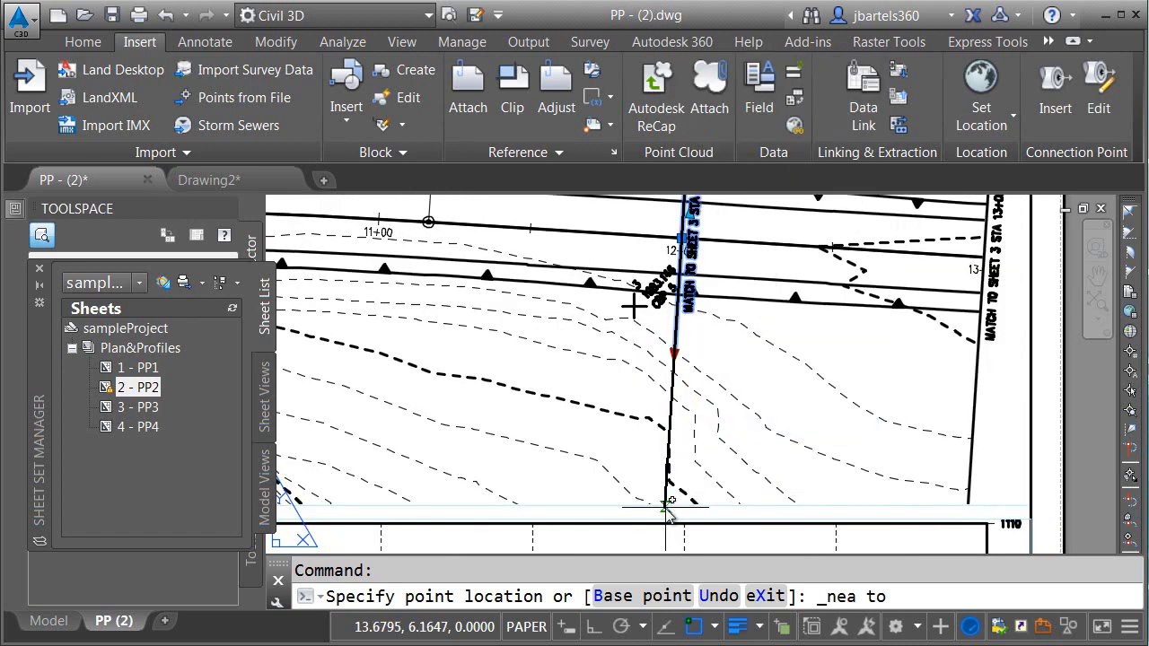
key(Escape)
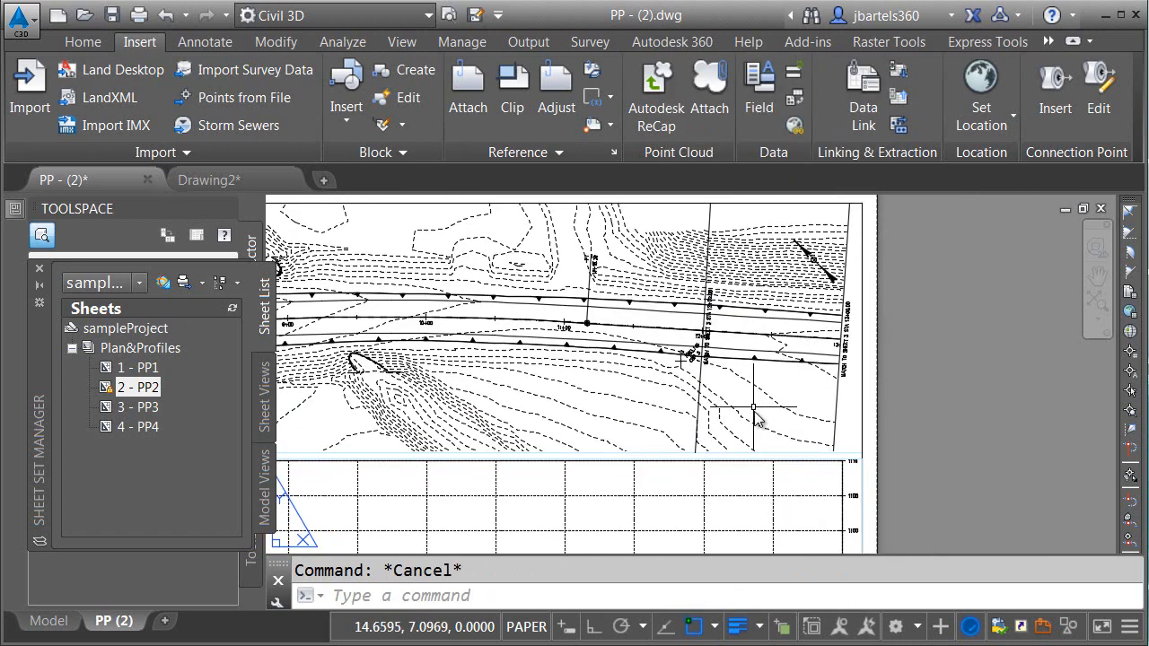
click(754, 409)
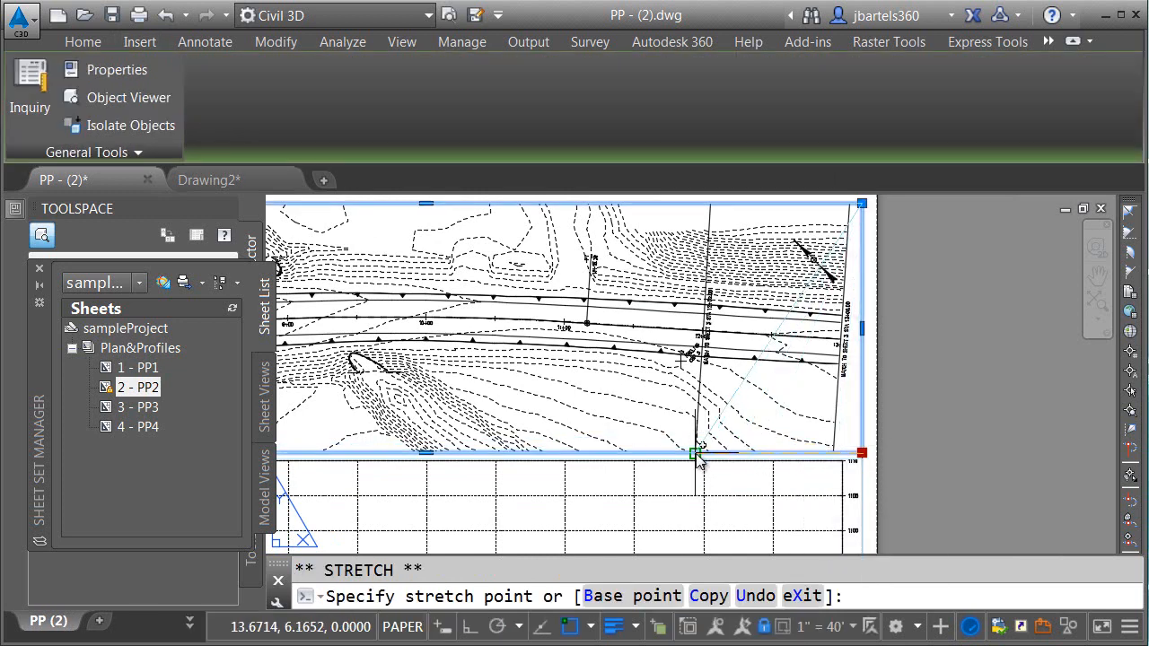
drag(696, 454, 853, 202)
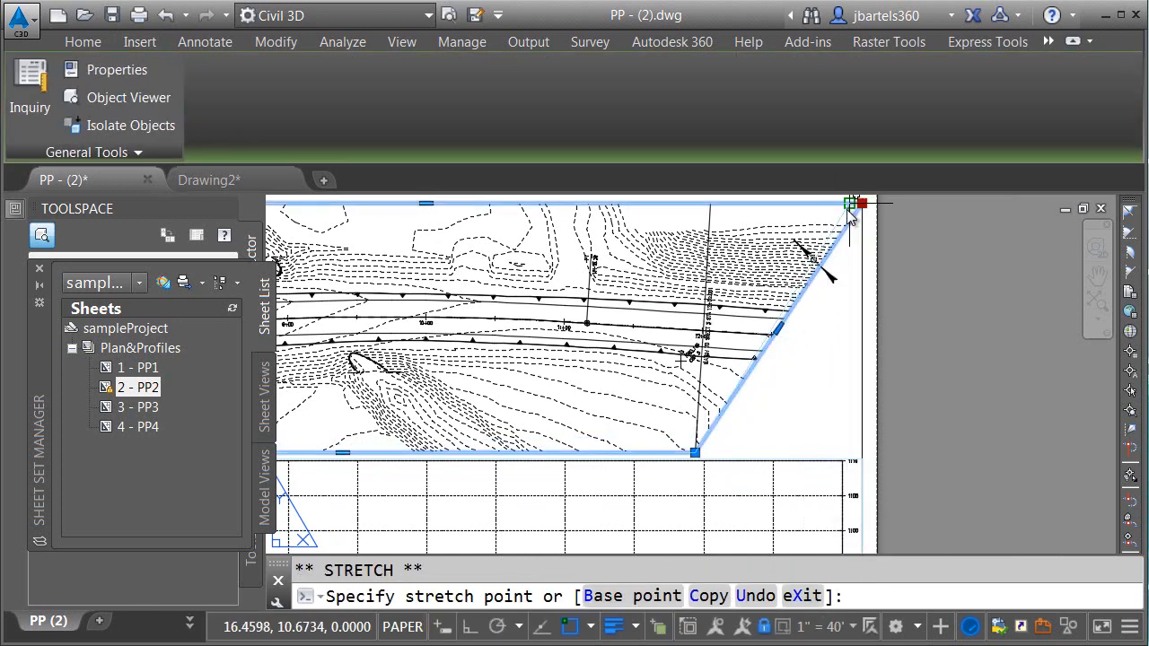
click(139, 41)
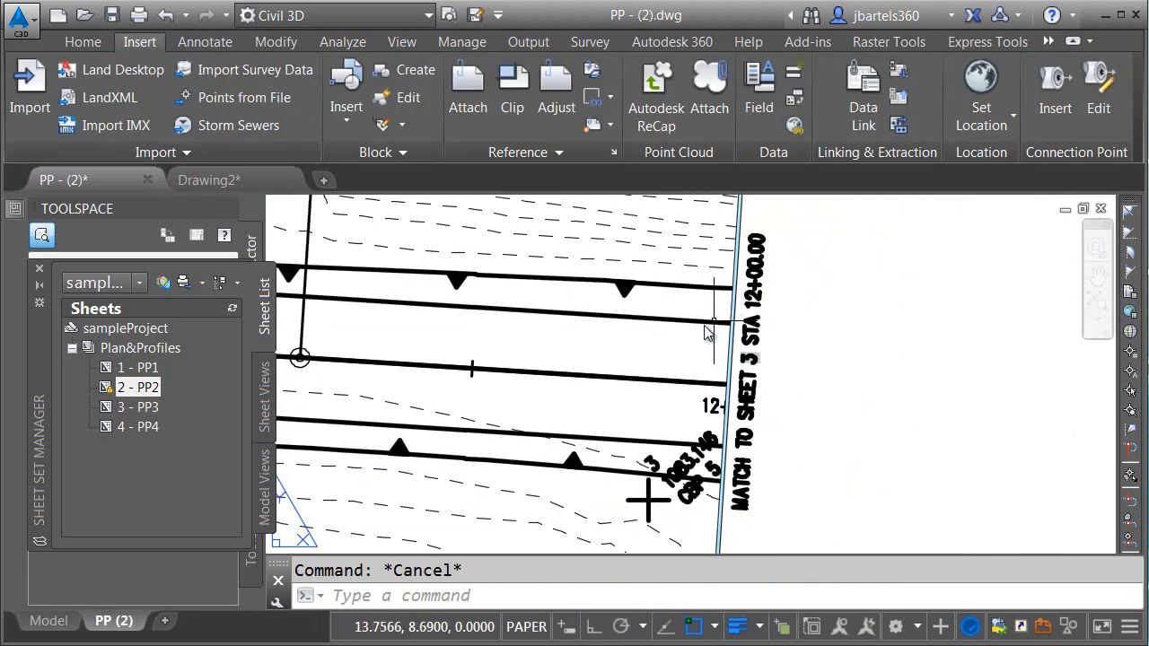
mouse_move(799, 399)
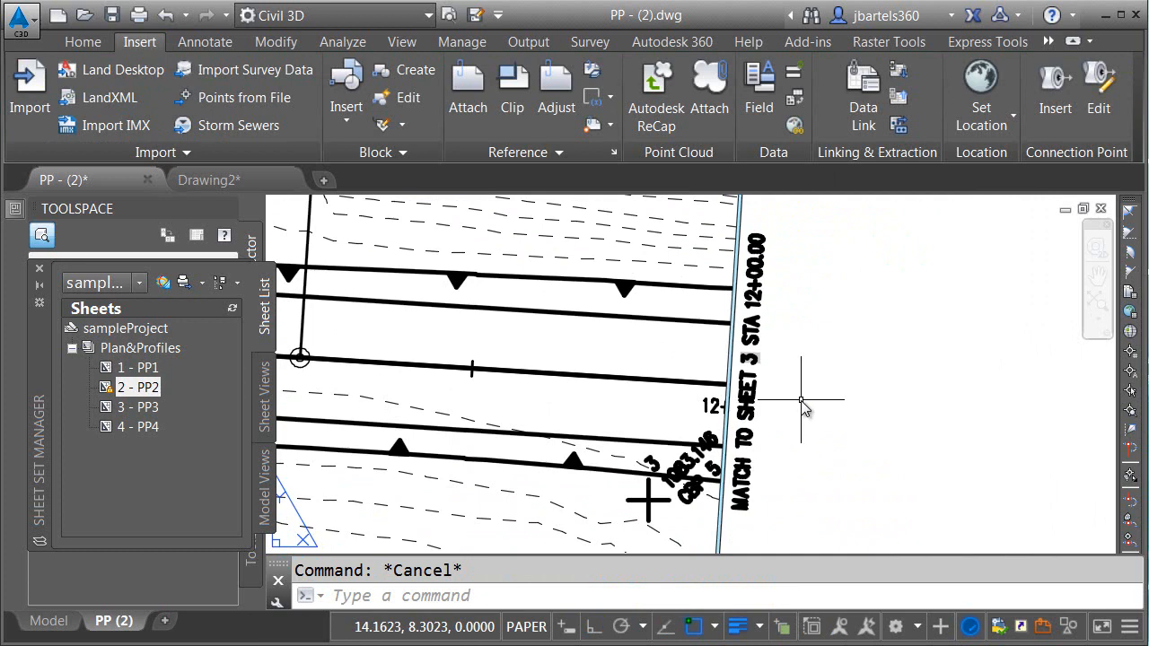
mouse_move(236, 181)
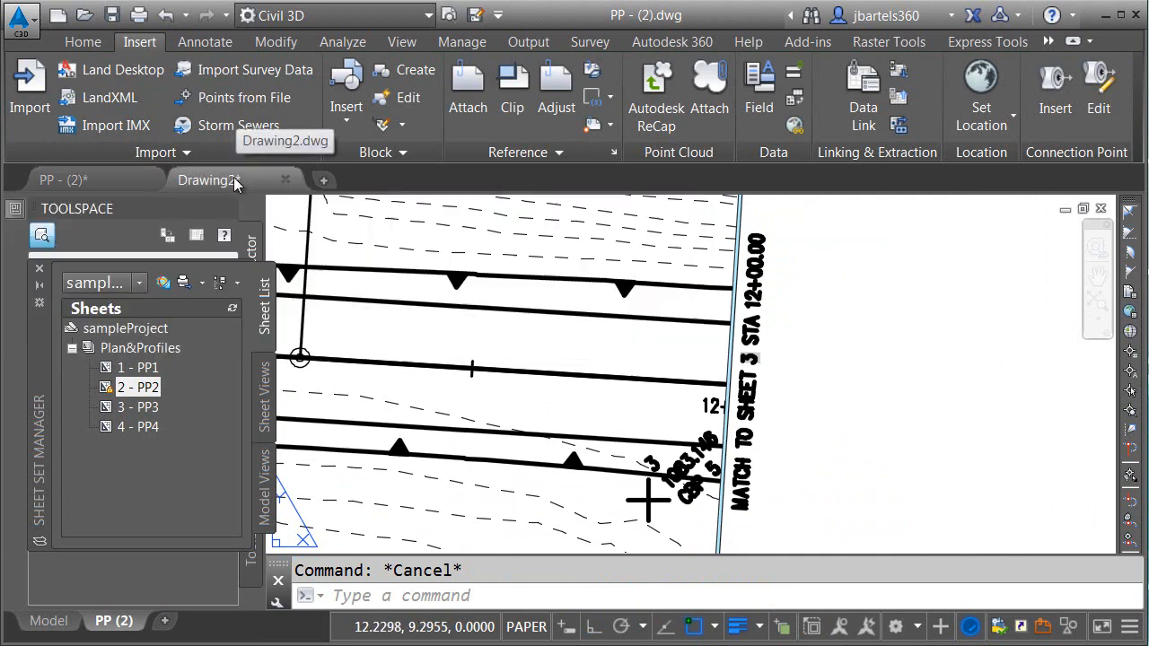
In Drawing2, bring up copy options for the matchline line and its text
click(209, 180)
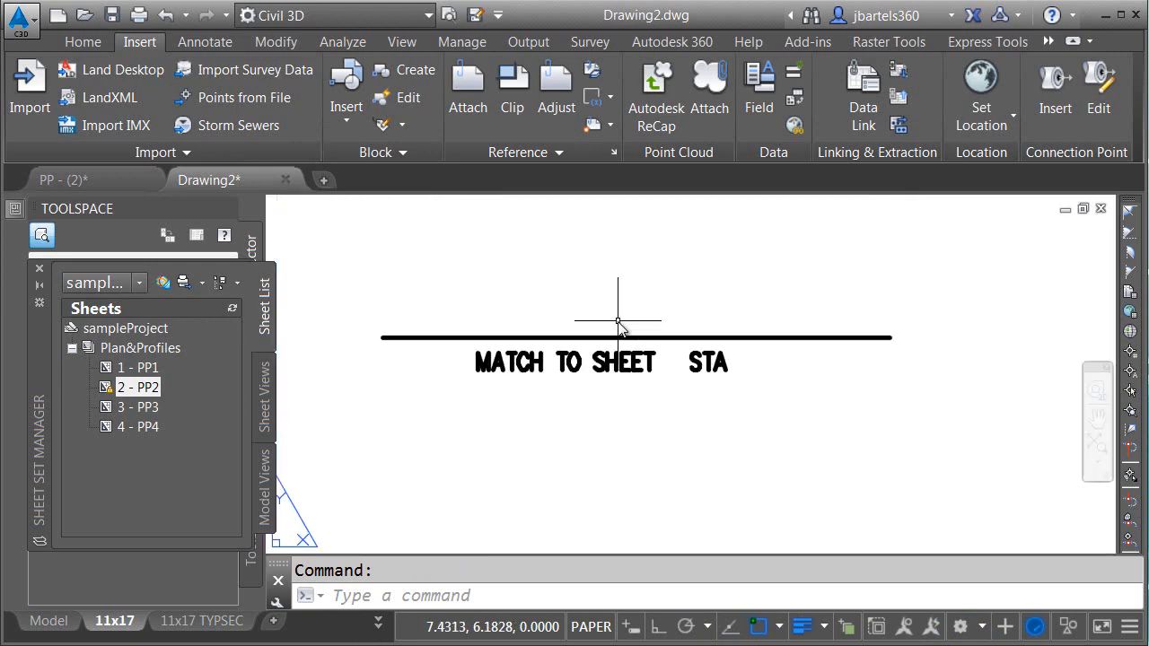
mouse_move(651, 372)
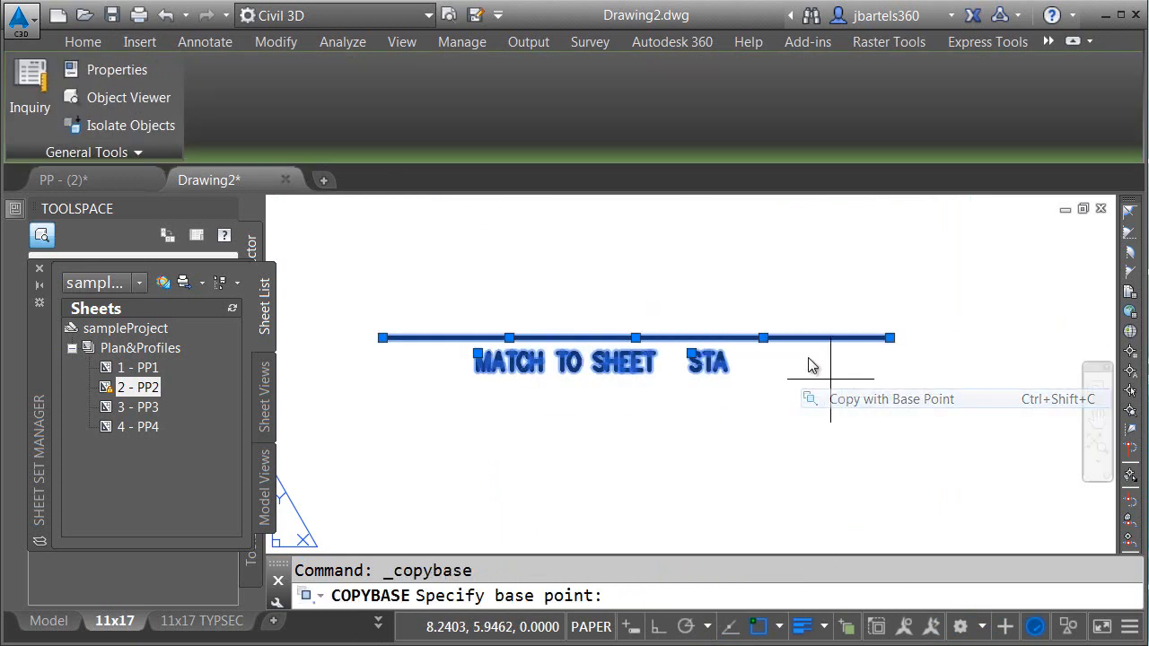
right_click(812, 366)
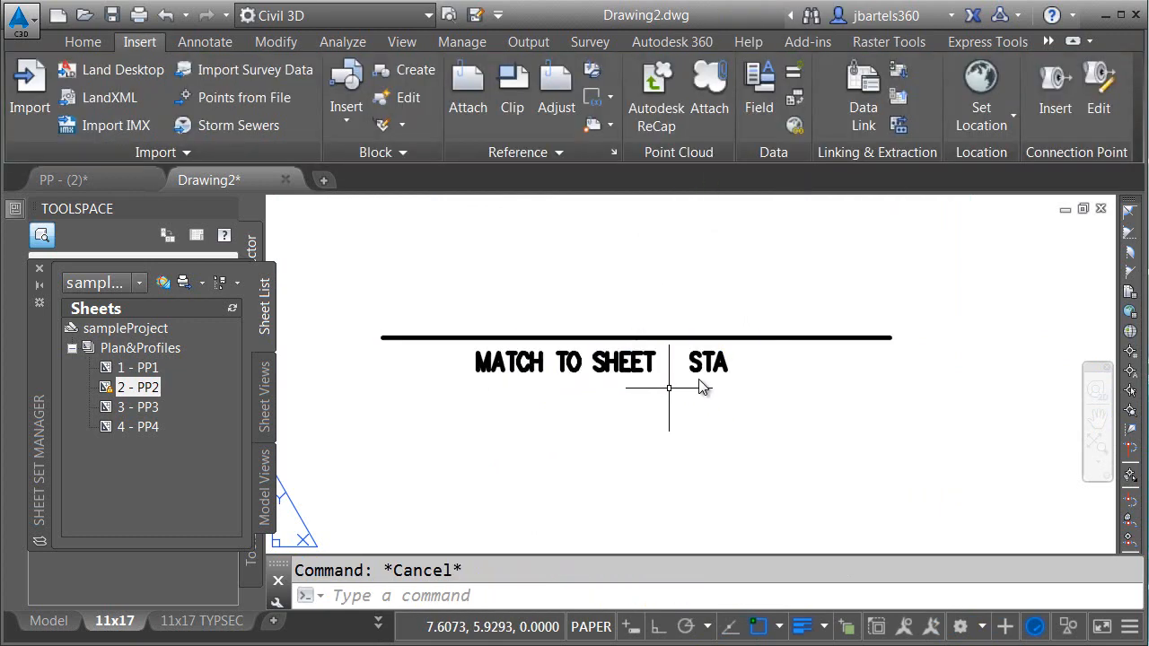
mouse_move(624, 434)
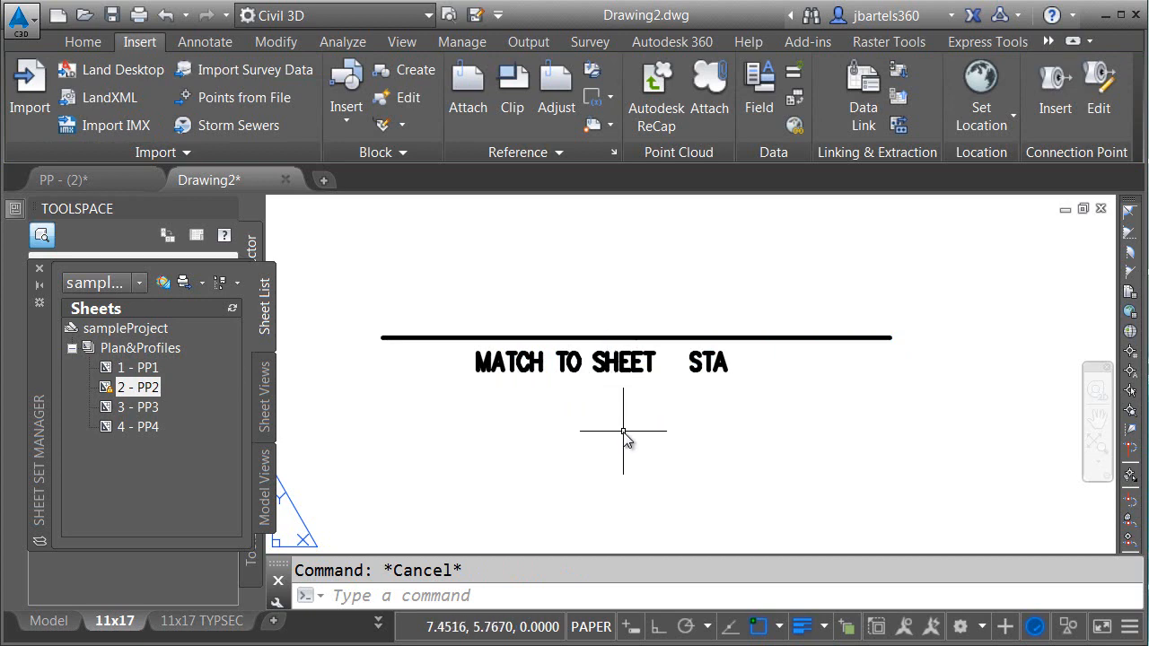
Create the _matchline_NE block via BEDIT and paste the copied matchline at 0,0
text(bedit)
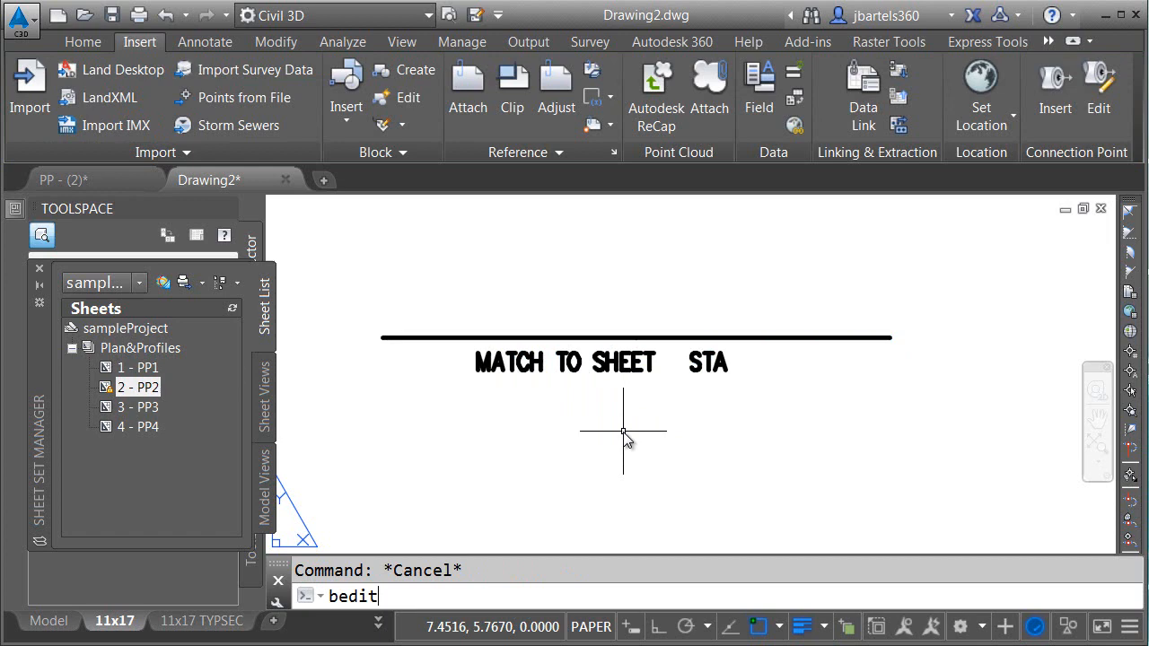
key(Return)
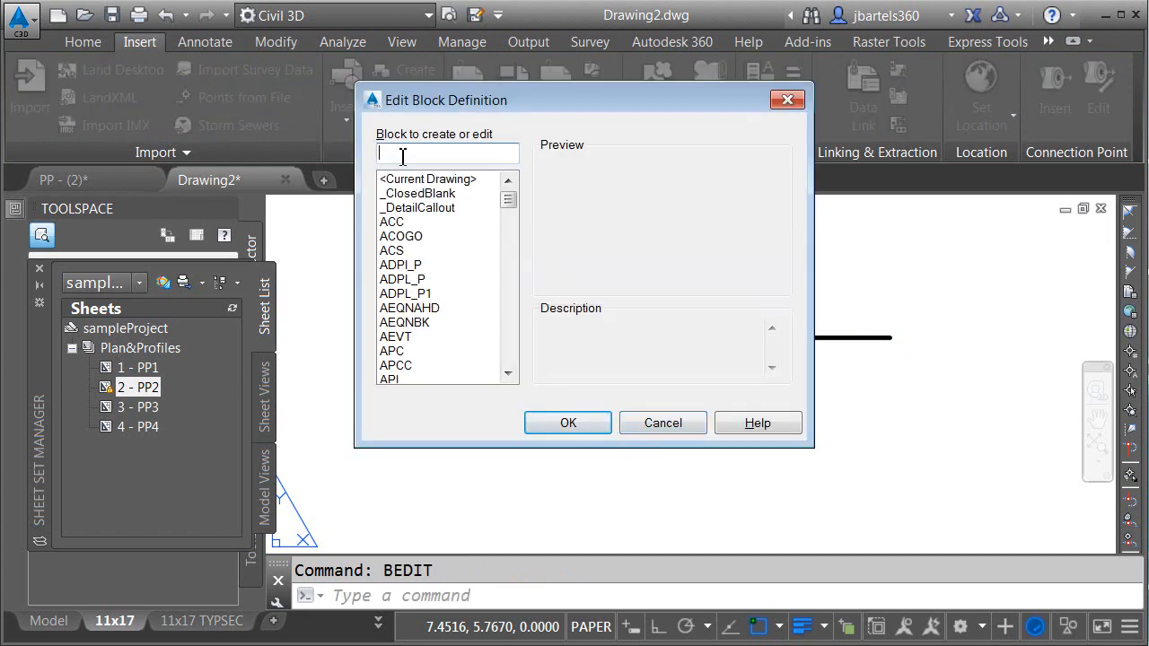
text(-)
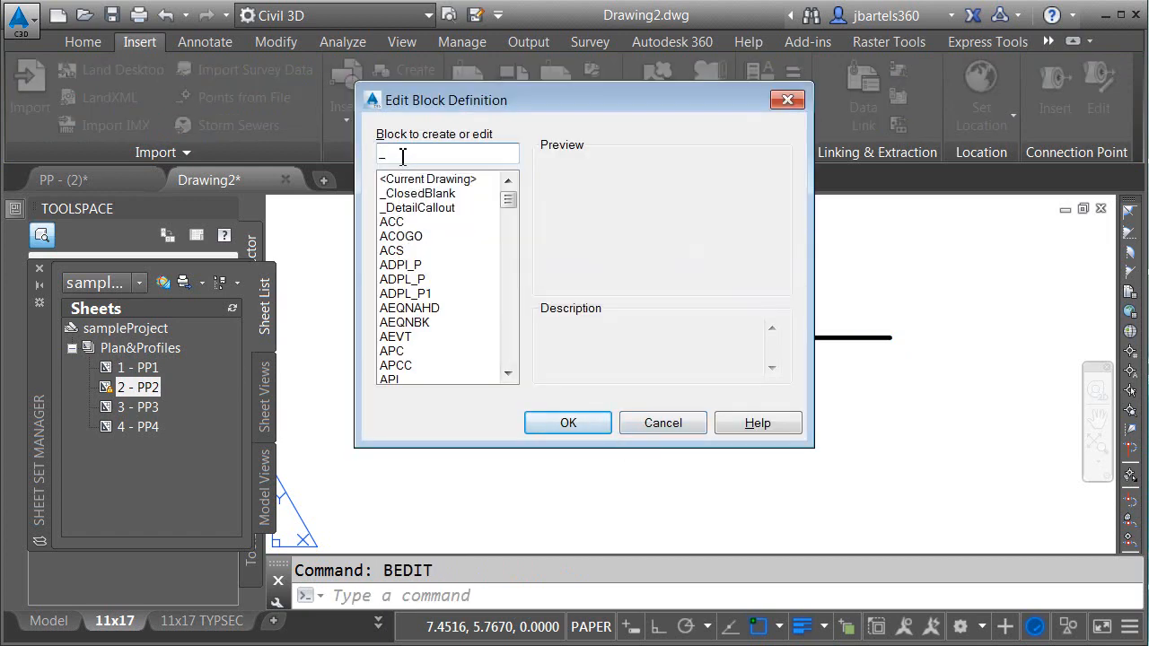
text(_matchline_NE)
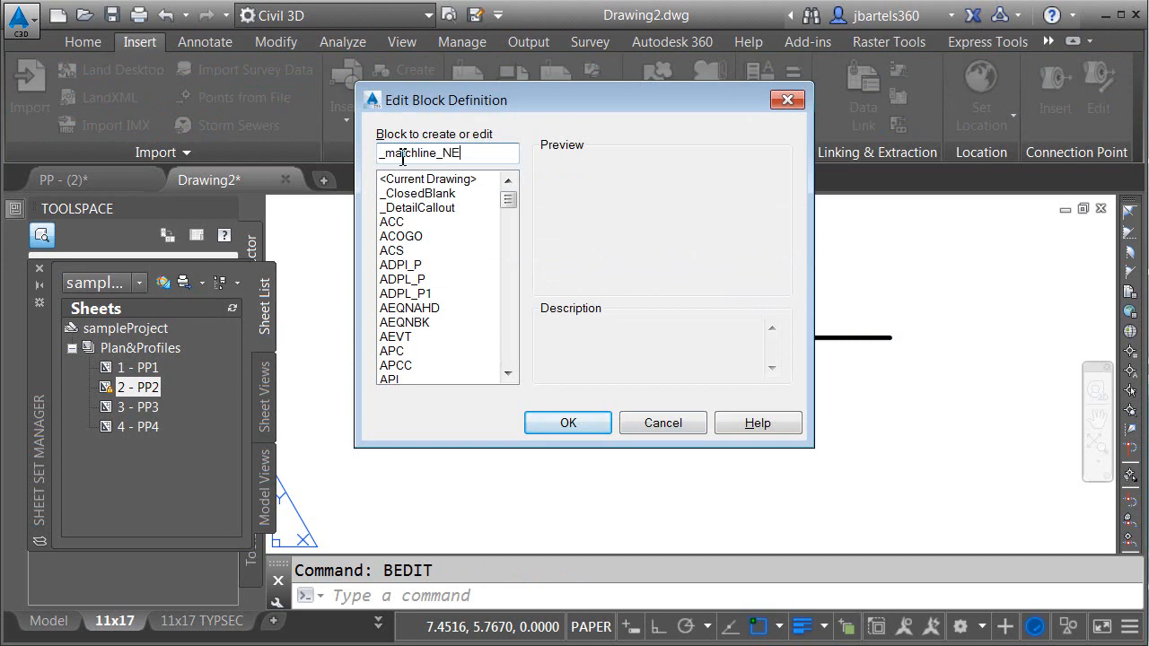
click(567, 423)
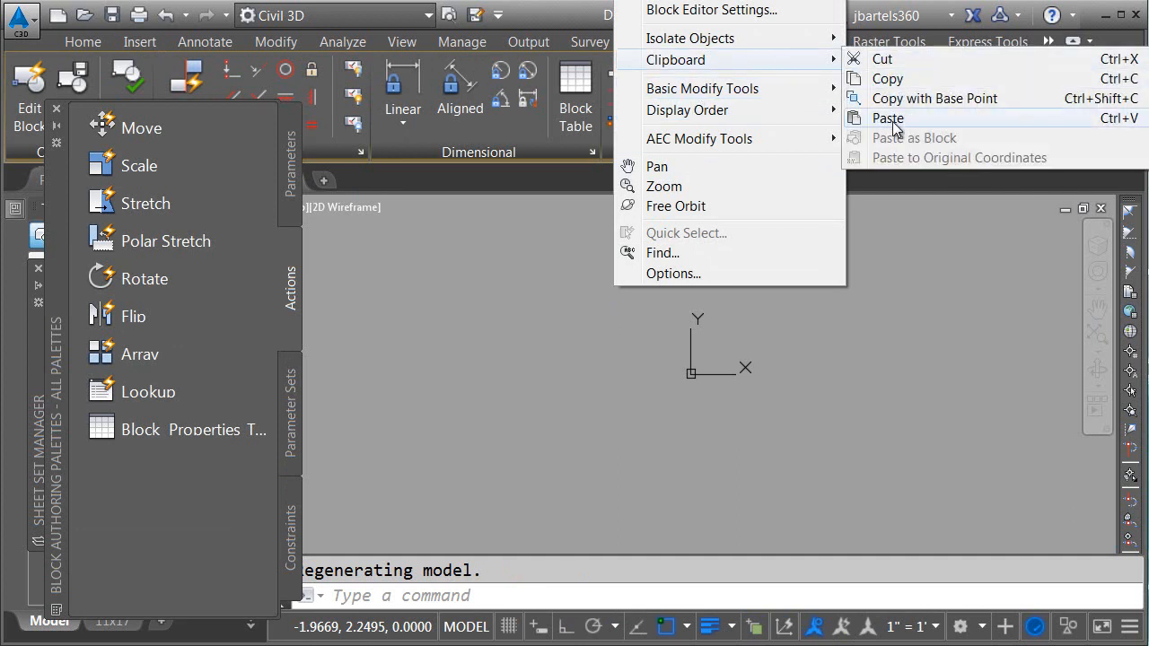
click(887, 117)
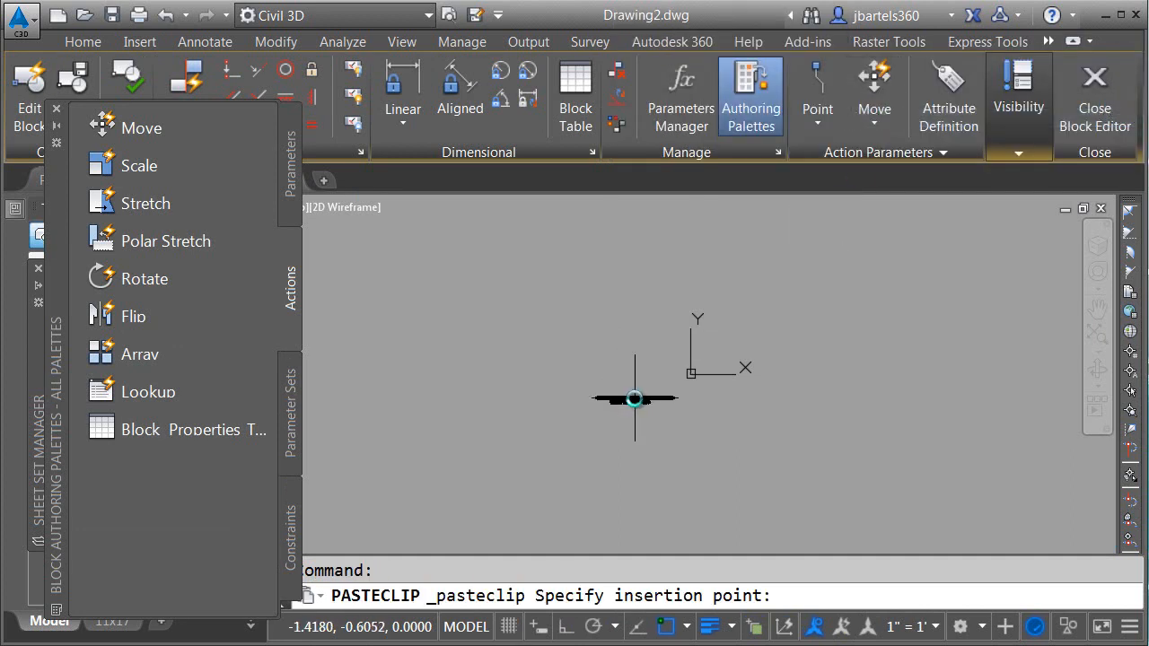
text(0,0)
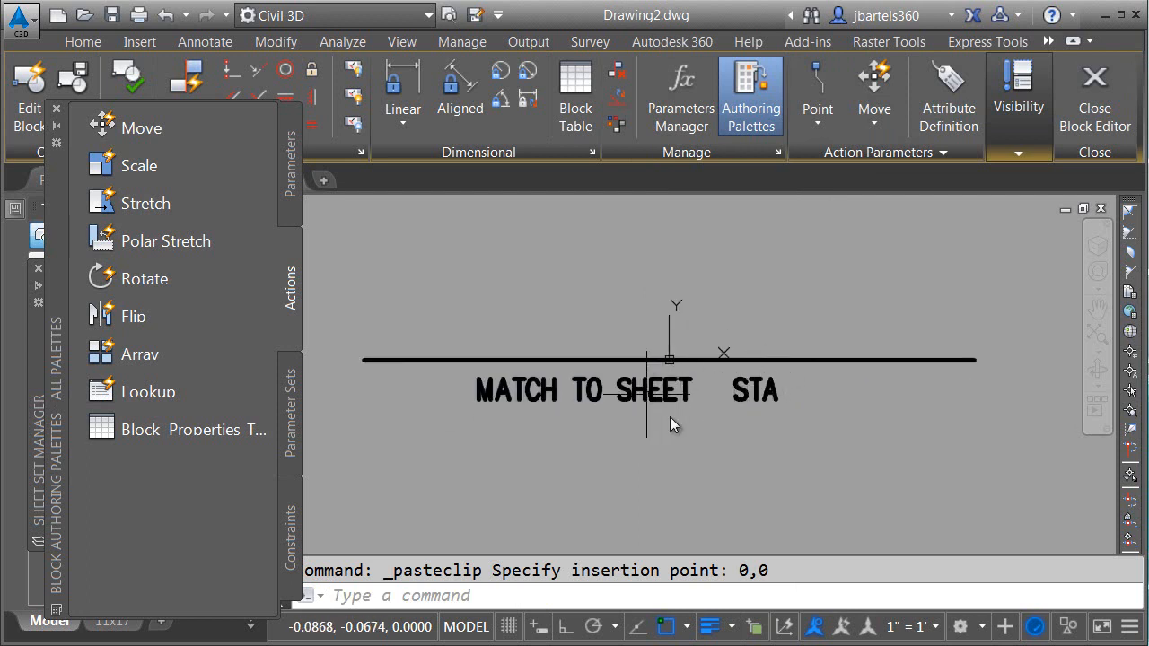
mouse_move(781, 427)
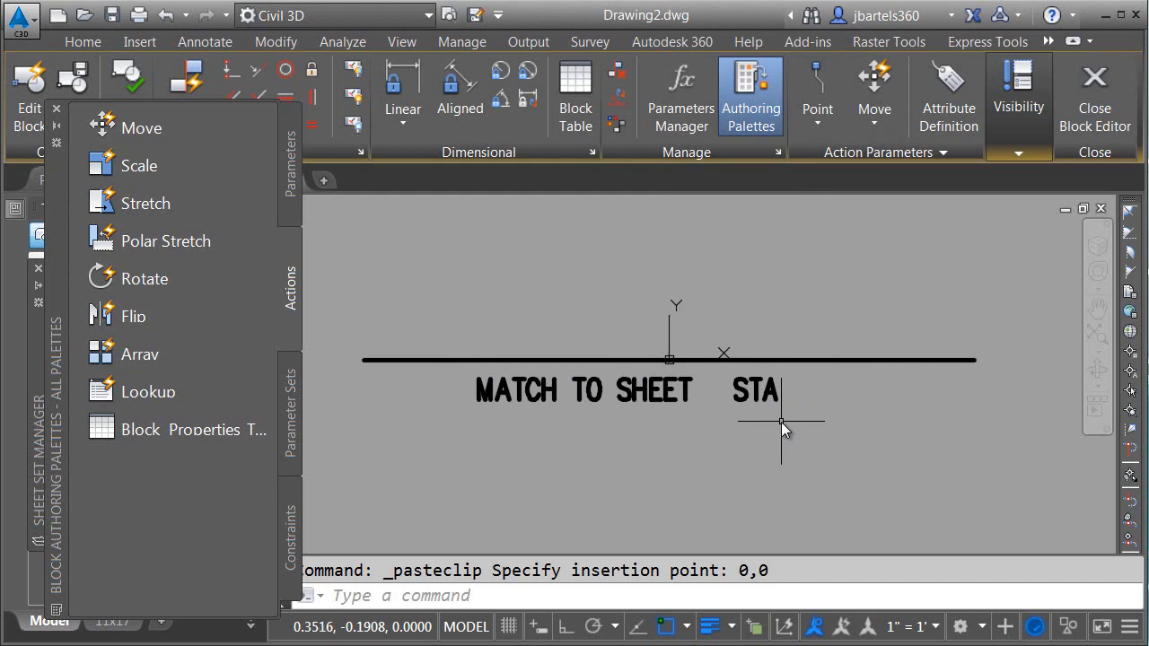
mouse_move(793, 404)
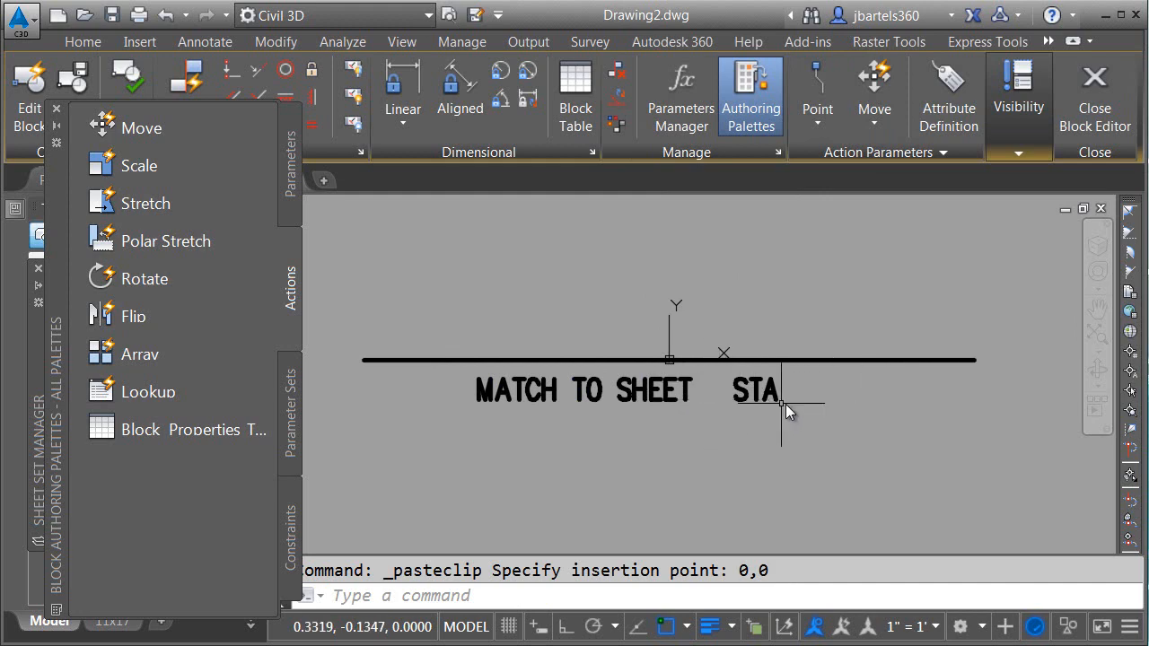
mouse_move(817, 400)
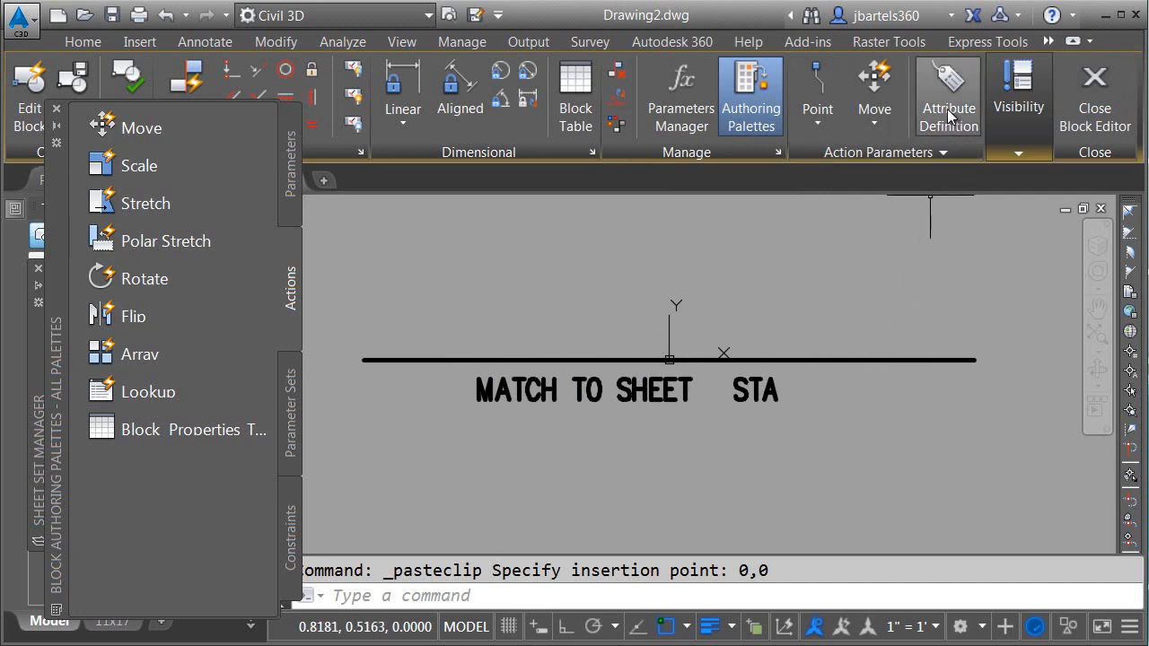
Define attribute STA with prompt 'What is the station?' and default X+00.00
click(948, 96)
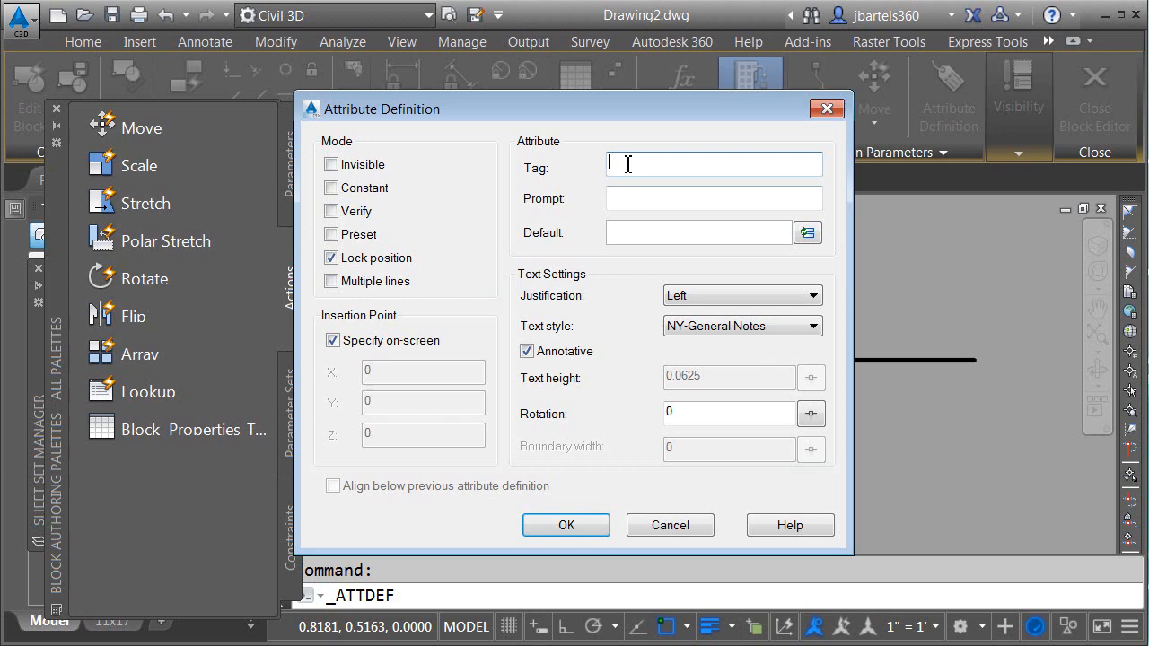
text(S)
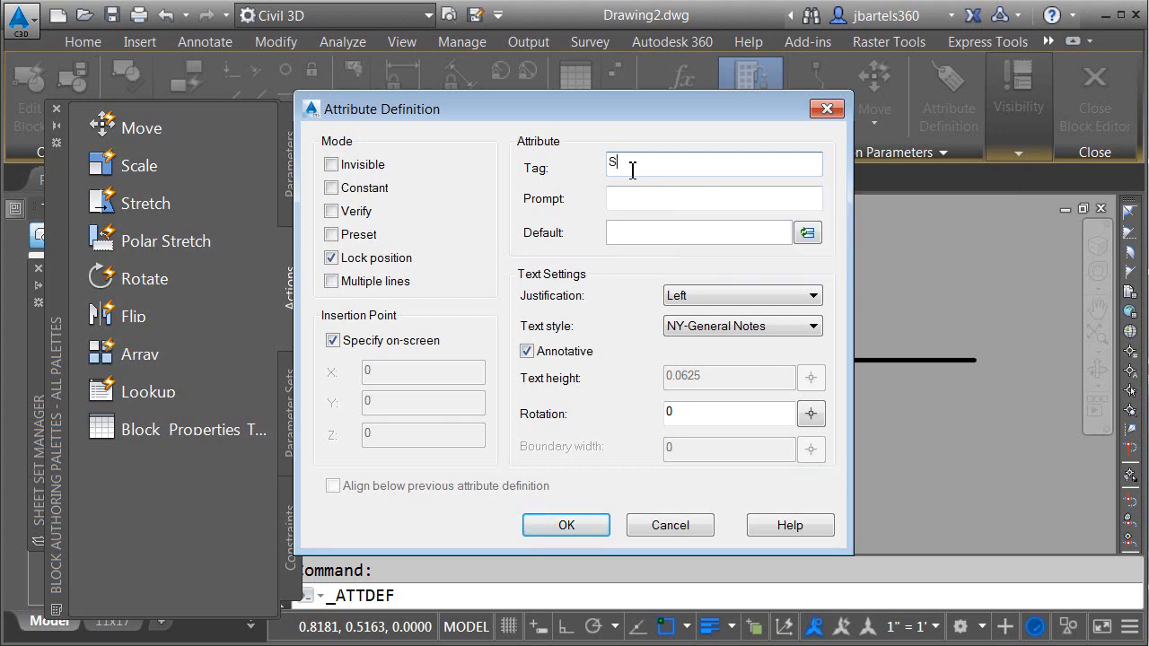
text(TA)
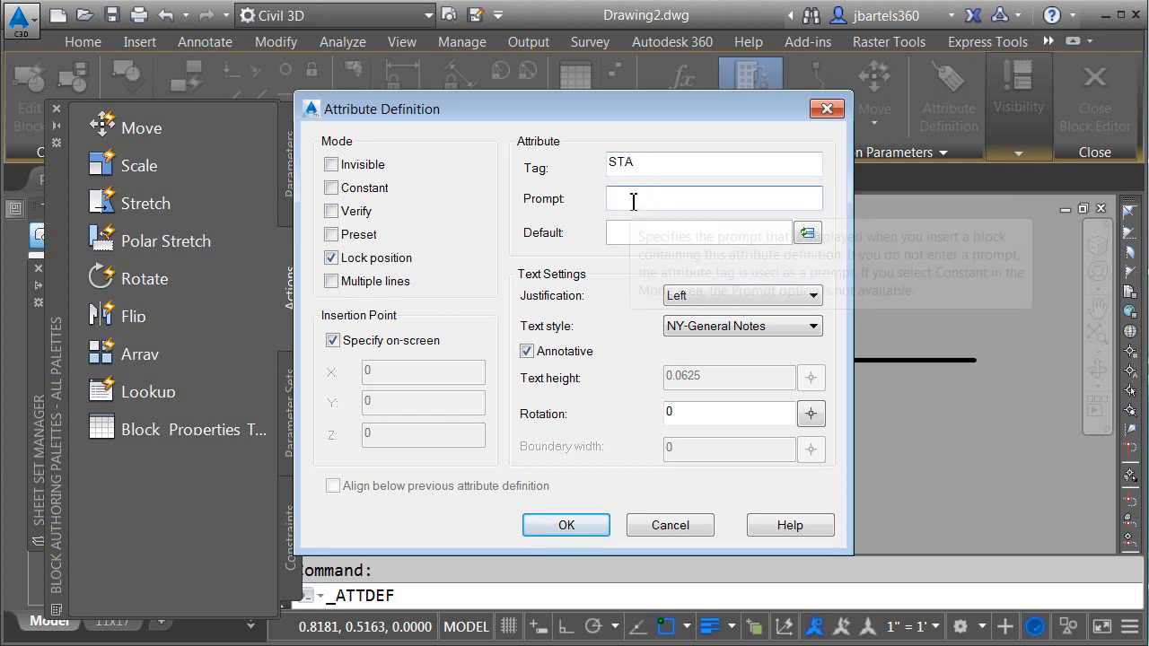
text(What is the station?)
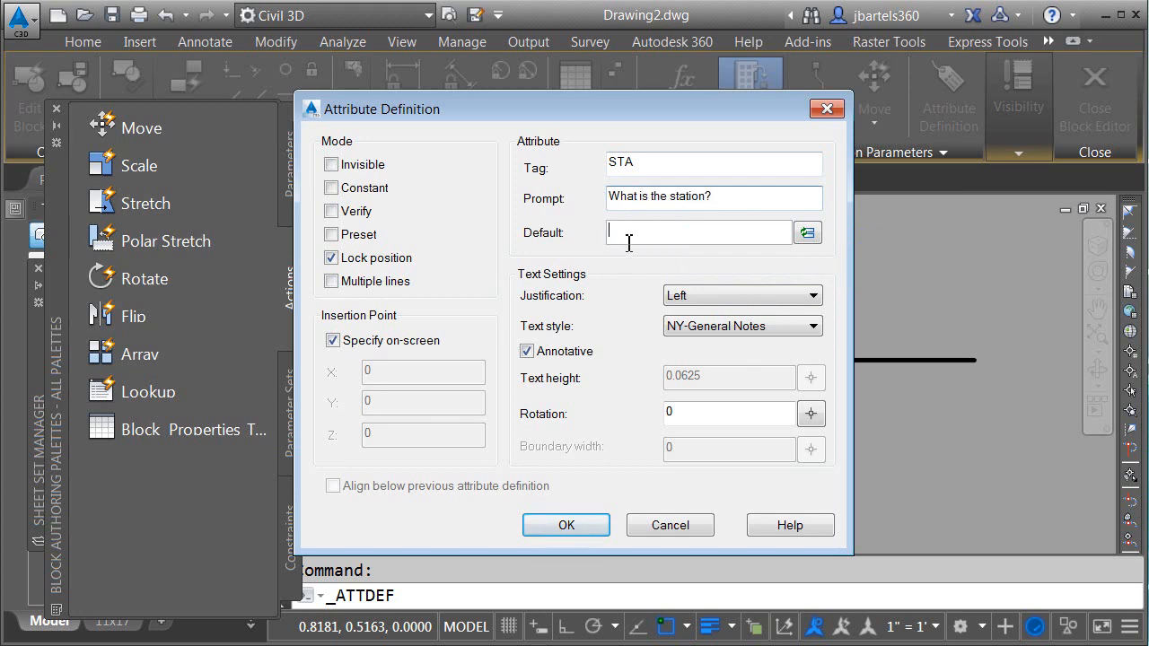
text(X+00.00)
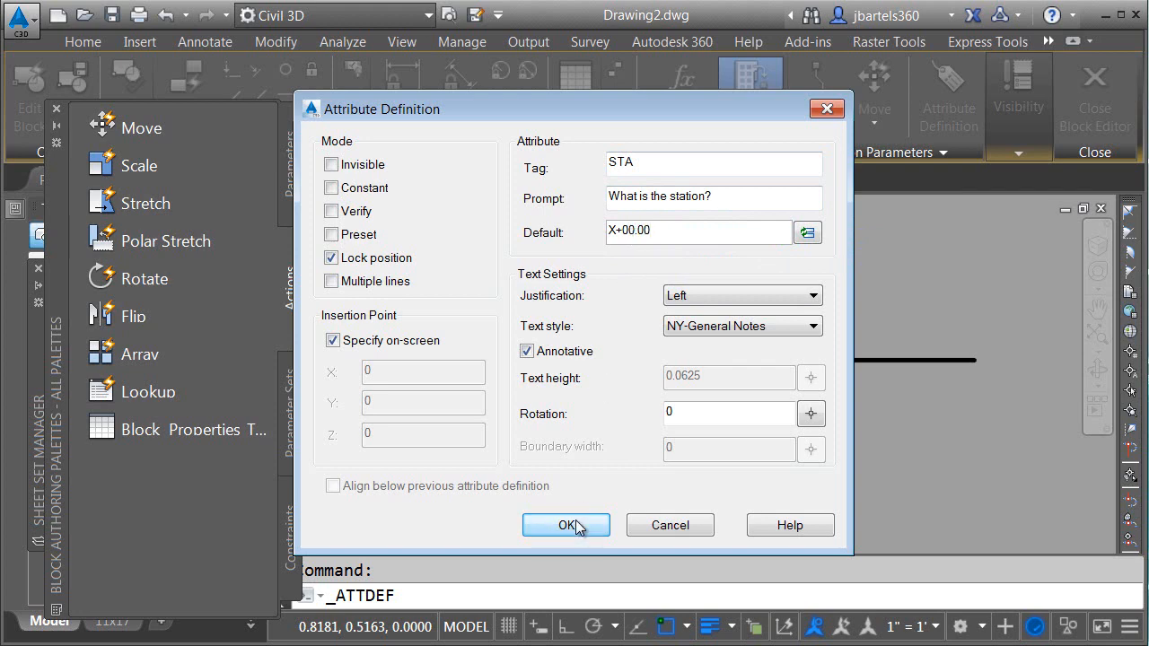
click(565, 525)
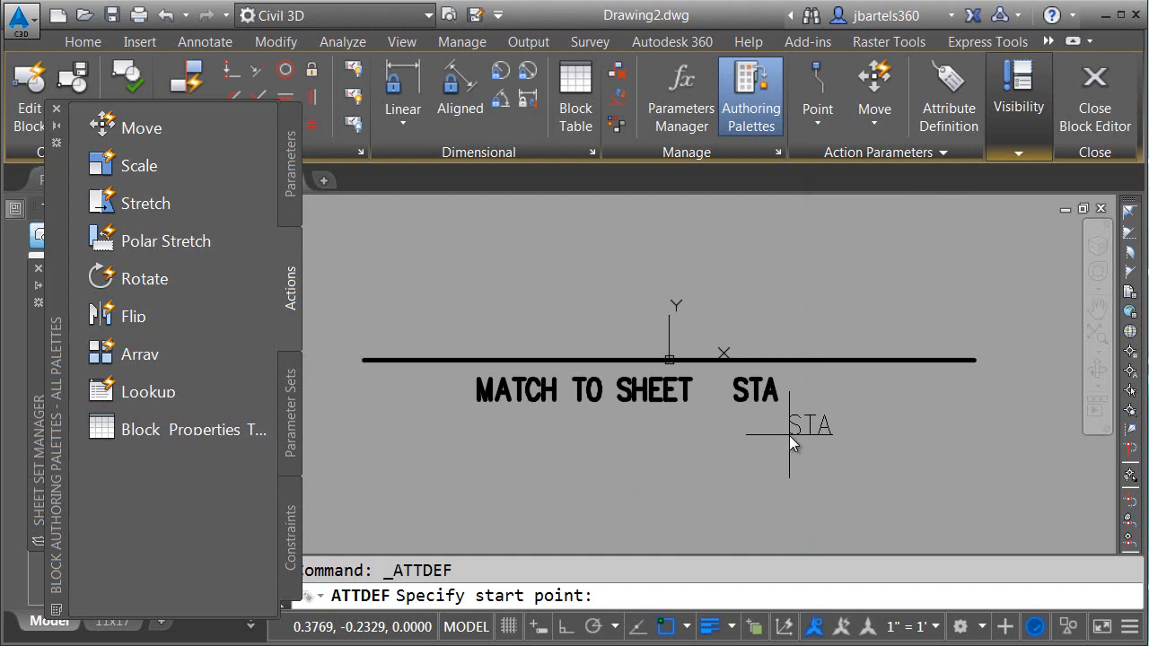
Place the STA attribute below the label and match the label's text properties
click(764, 423)
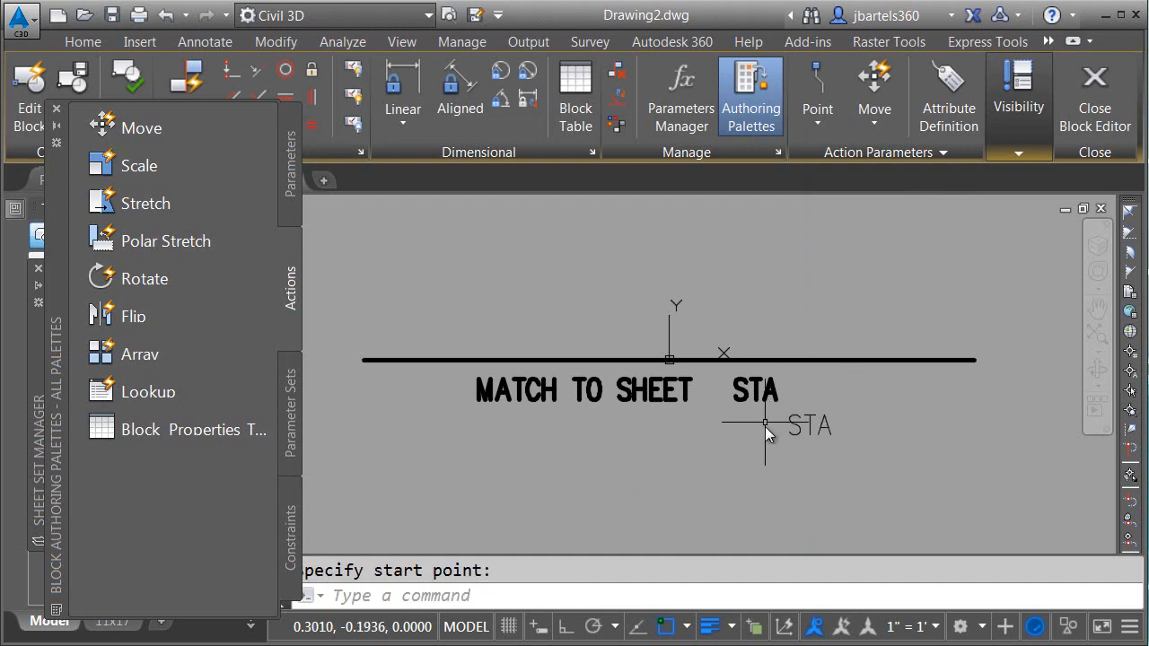
mouse_move(775, 440)
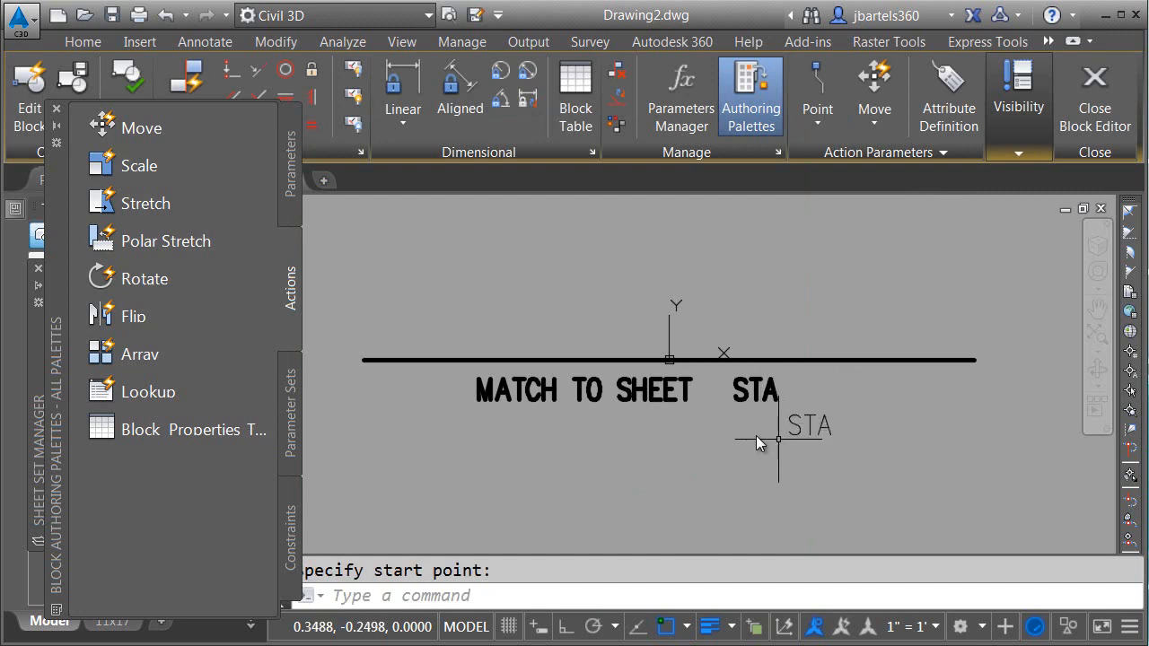
click(82, 42)
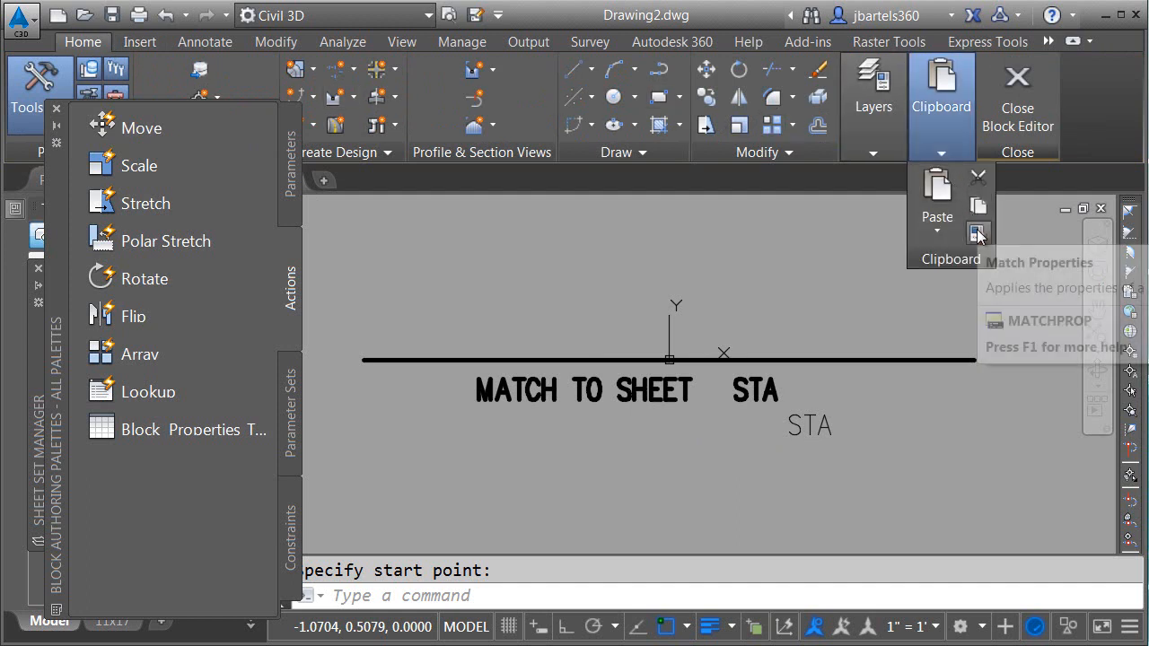
click(977, 234)
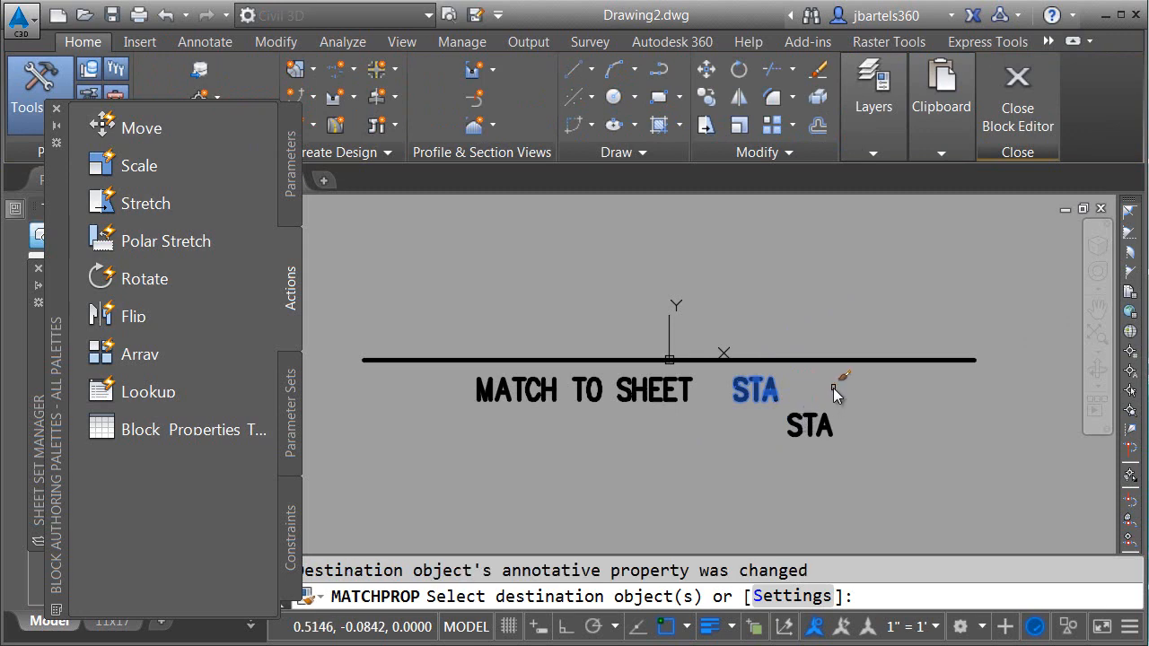
click(756, 391)
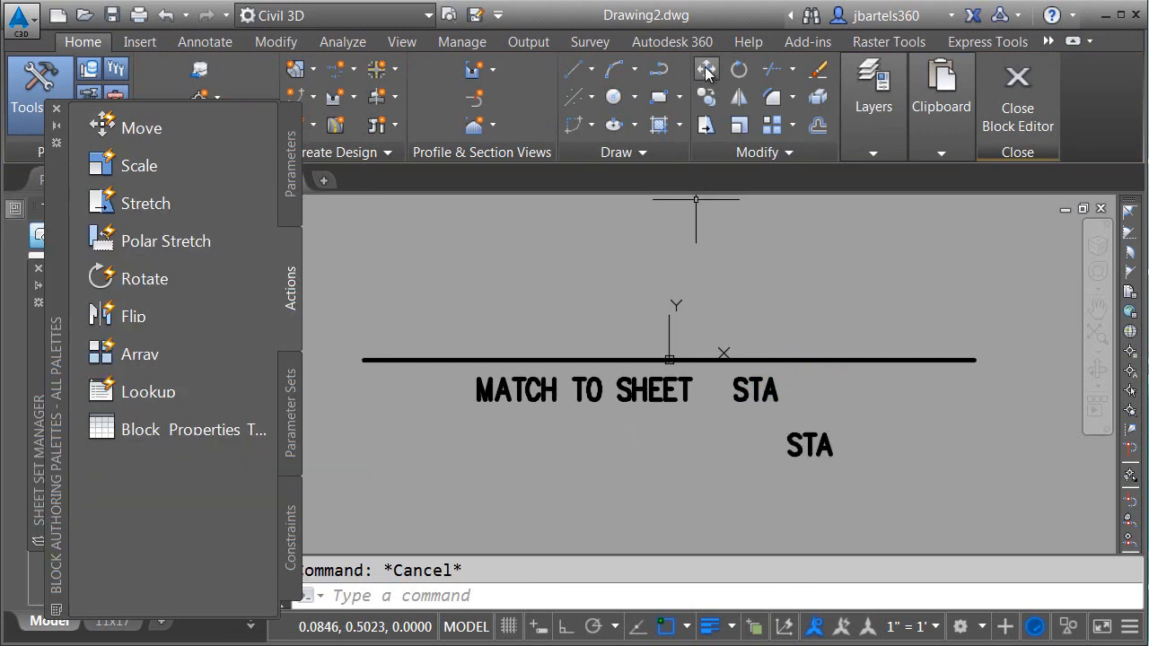
Move the STA attribute up beside the MATCH TO SHEET STA label
click(808, 444)
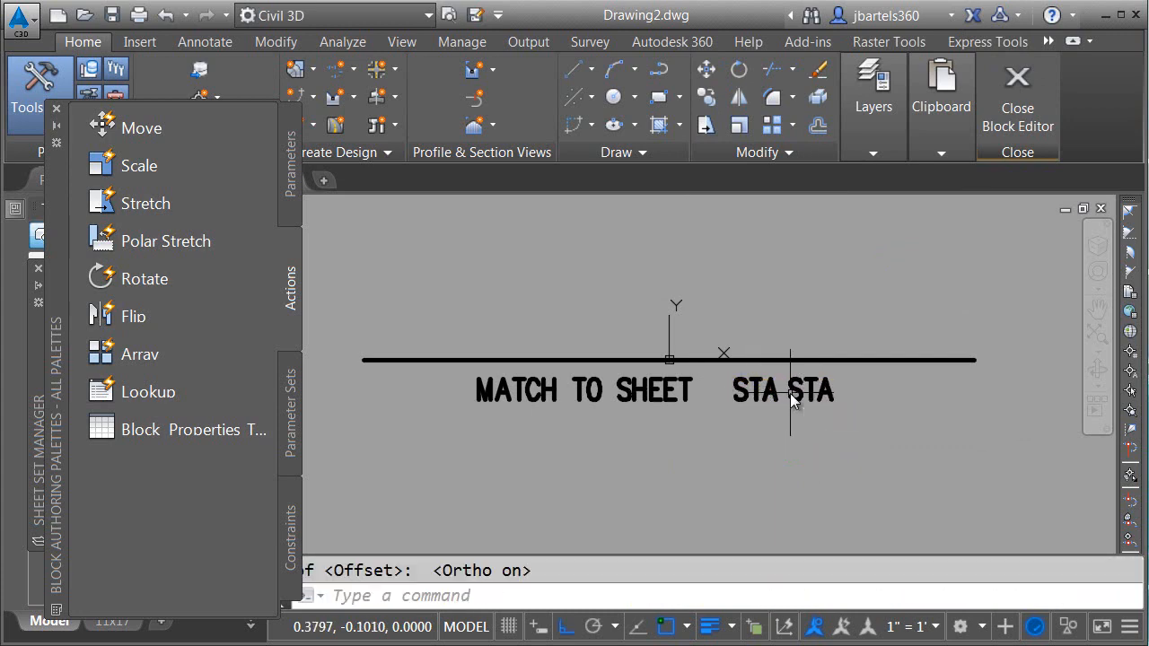
mouse_move(718, 393)
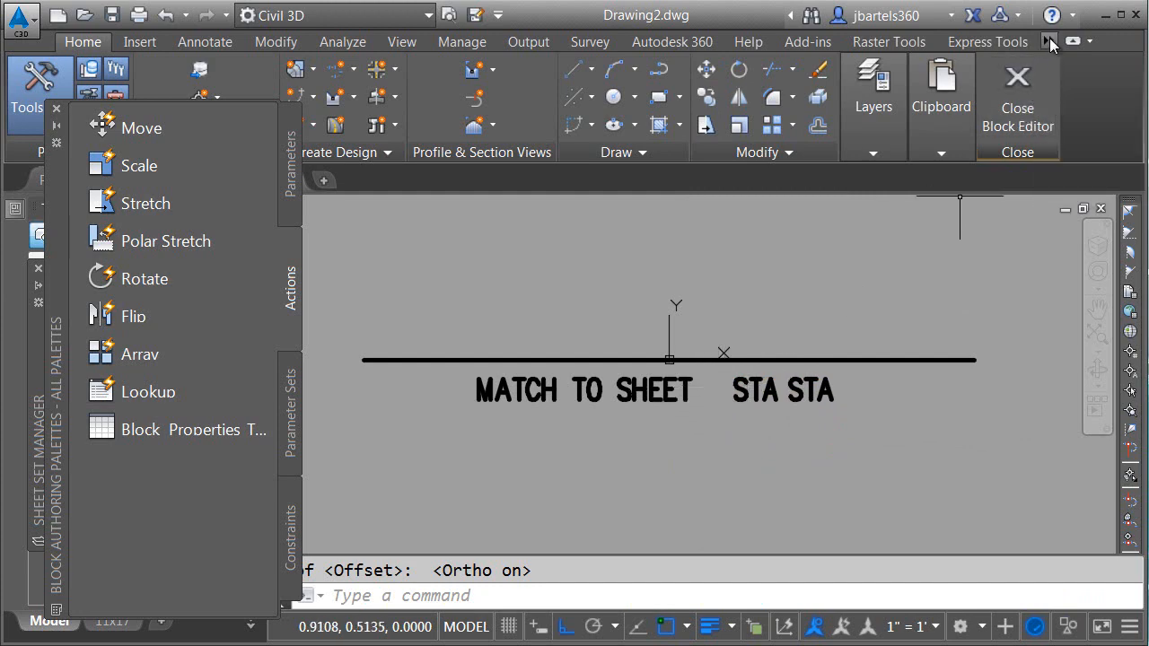
Define attribute N# with prompt 'Next number' and begin choosing a field default
click(1048, 41)
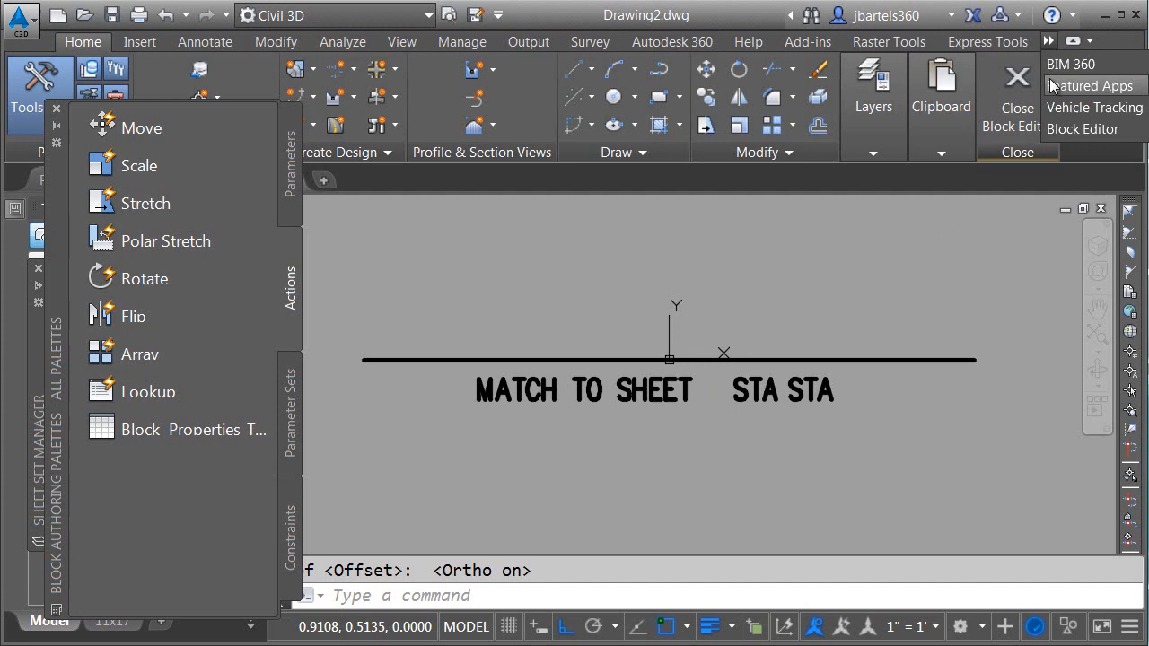
mouse_move(1082, 128)
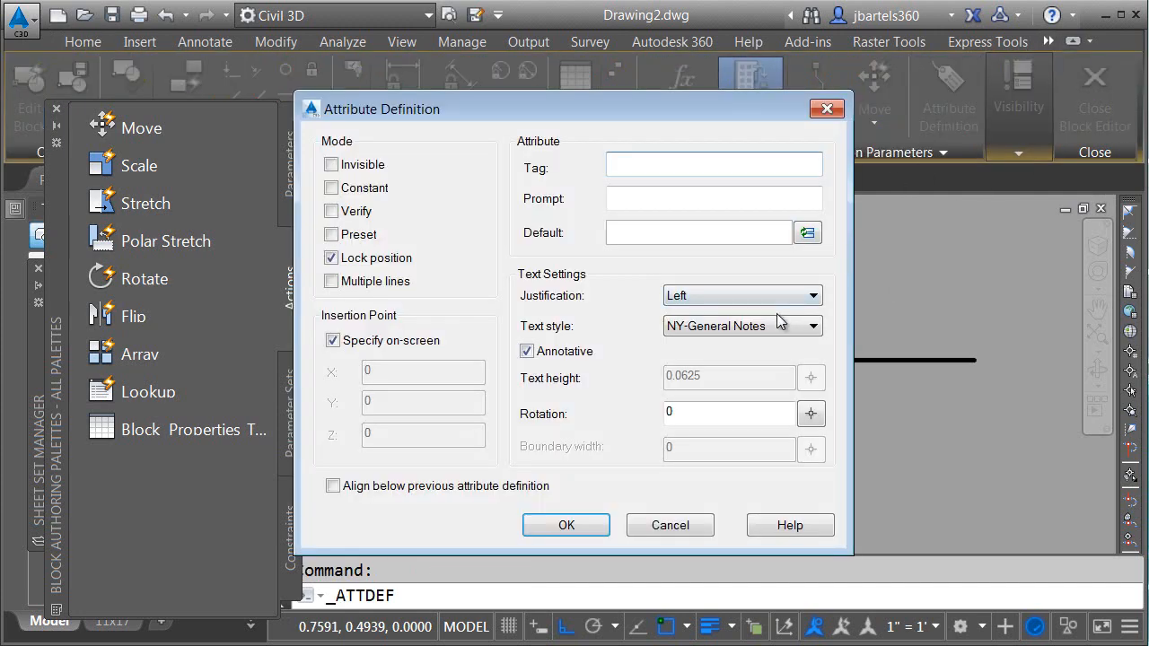
click(714, 164)
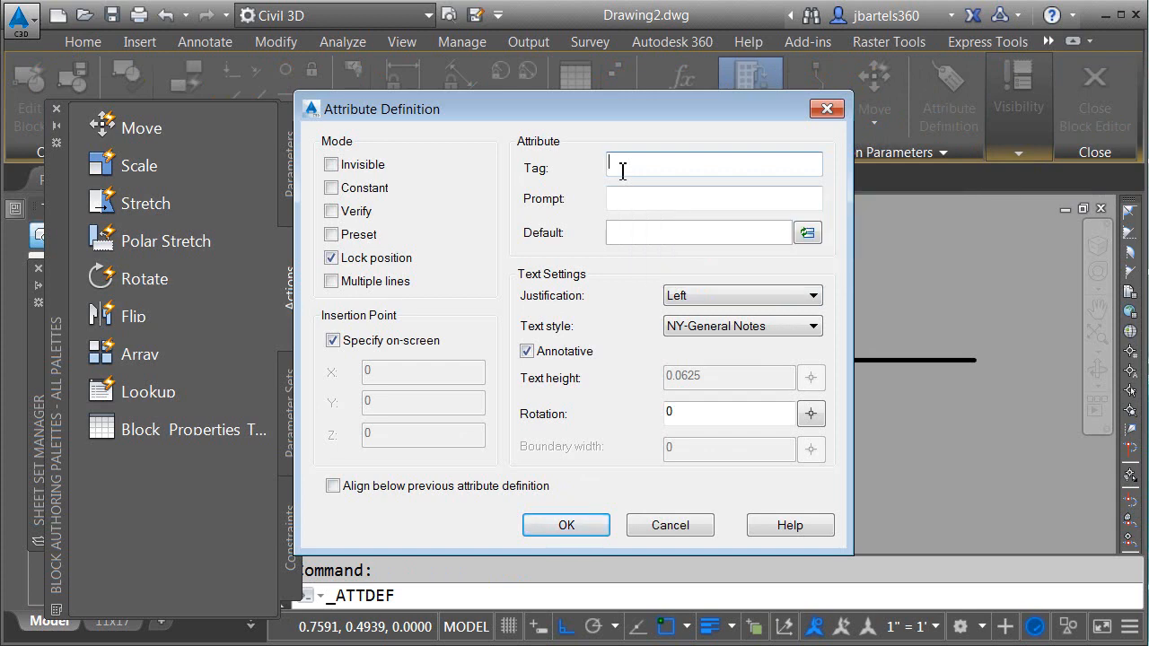
text(N#)
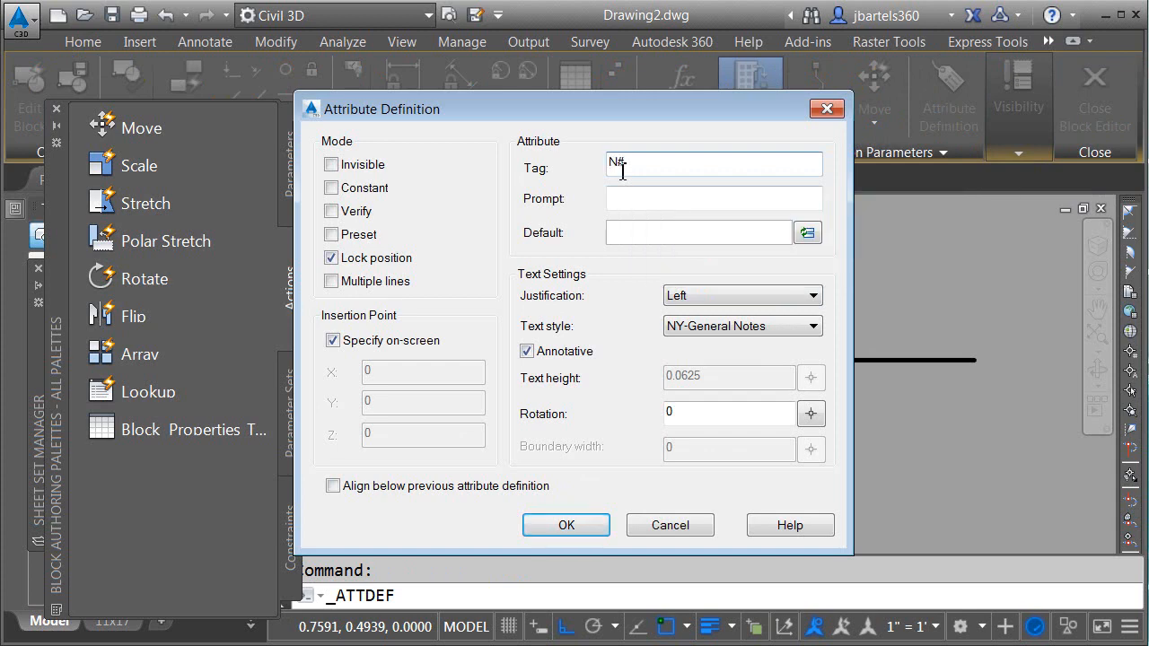
click(713, 198)
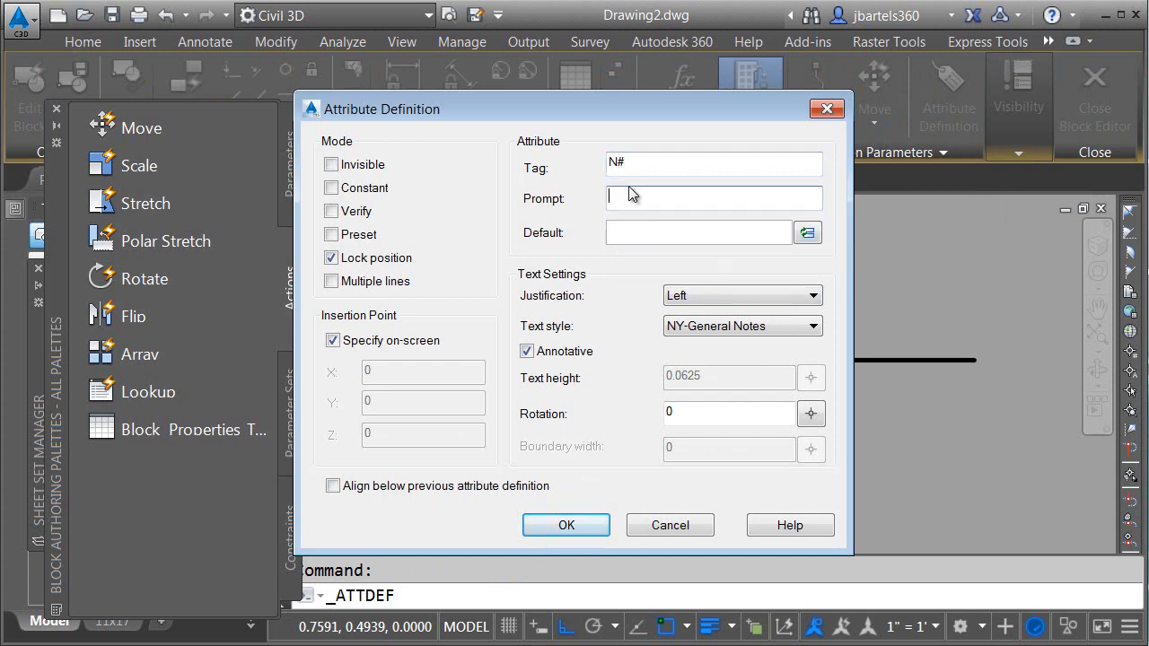
text(Next number)
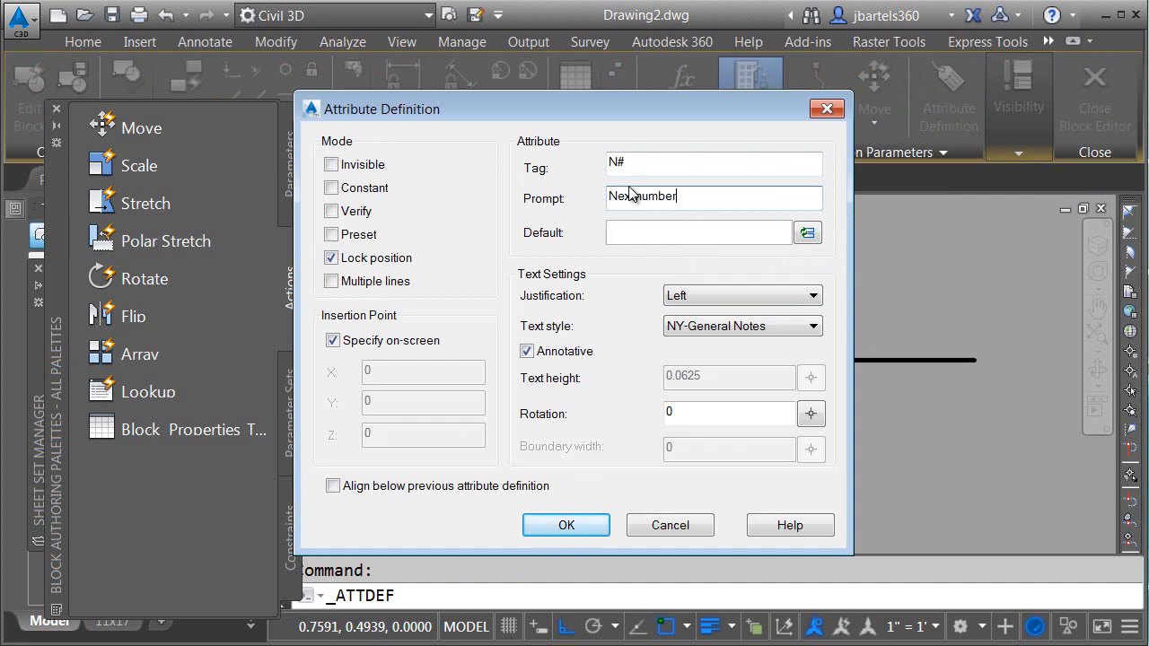
mouse_move(807, 233)
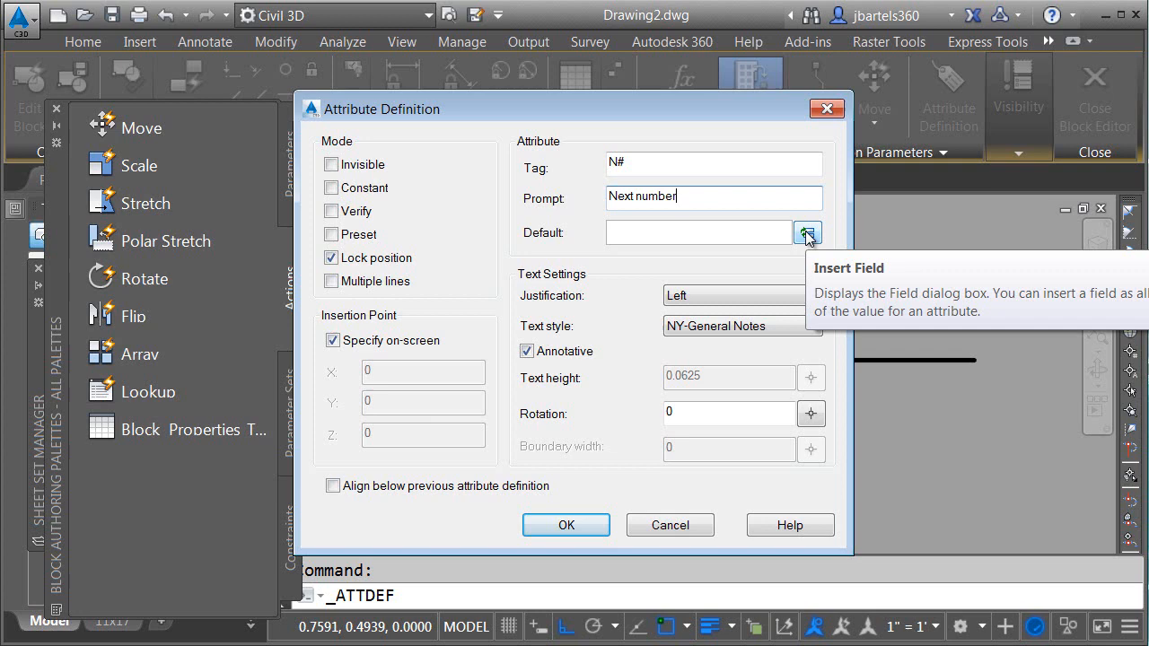
click(806, 233)
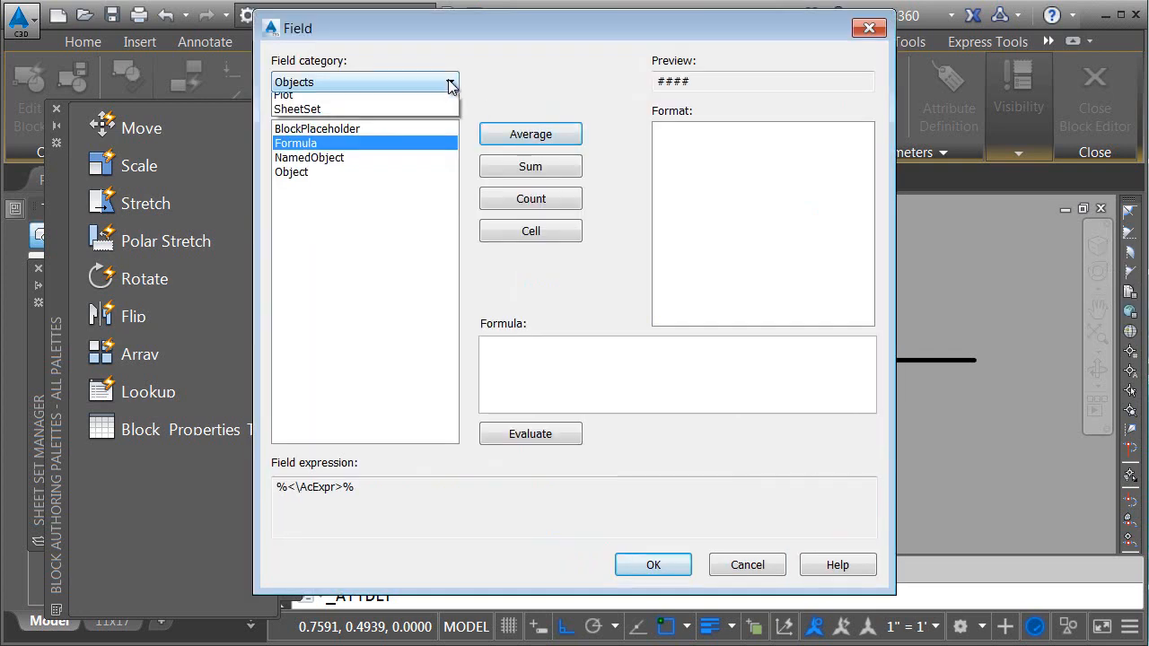
Set the N# default to a formula field of CurrentSheetNumber plus 1
click(297, 108)
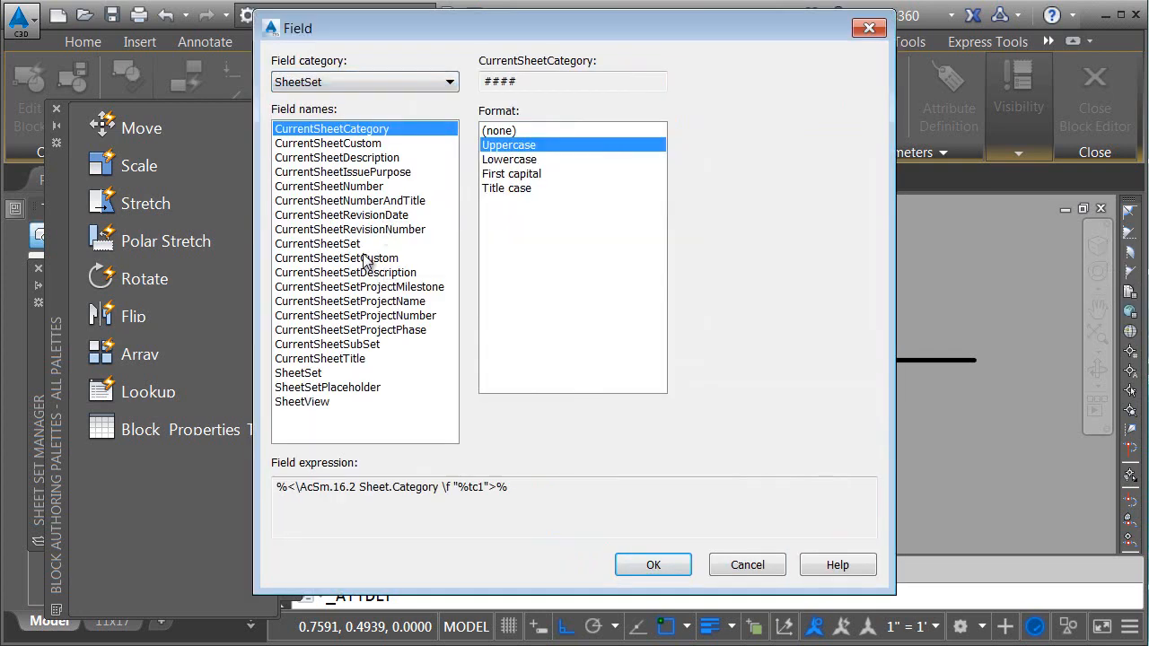
mouse_move(299, 195)
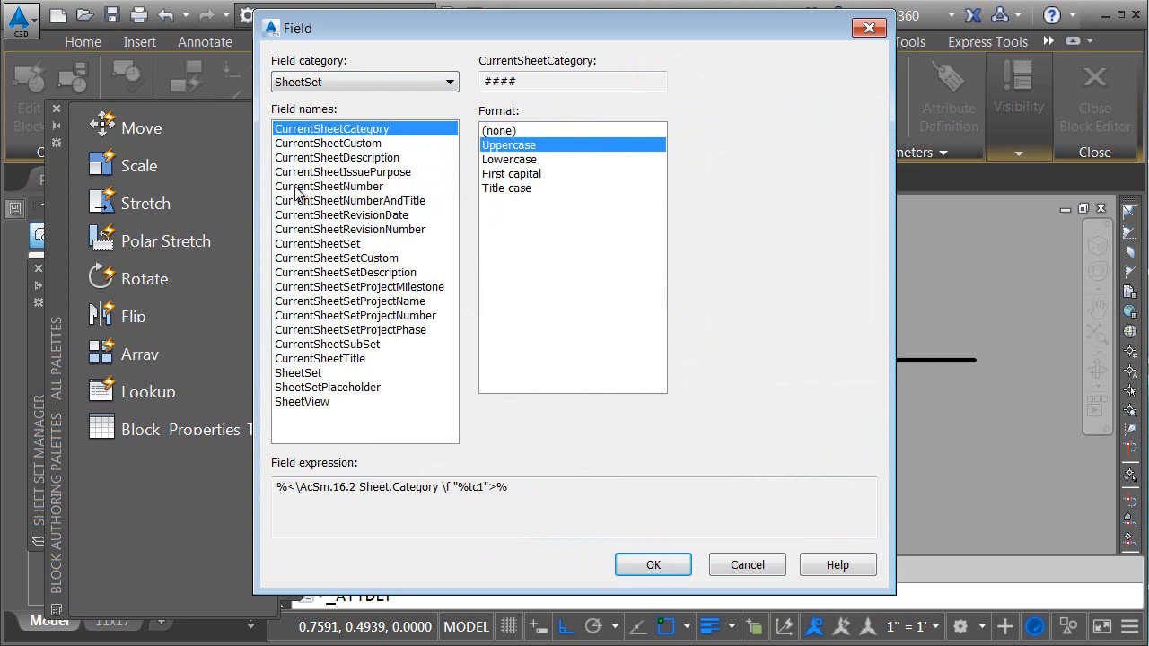
mouse_move(313, 232)
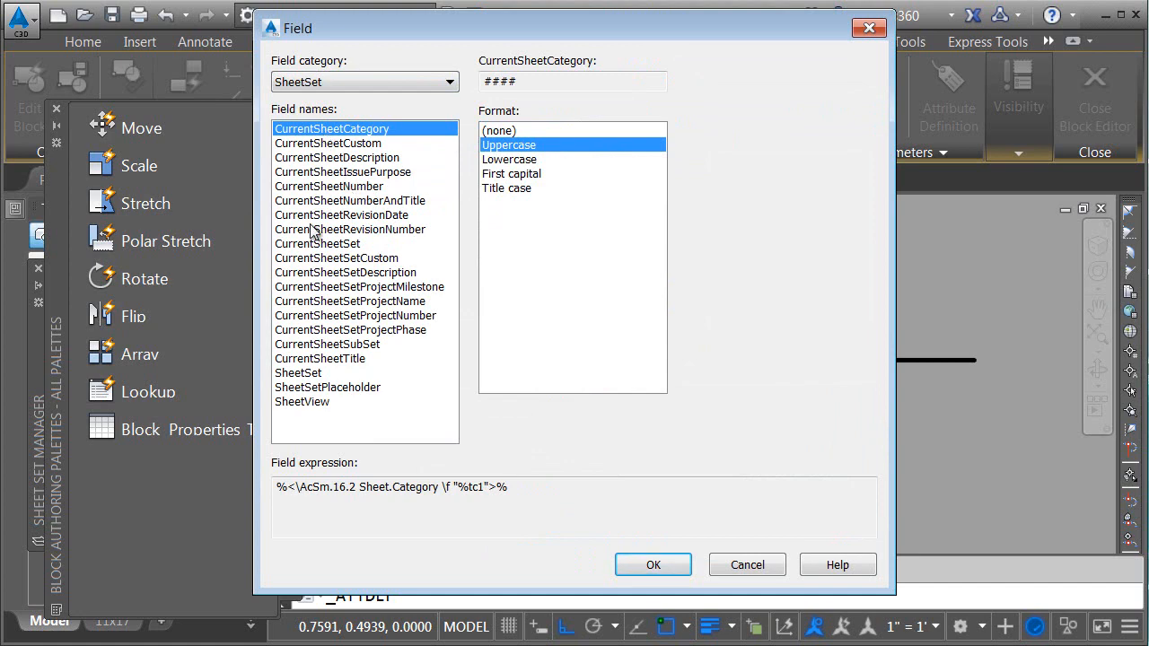
mouse_move(319, 320)
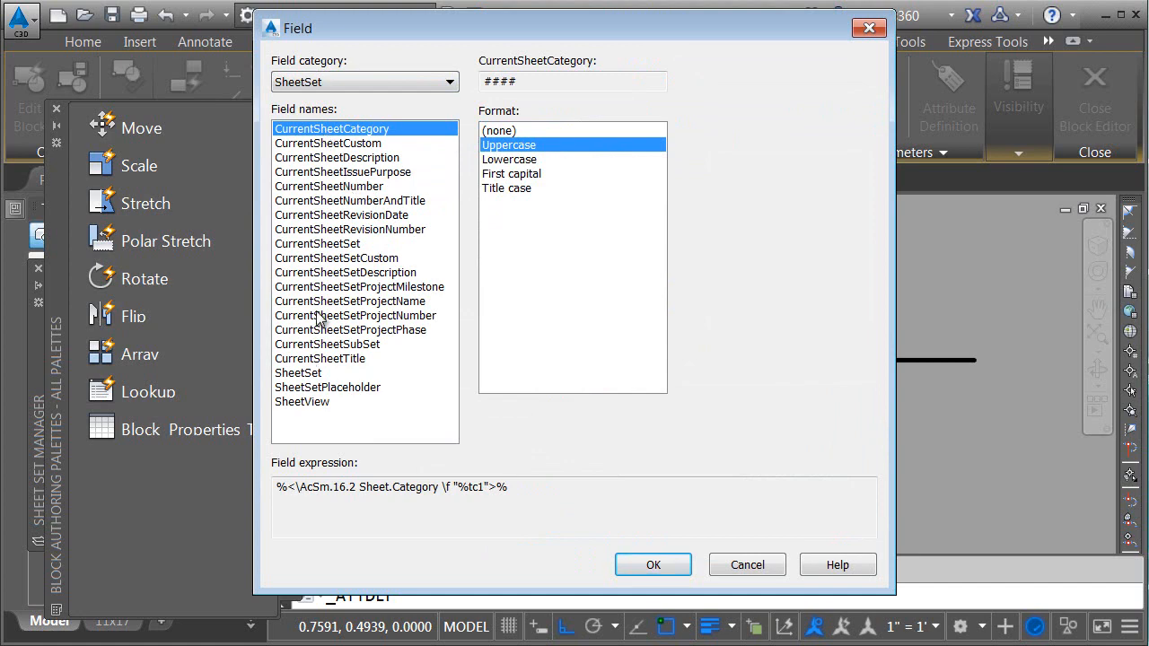
click(329, 186)
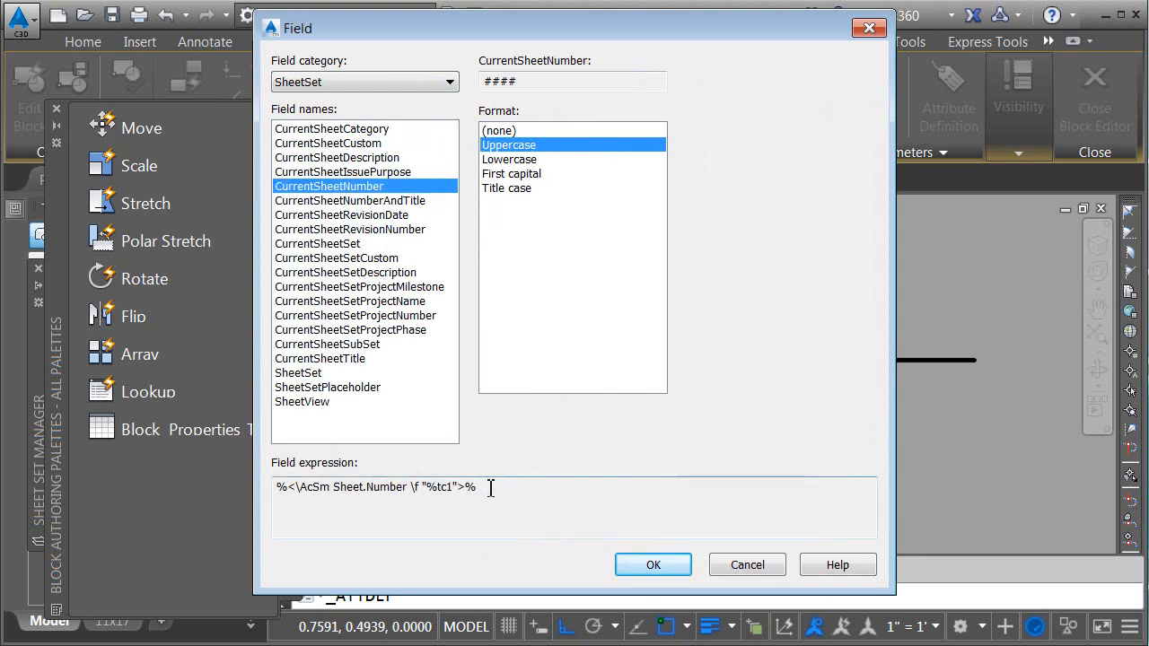
right_click(377, 487)
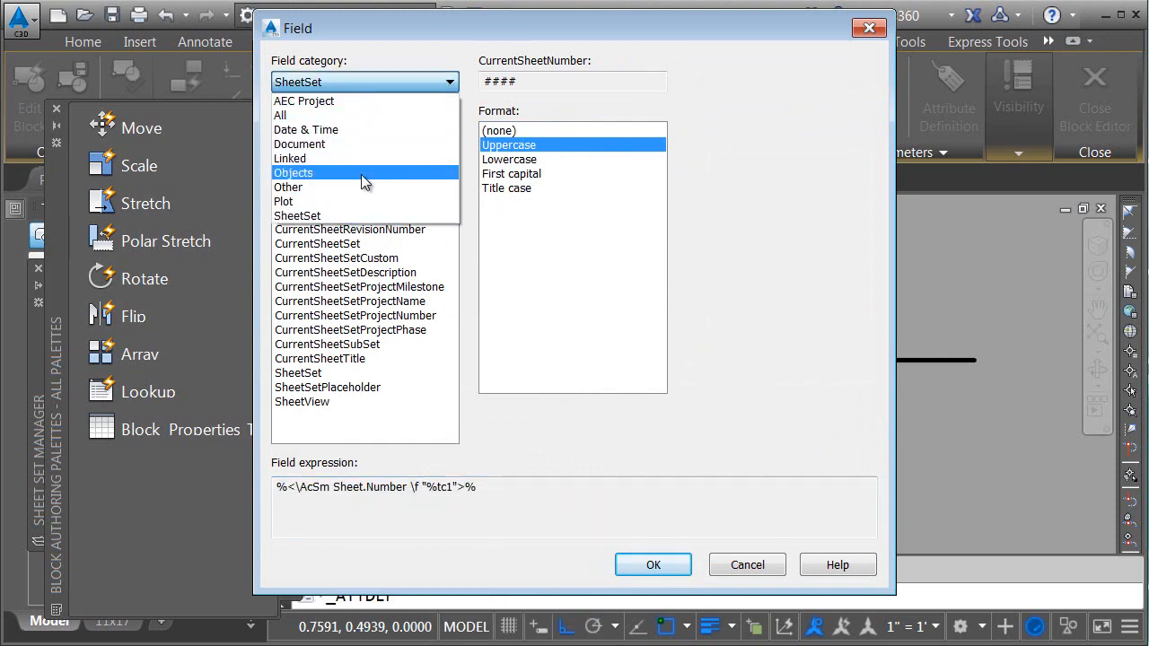
click(293, 172)
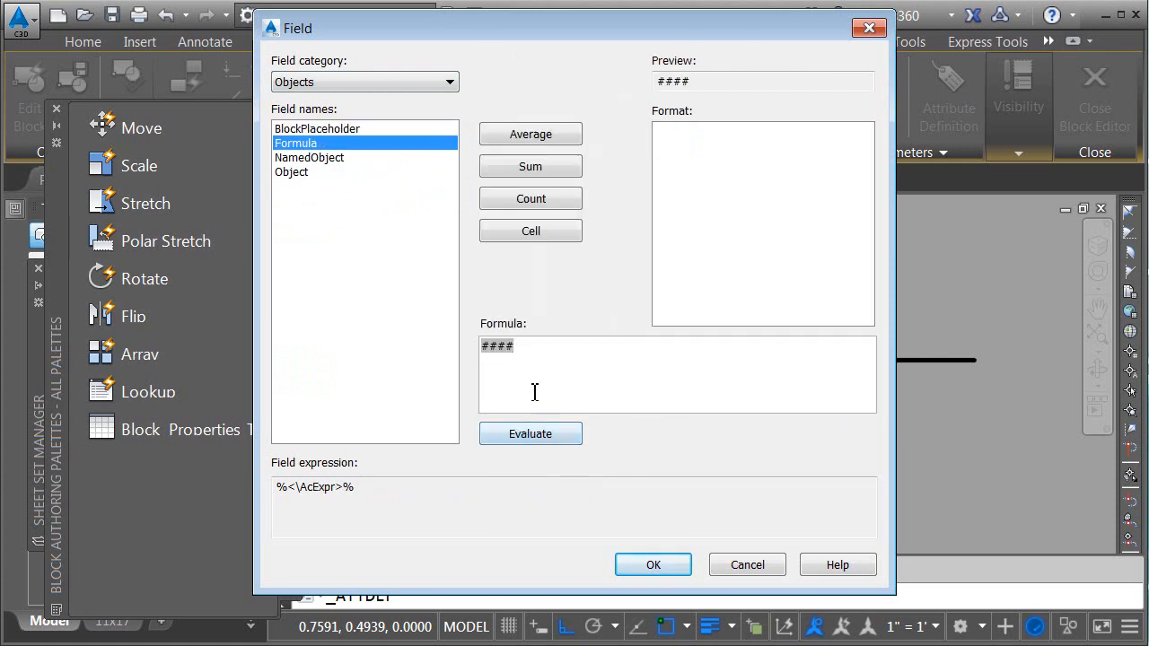
text(+1)
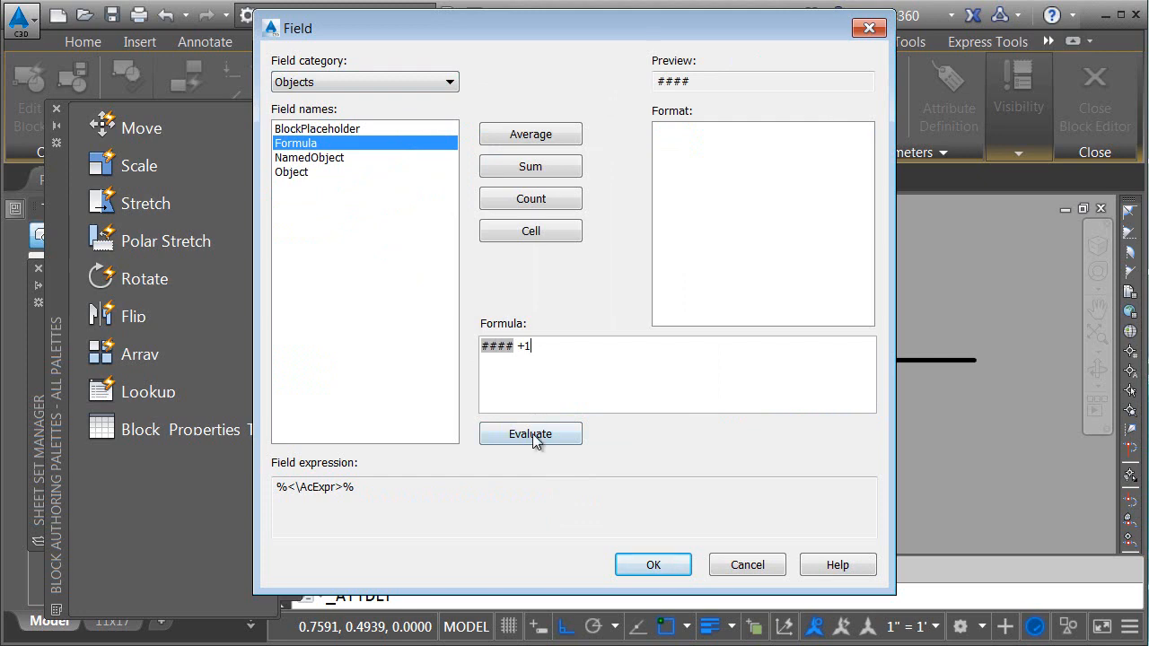
click(654, 565)
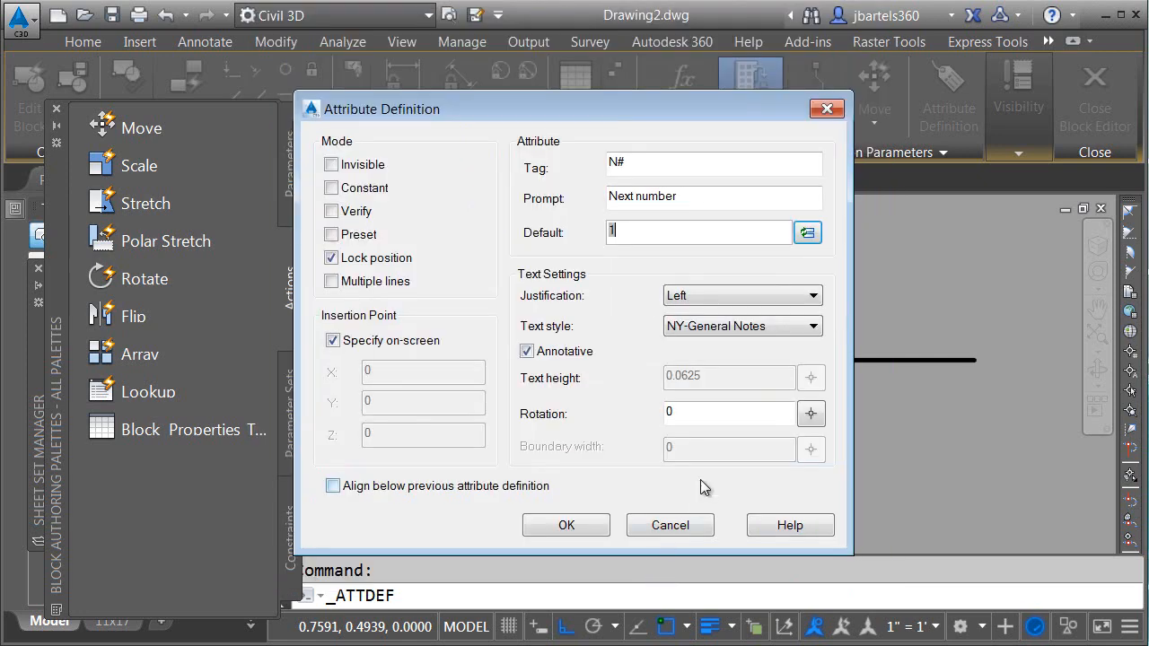
Place the N# attribute, match it to the bold label style, and move it beside MATCH TO SHEET
click(565, 525)
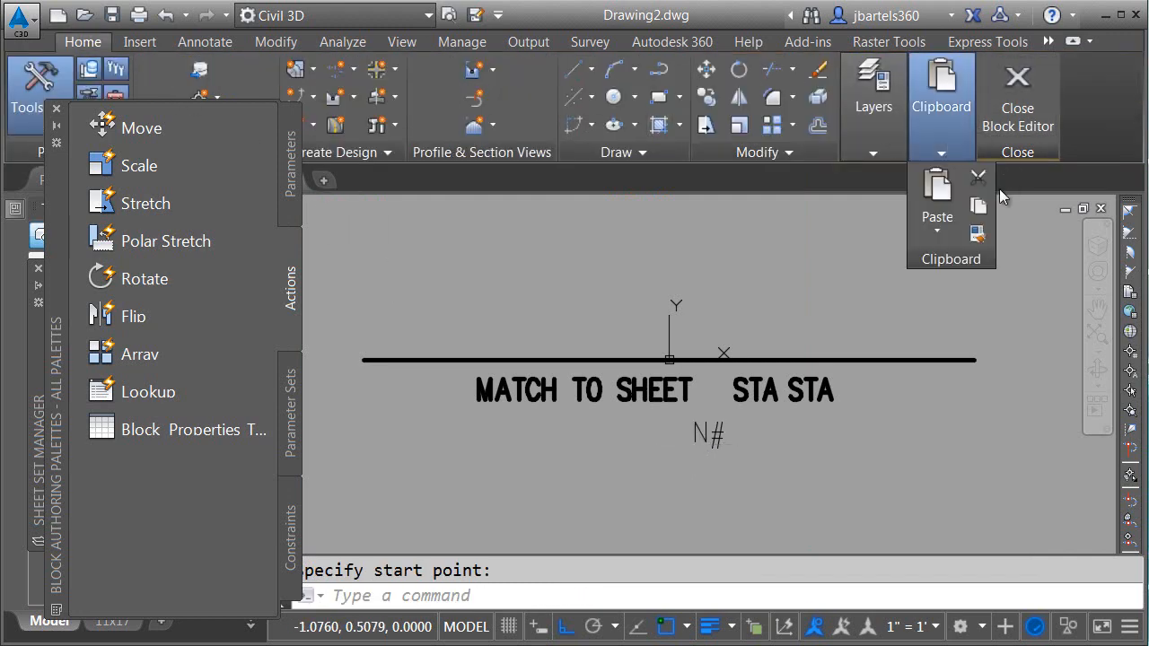
click(584, 391)
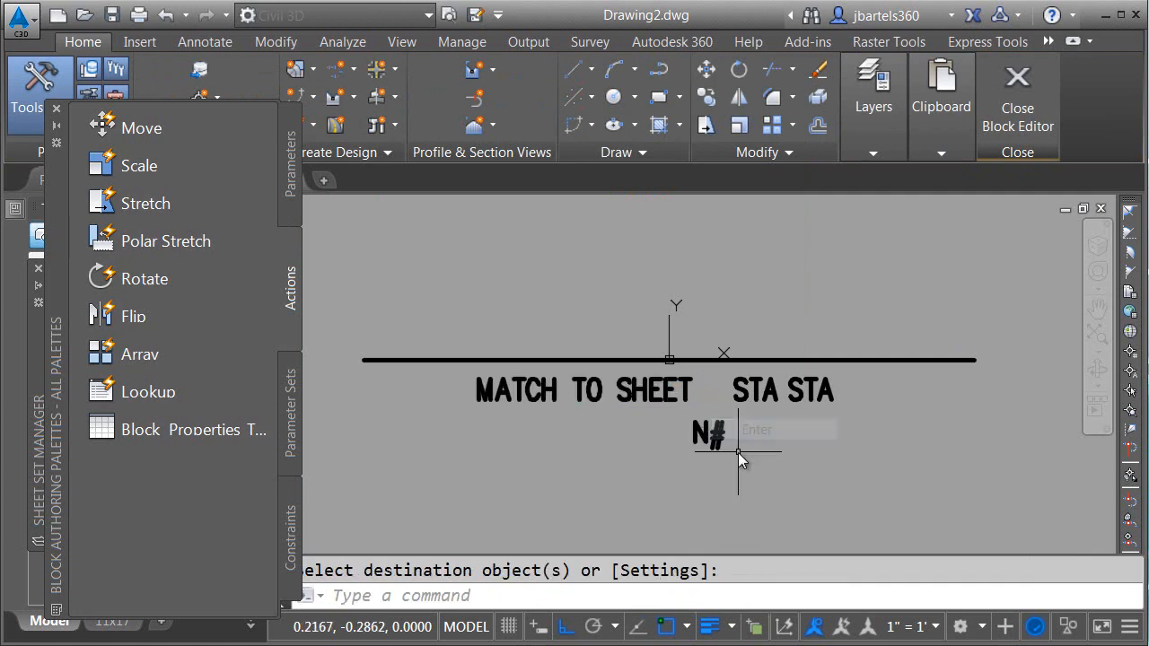
click(708, 436)
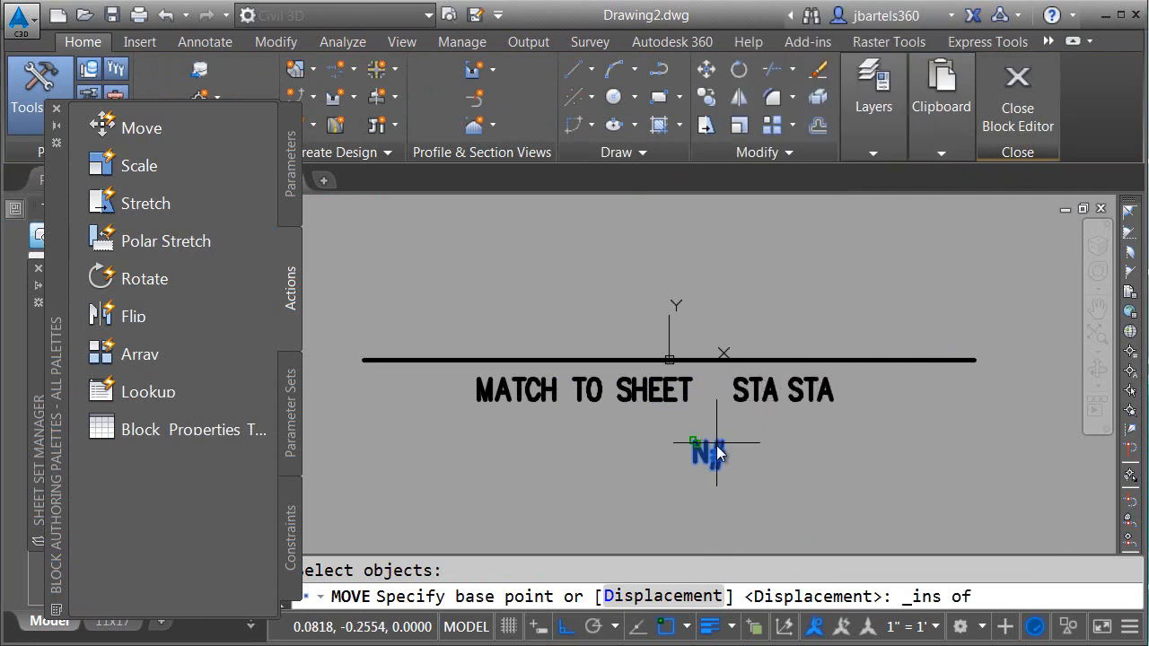
right_click(718, 449)
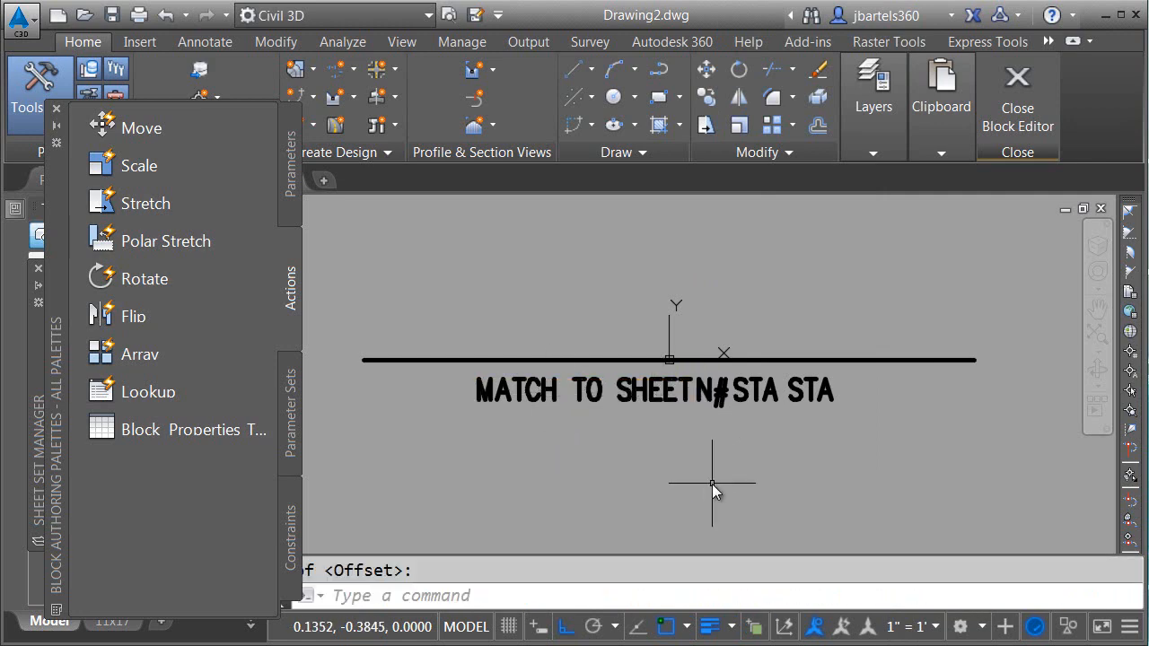
mouse_move(705, 435)
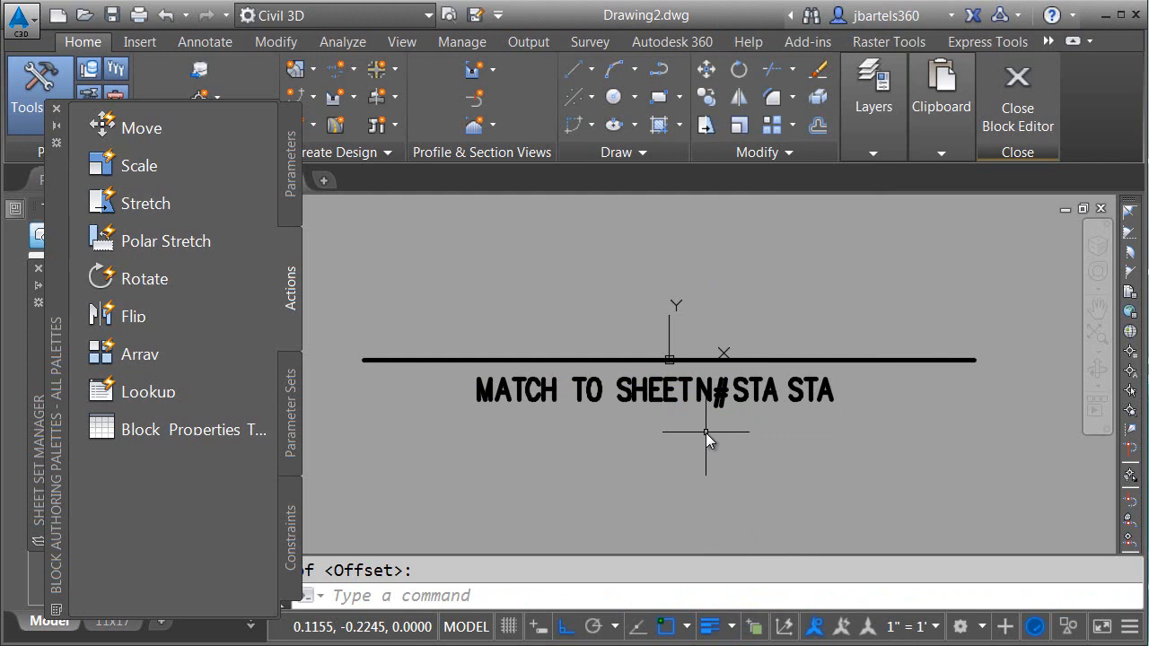
click(1087, 42)
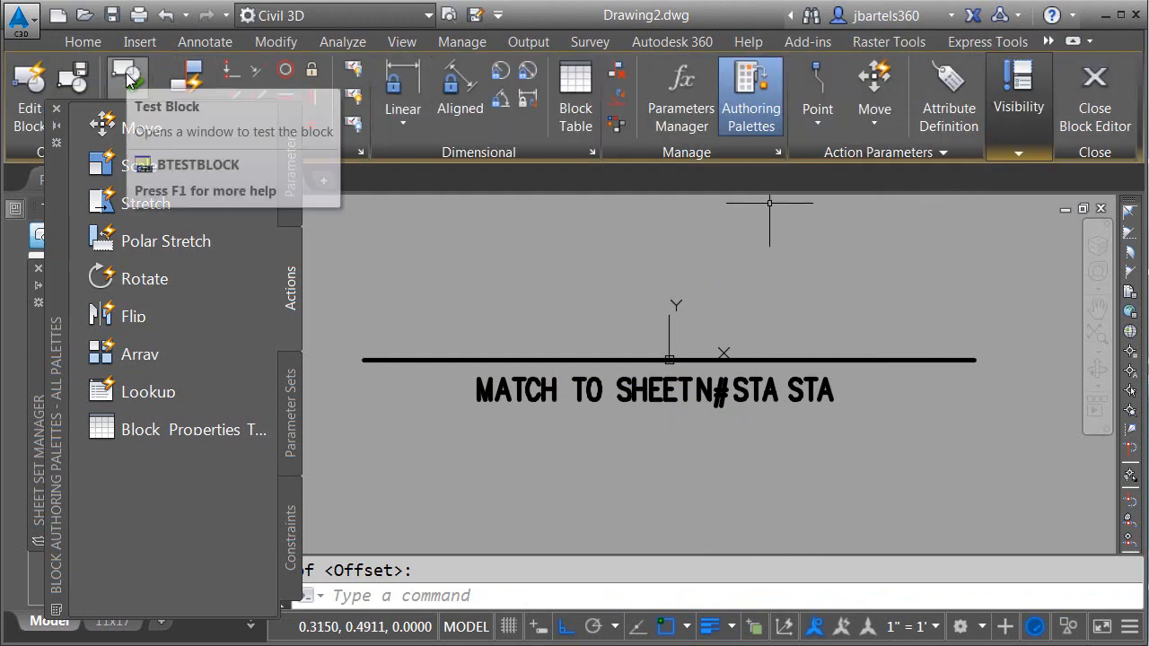
click(127, 76)
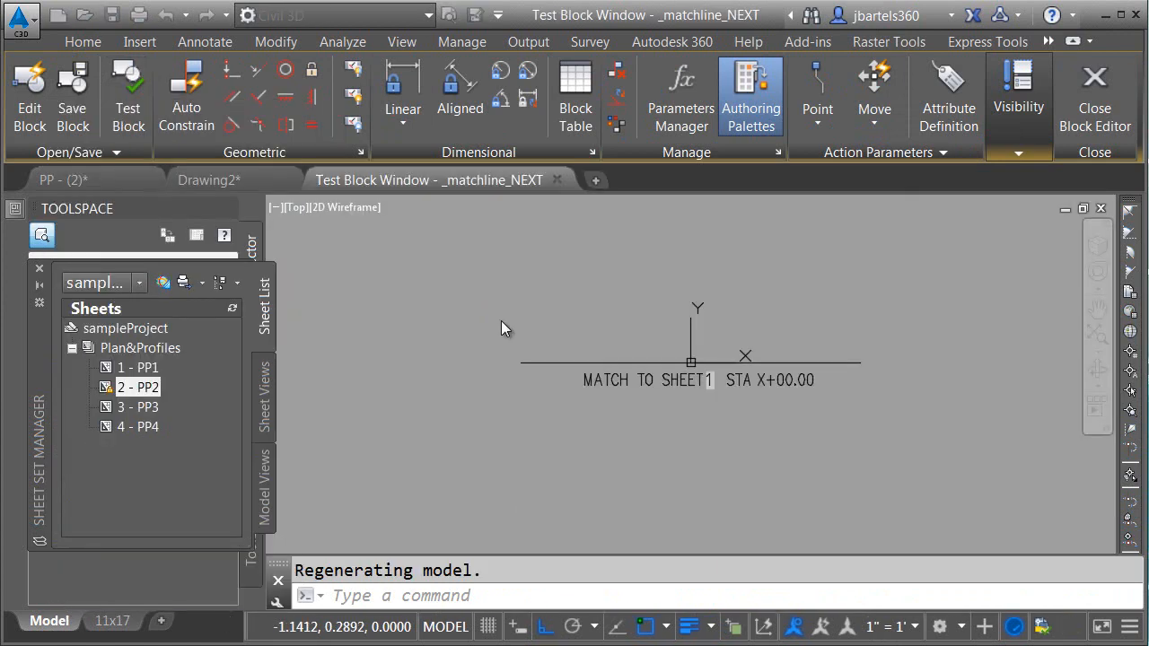
click(139, 41)
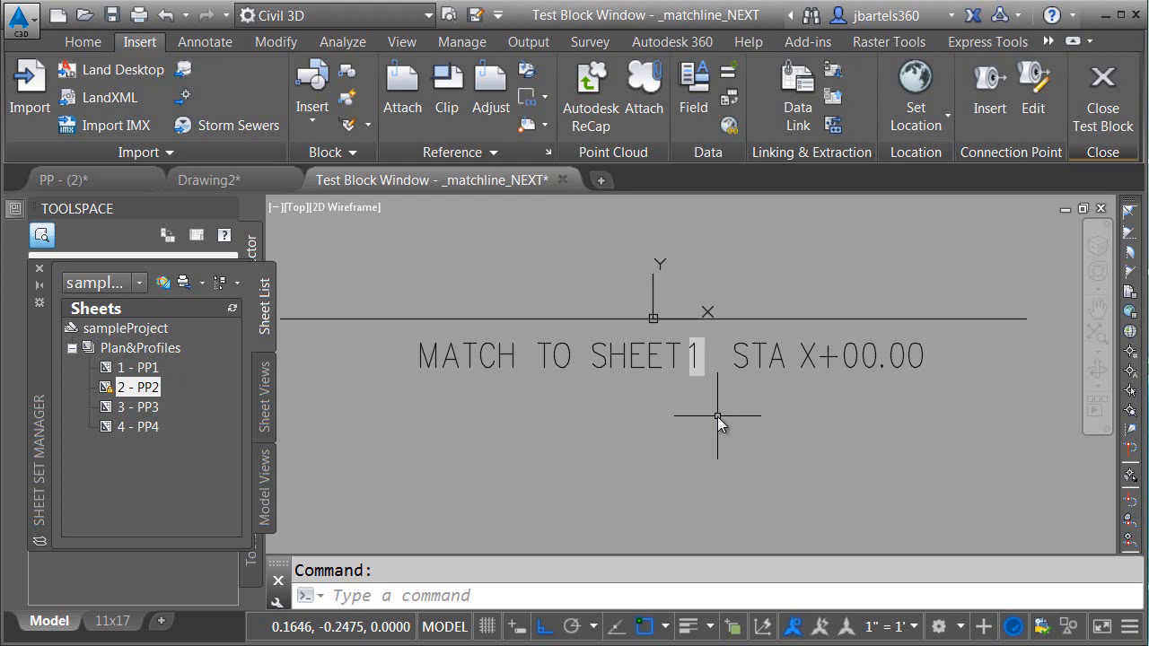
mouse_move(749, 395)
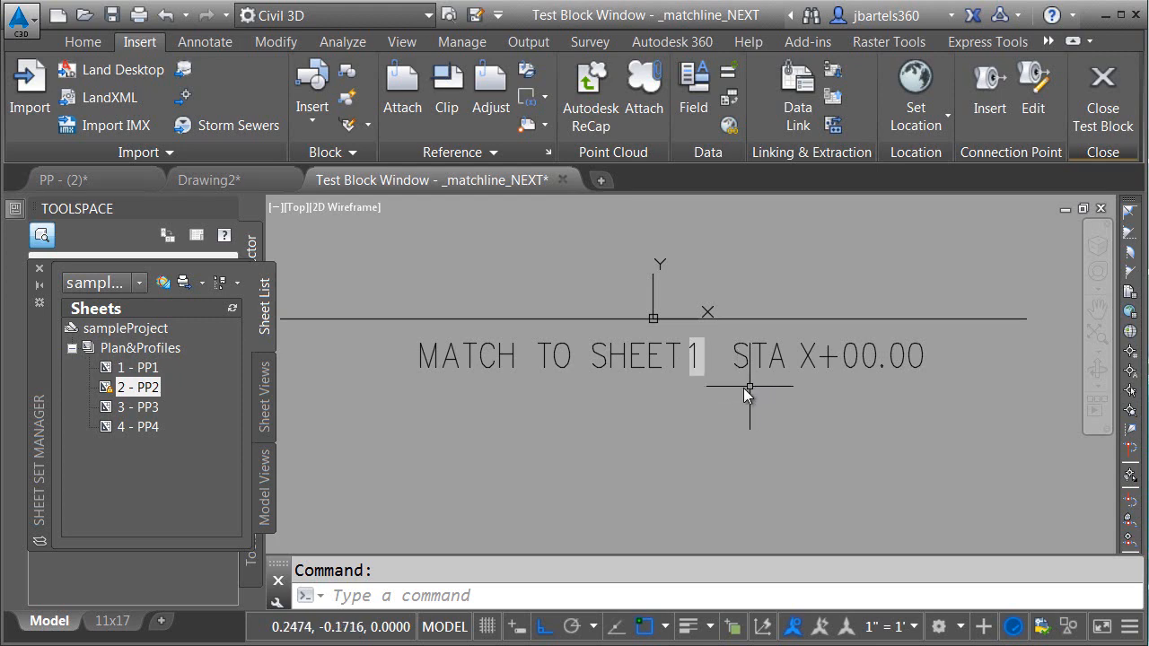
mouse_move(700, 392)
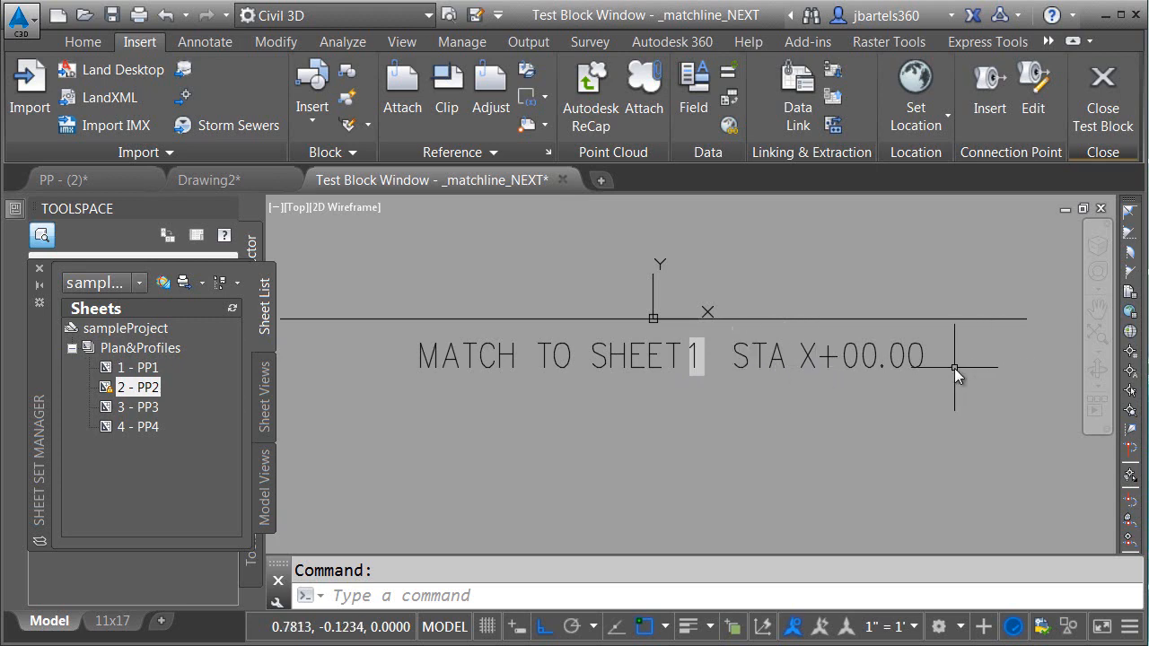
mouse_move(810, 372)
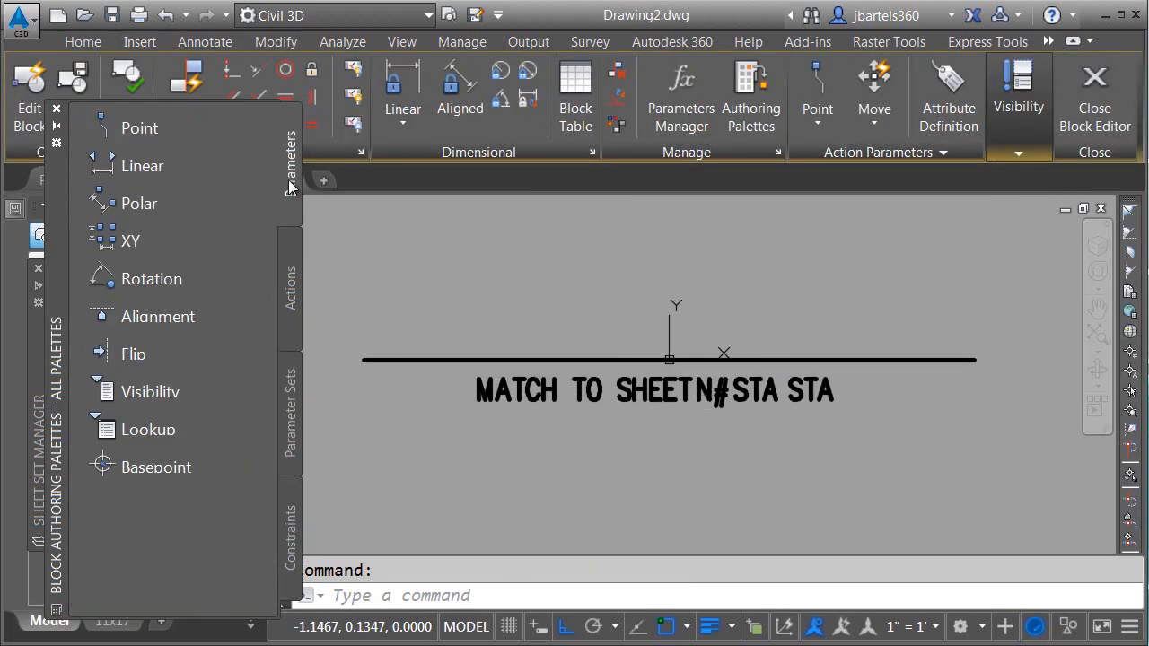
mouse_move(142, 166)
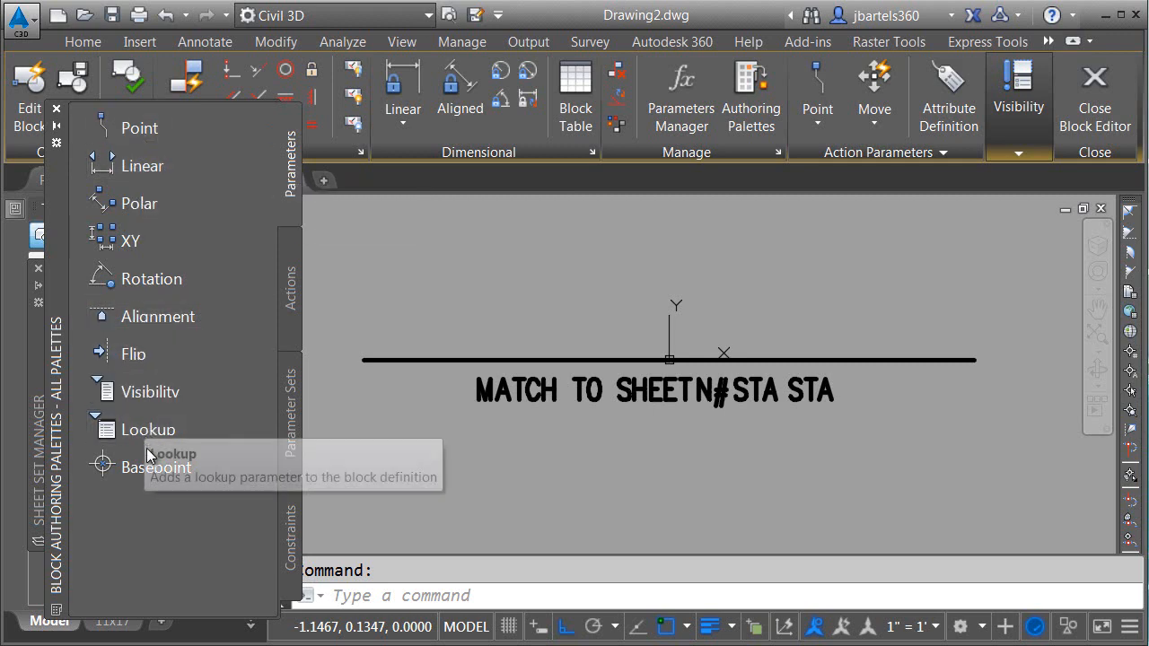
mouse_move(141, 166)
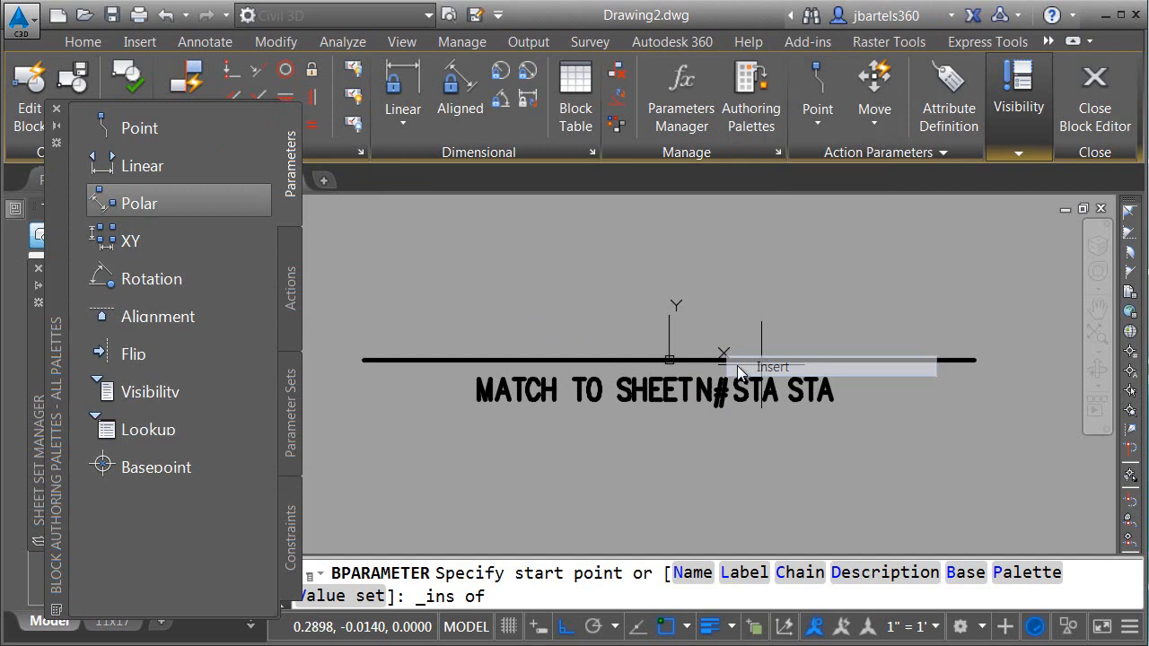
Add a Distance1 parameter across N# and attach a Move action to its second point
click(723, 353)
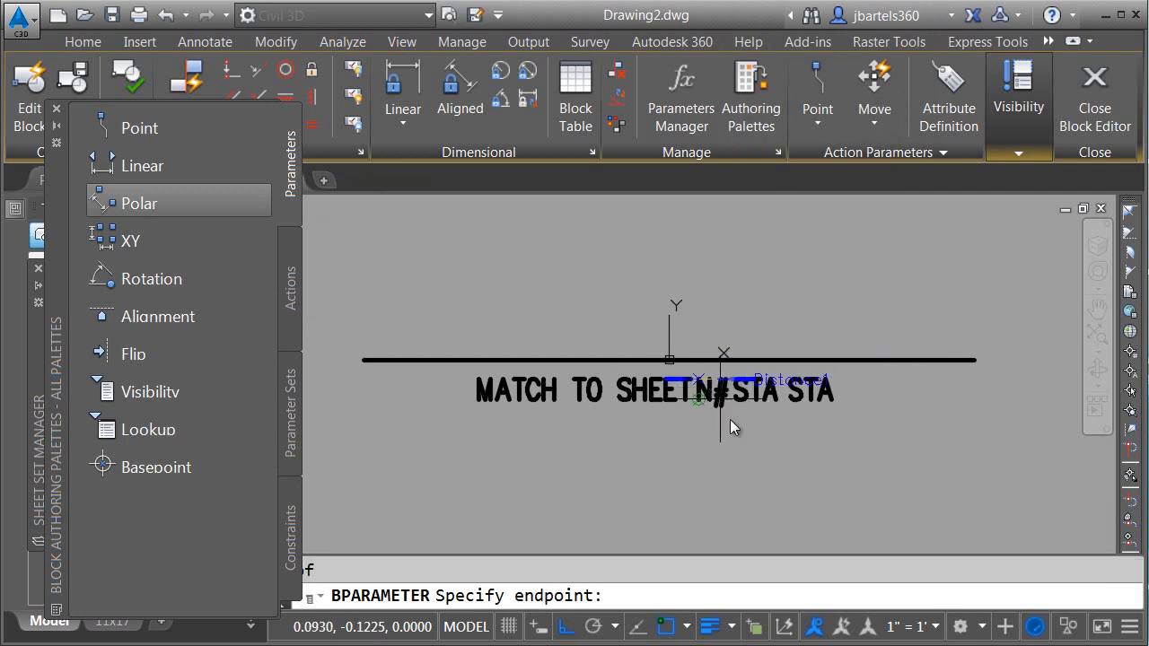
mouse_move(790, 364)
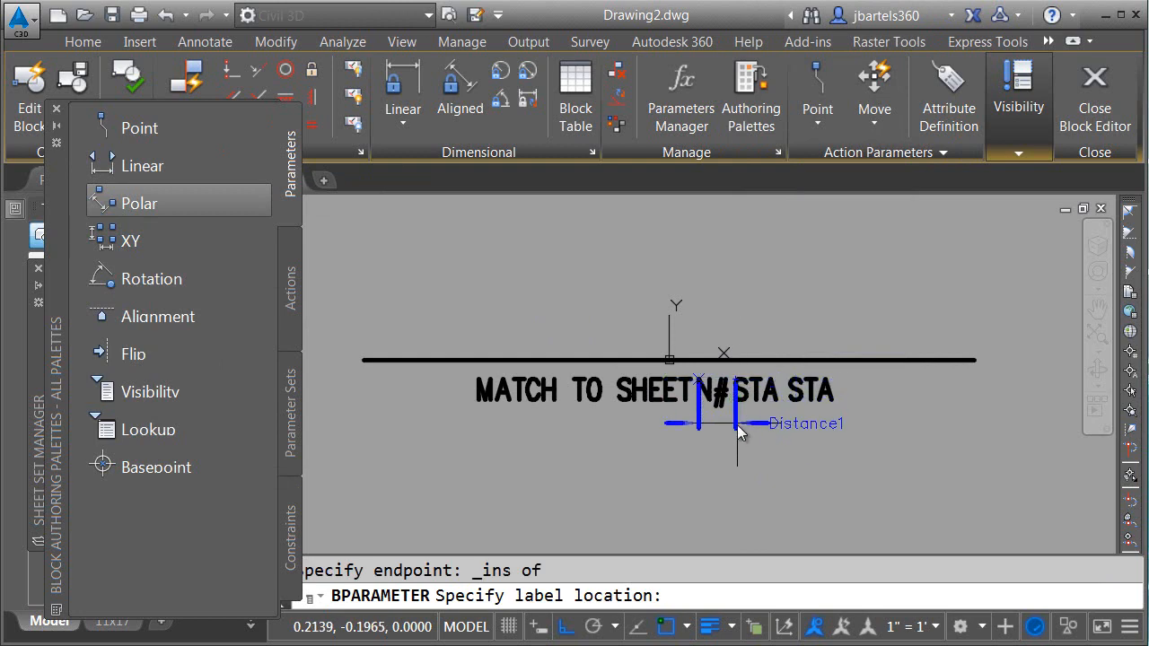
click(719, 377)
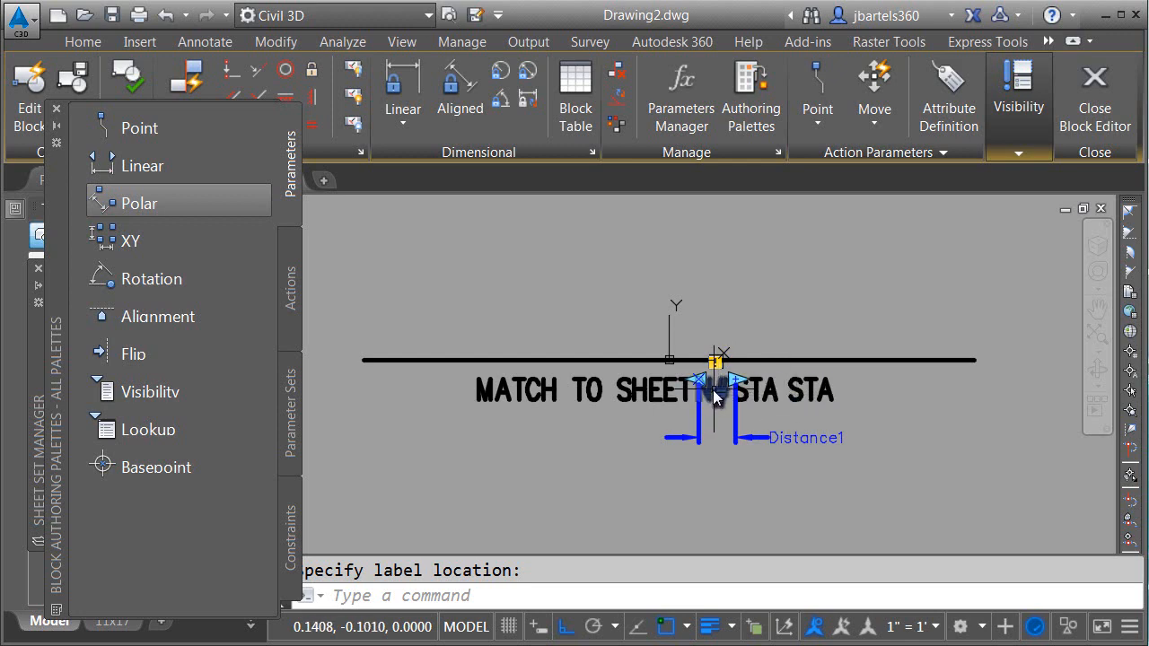
mouse_move(291, 286)
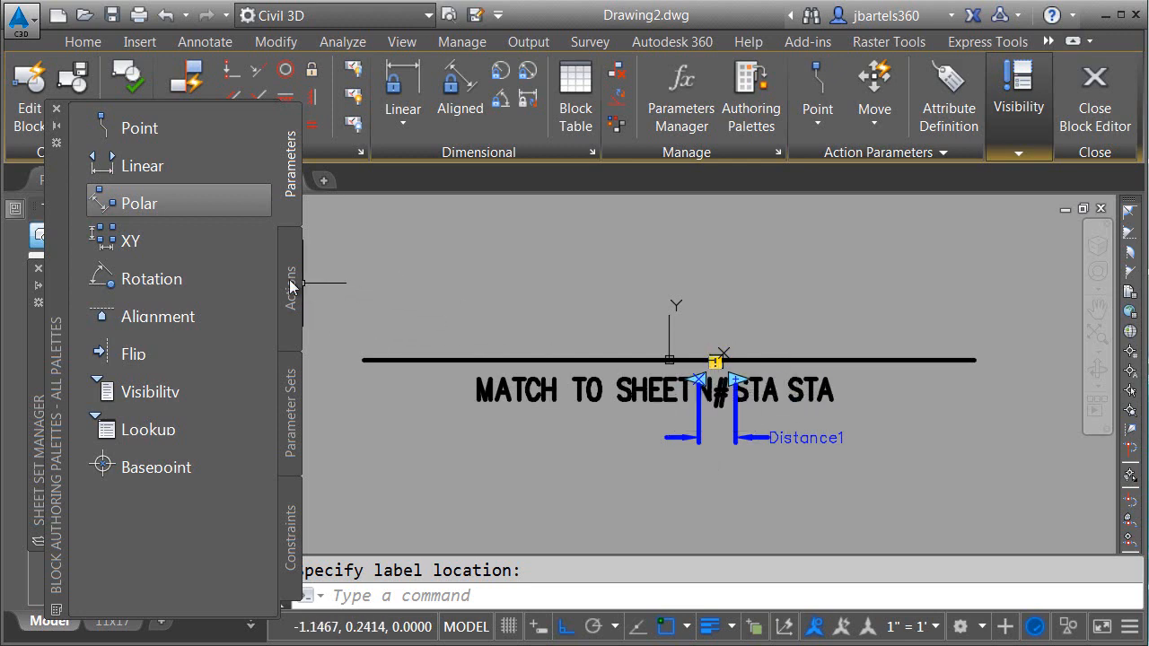
click(289, 292)
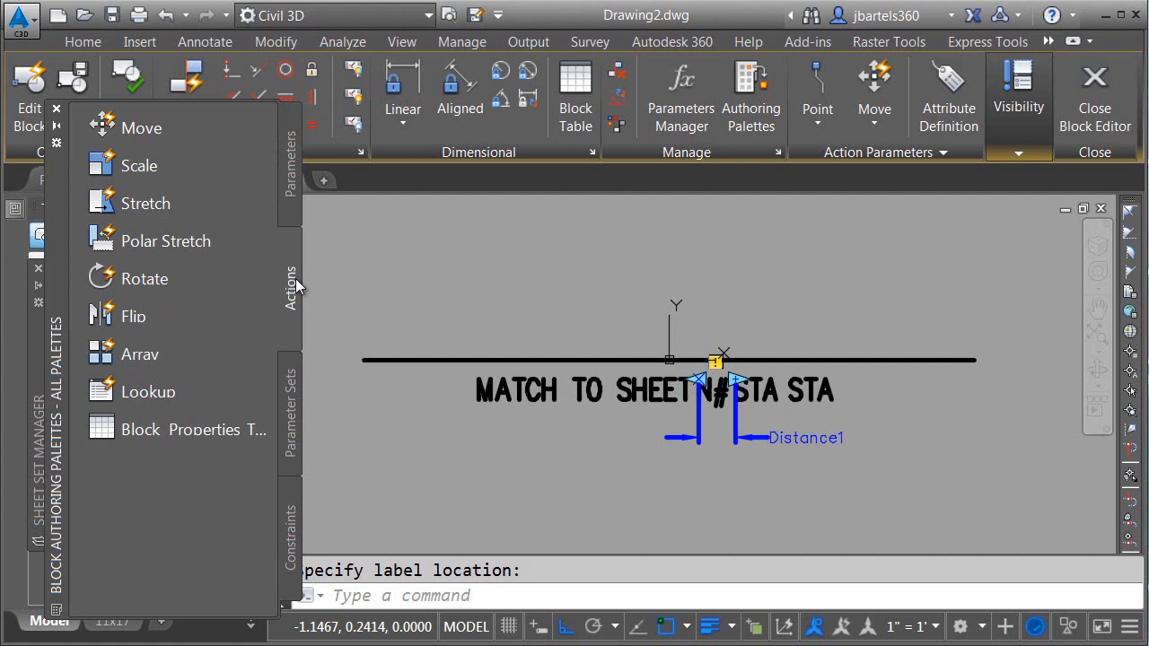
mouse_move(141, 128)
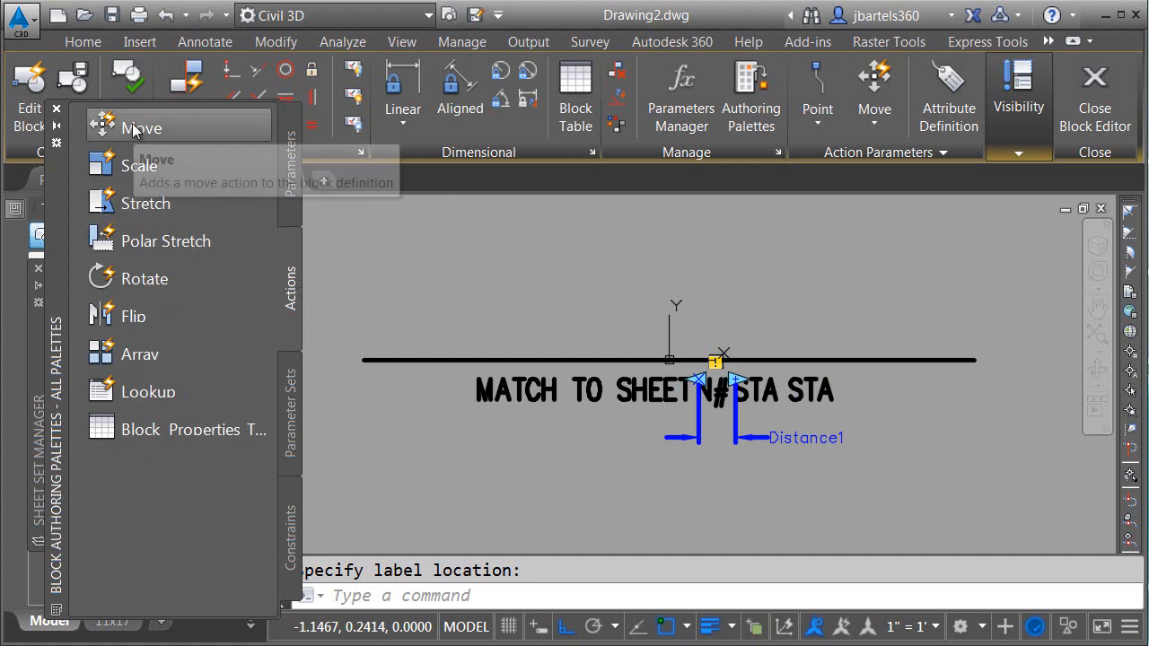
click(141, 127)
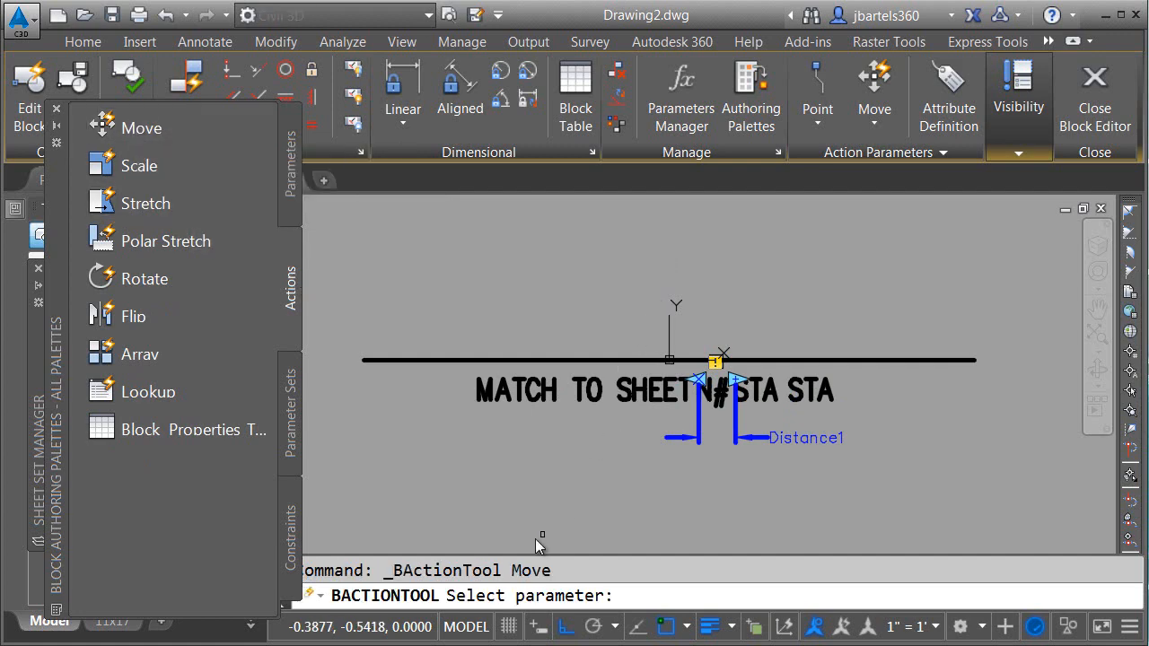
mouse_move(543, 595)
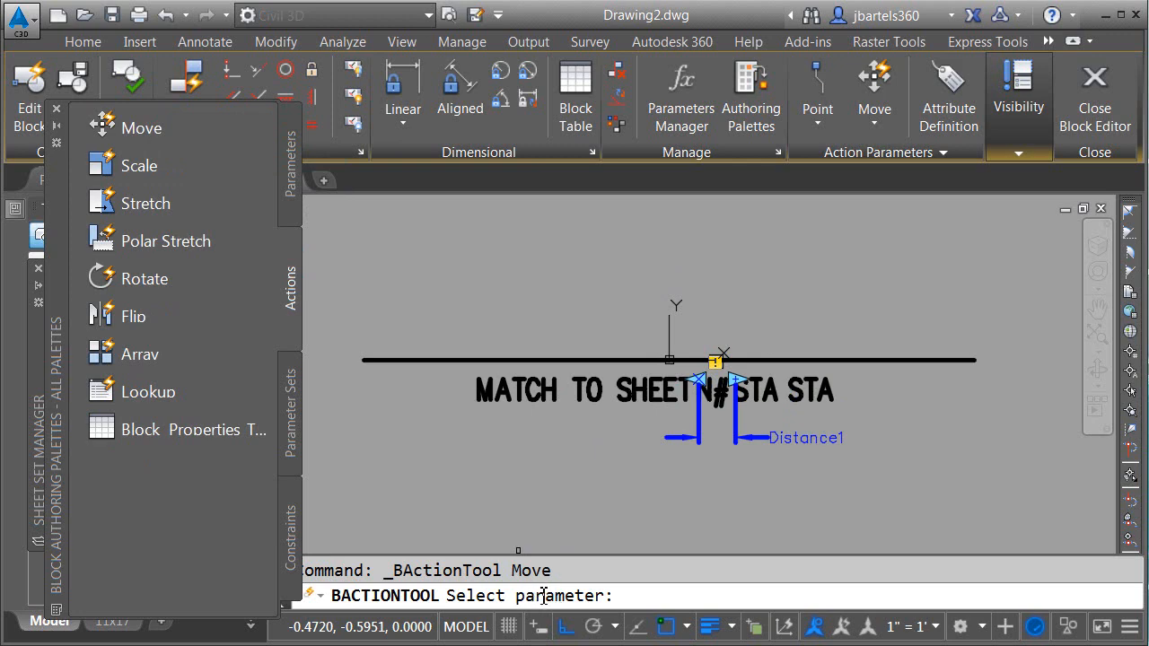
click(736, 377)
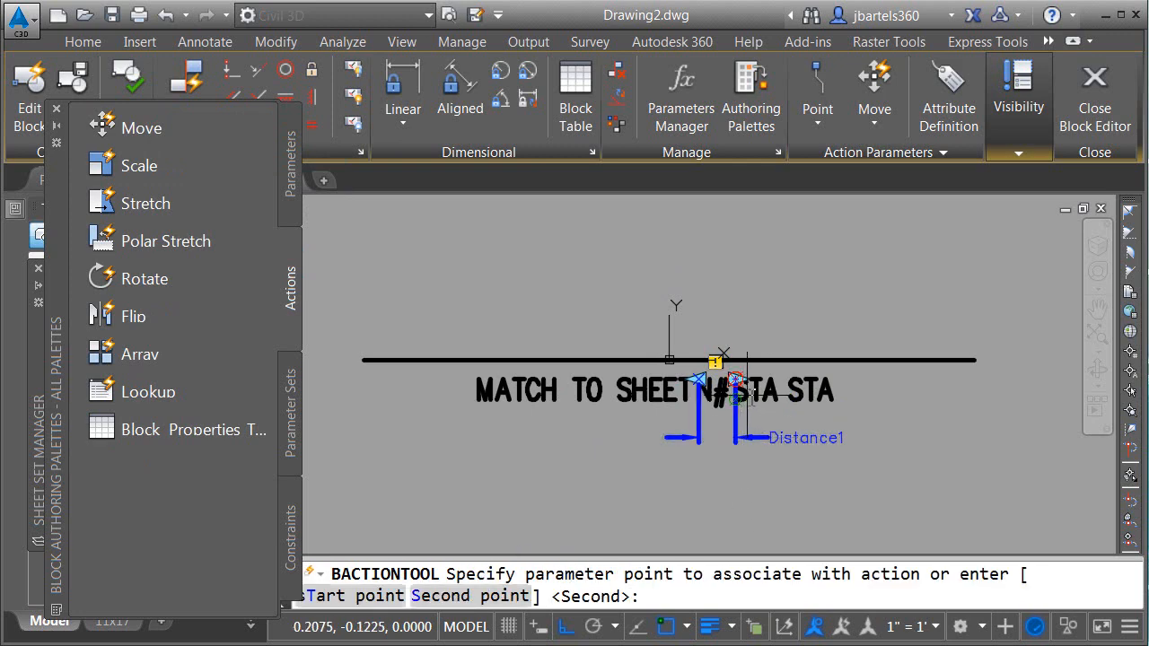
mouse_move(752, 374)
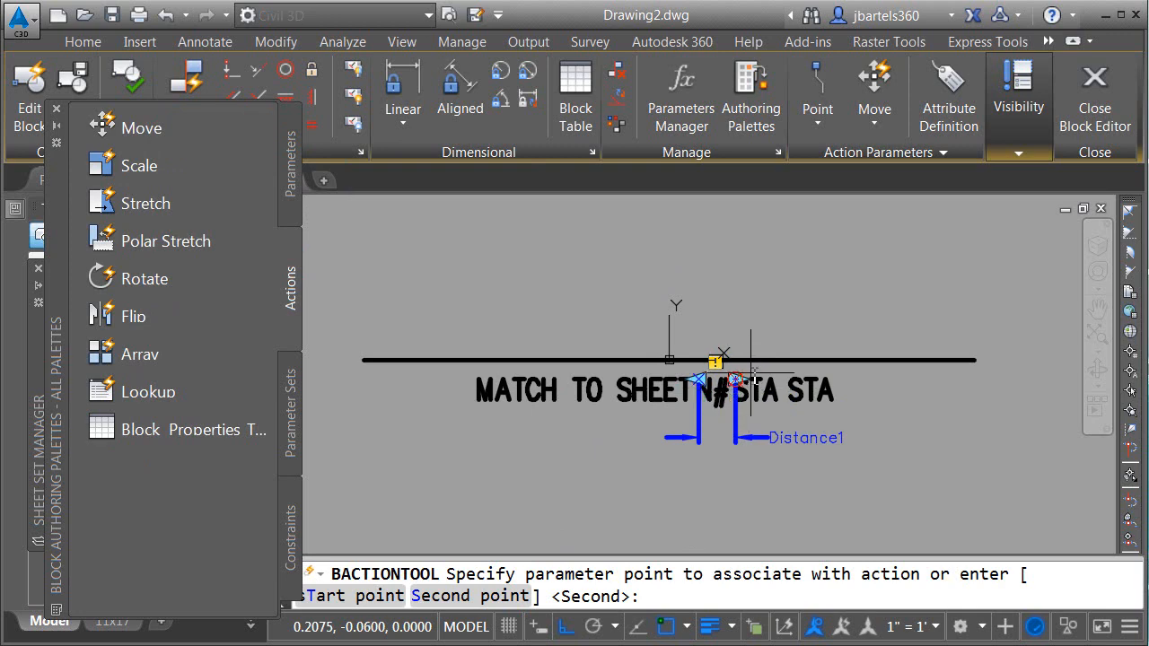
click(752, 371)
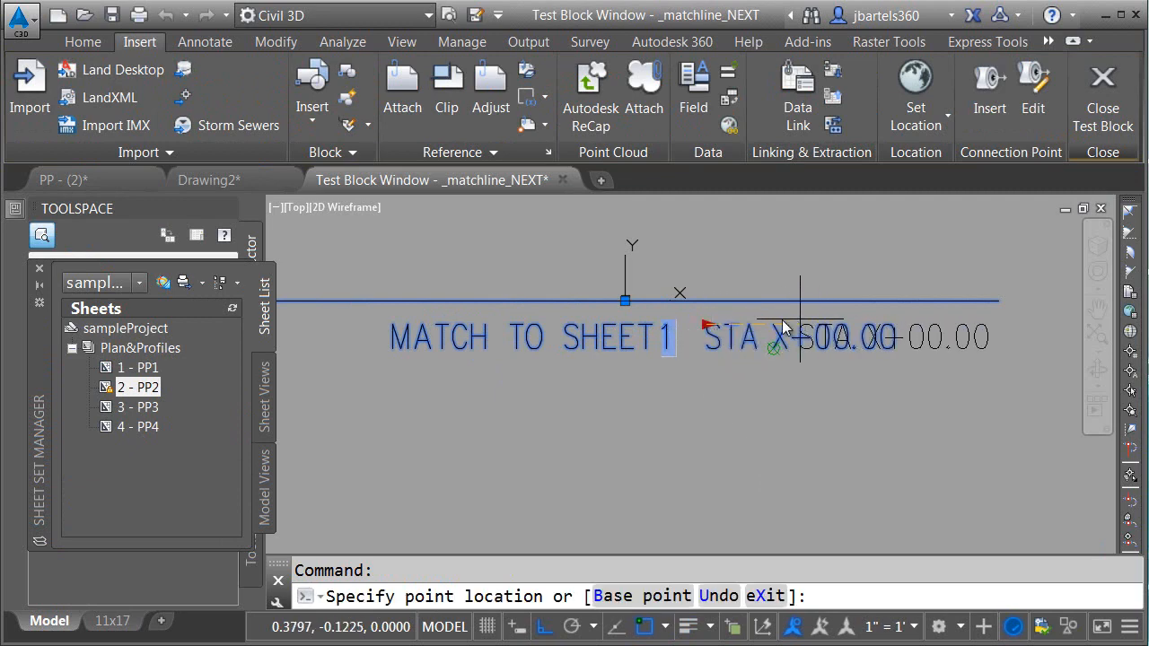
mouse_move(776, 323)
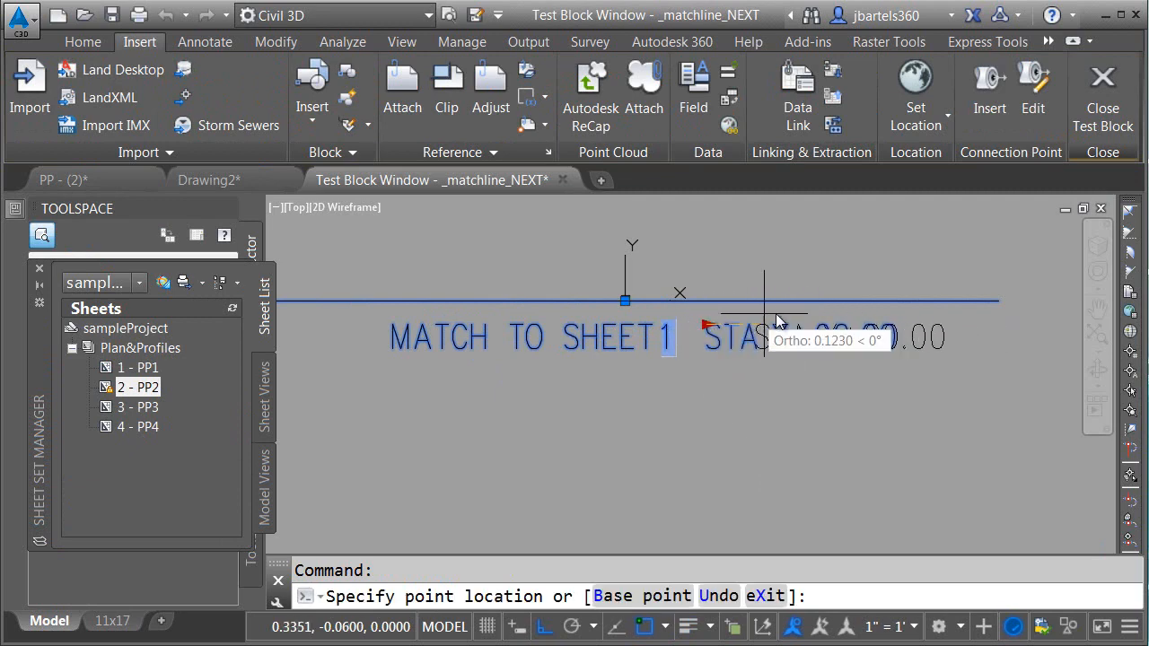
mouse_move(785, 322)
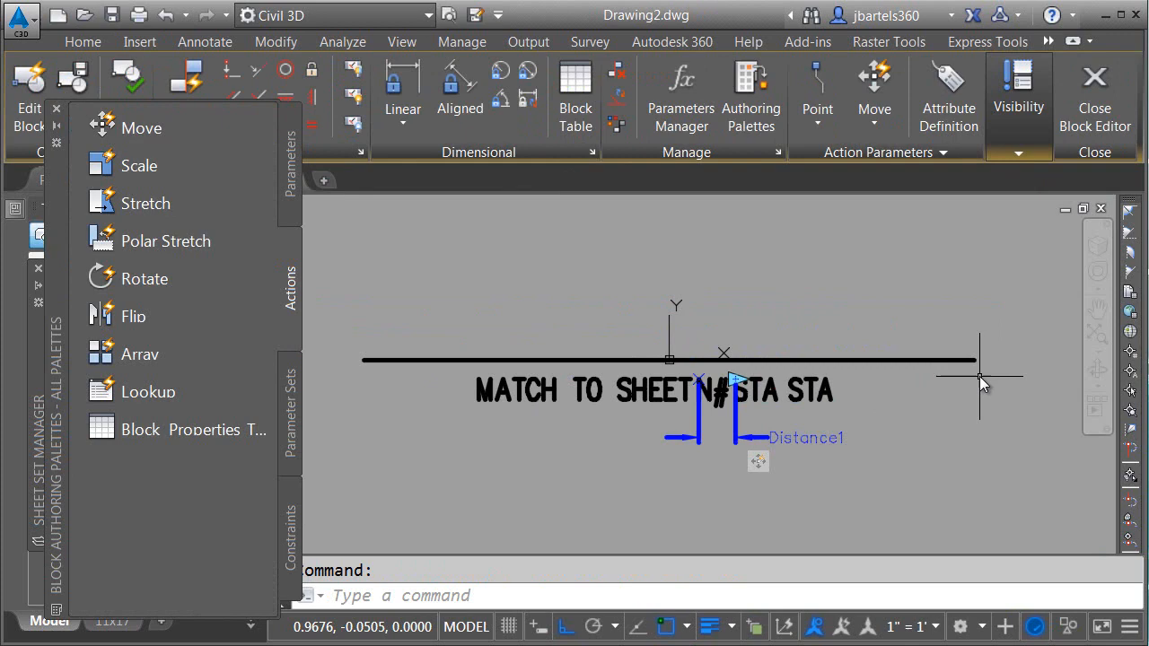
mouse_move(435, 368)
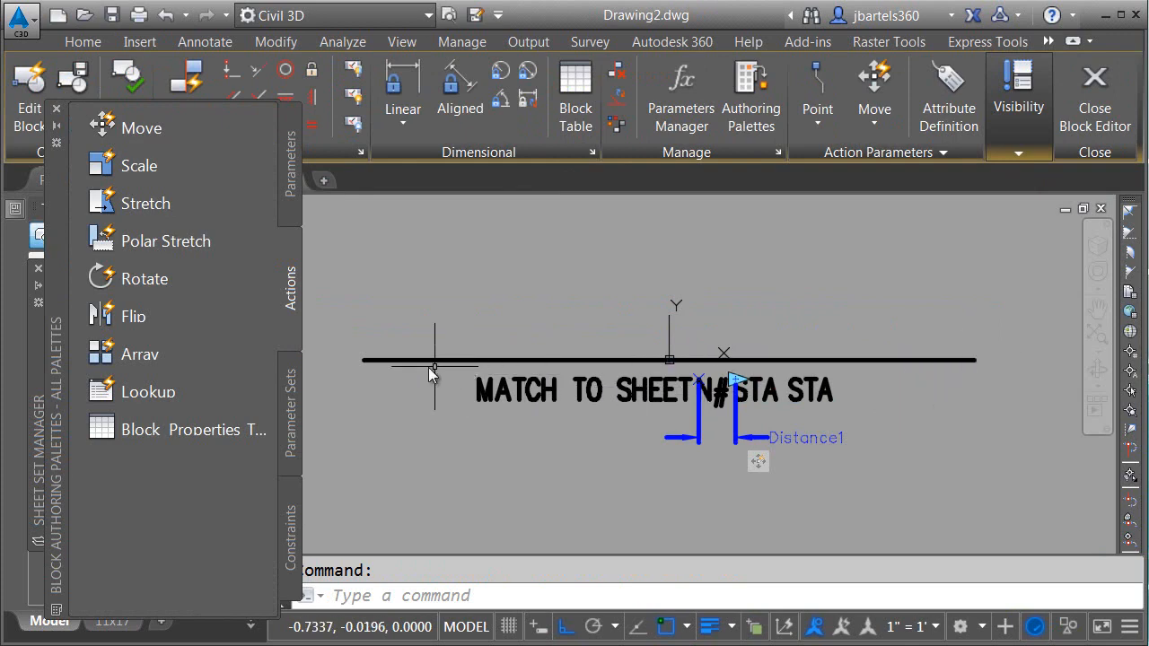
mouse_move(401, 420)
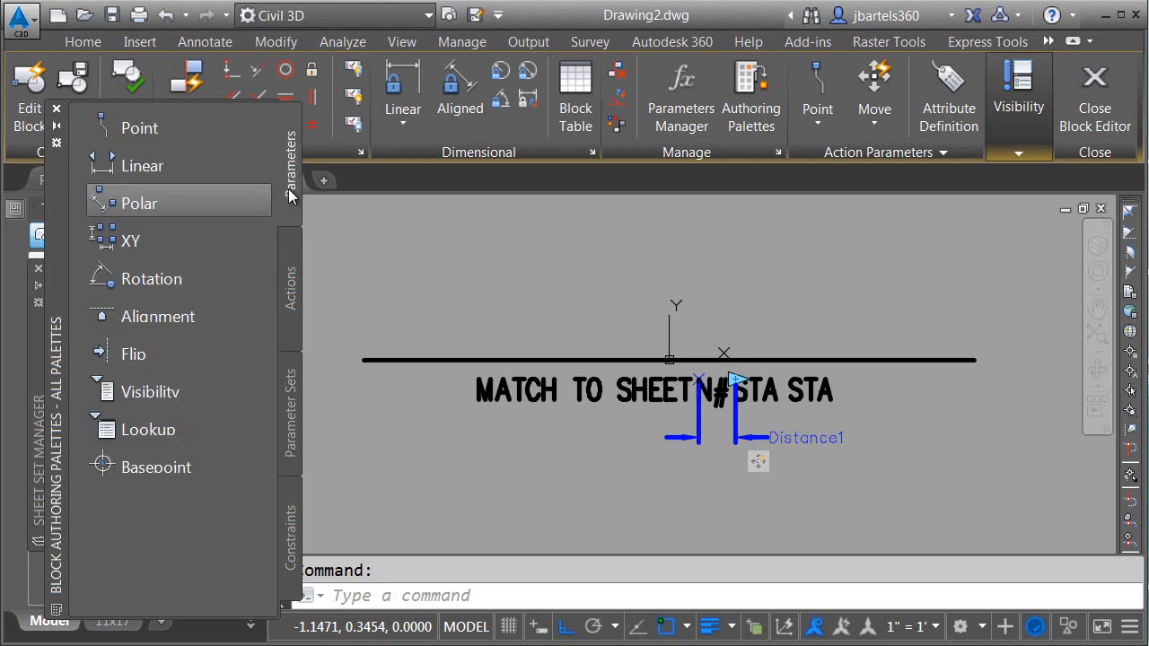
Add linear parameters Distance2 and Distance3 from the matchline centre to its right and left ends
click(139, 203)
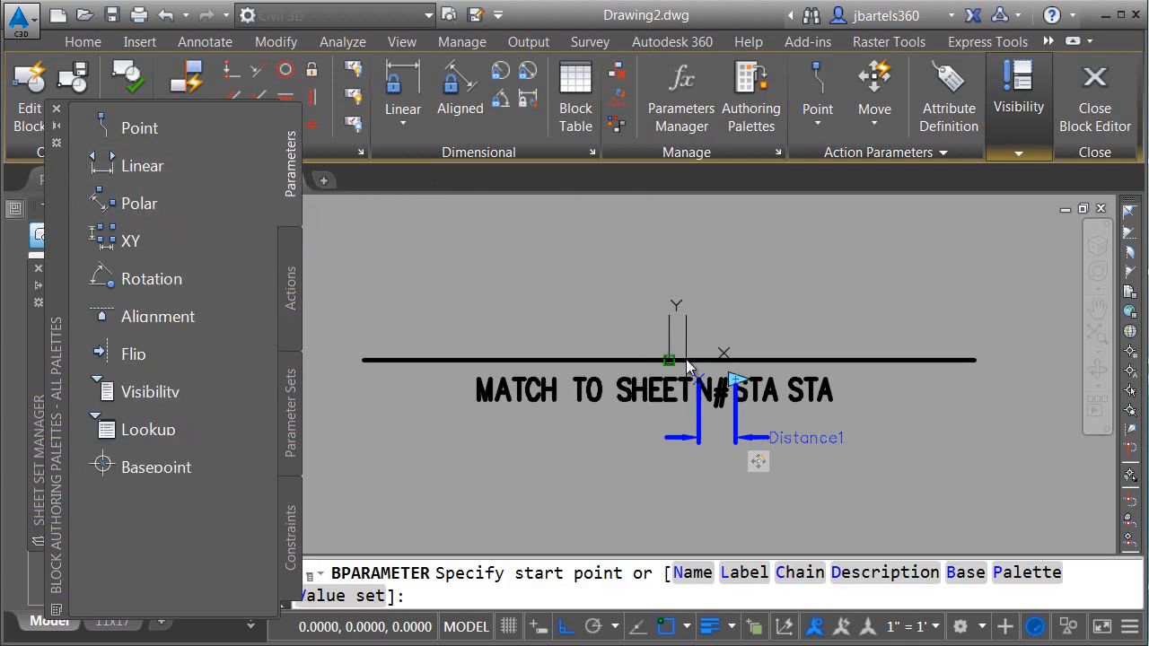
click(669, 359)
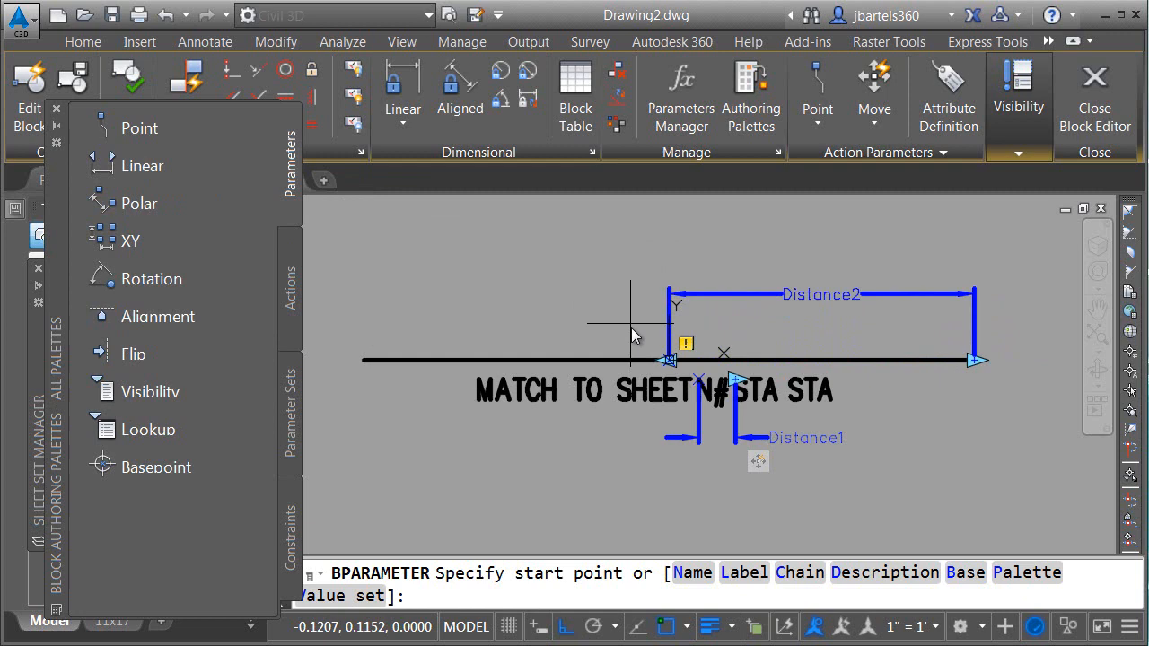
click(363, 360)
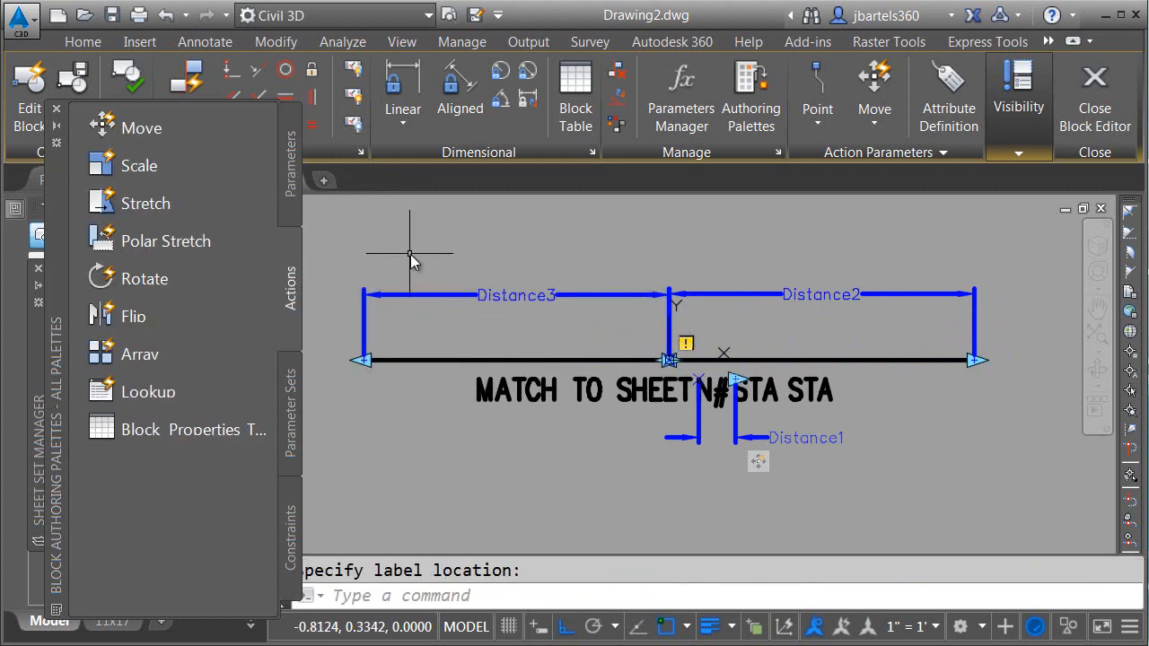
mouse_move(709, 373)
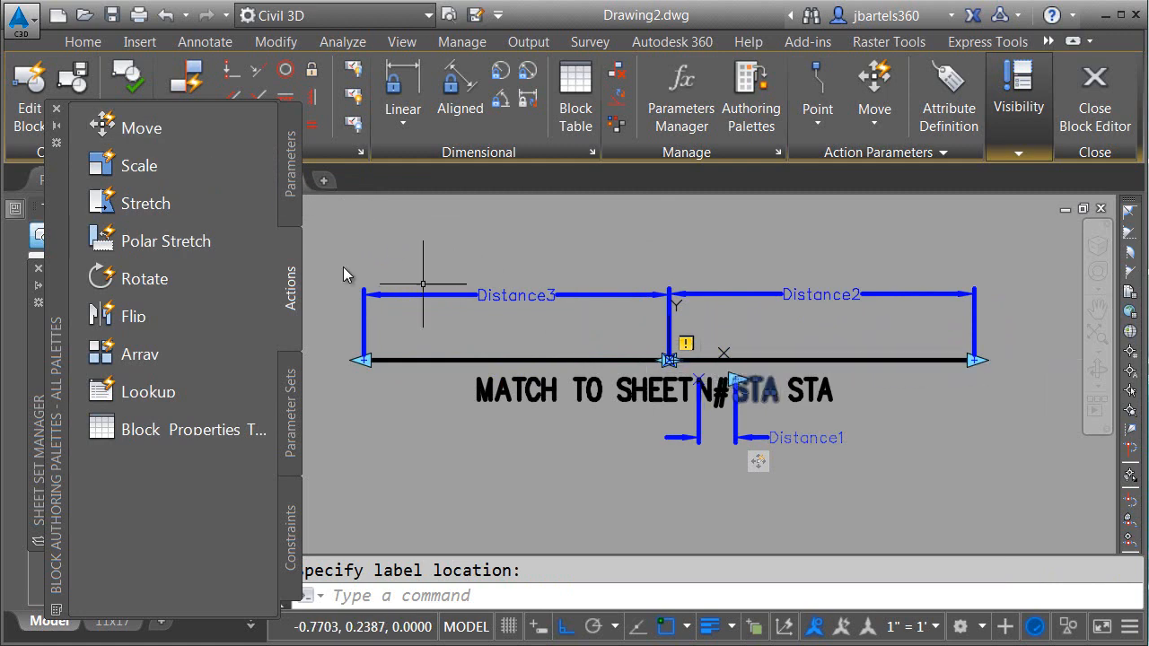
mouse_move(145, 203)
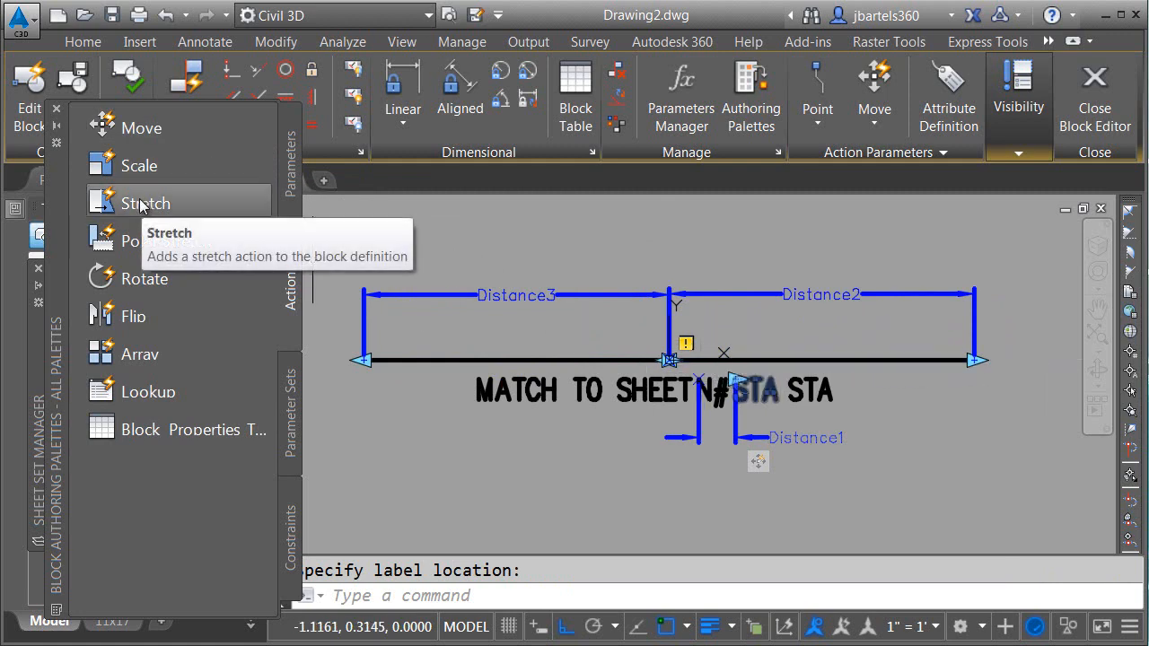
Add Stretch actions to Distance2 at the right end and Distance3 at the left end
click(146, 203)
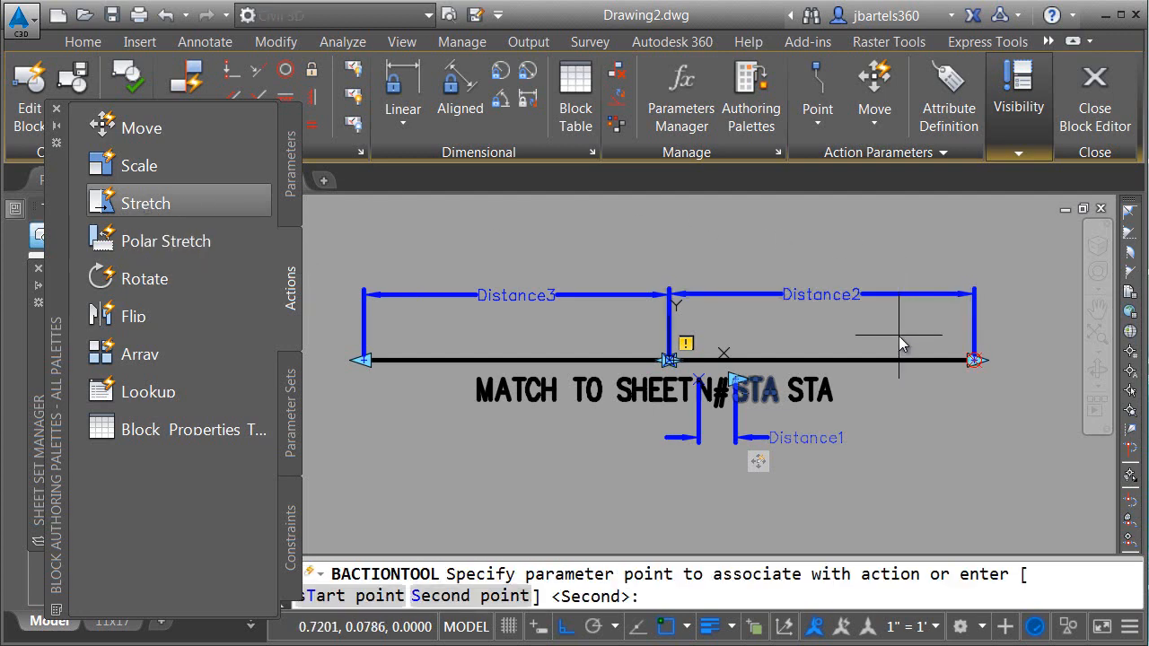
mouse_move(982, 390)
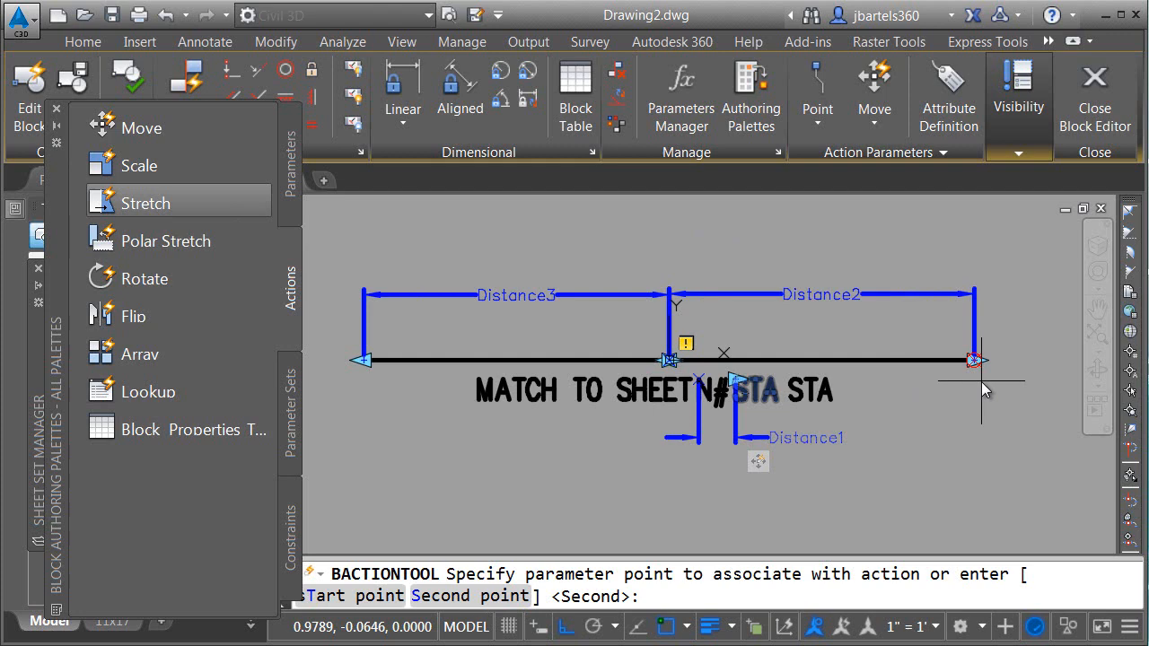
click(907, 406)
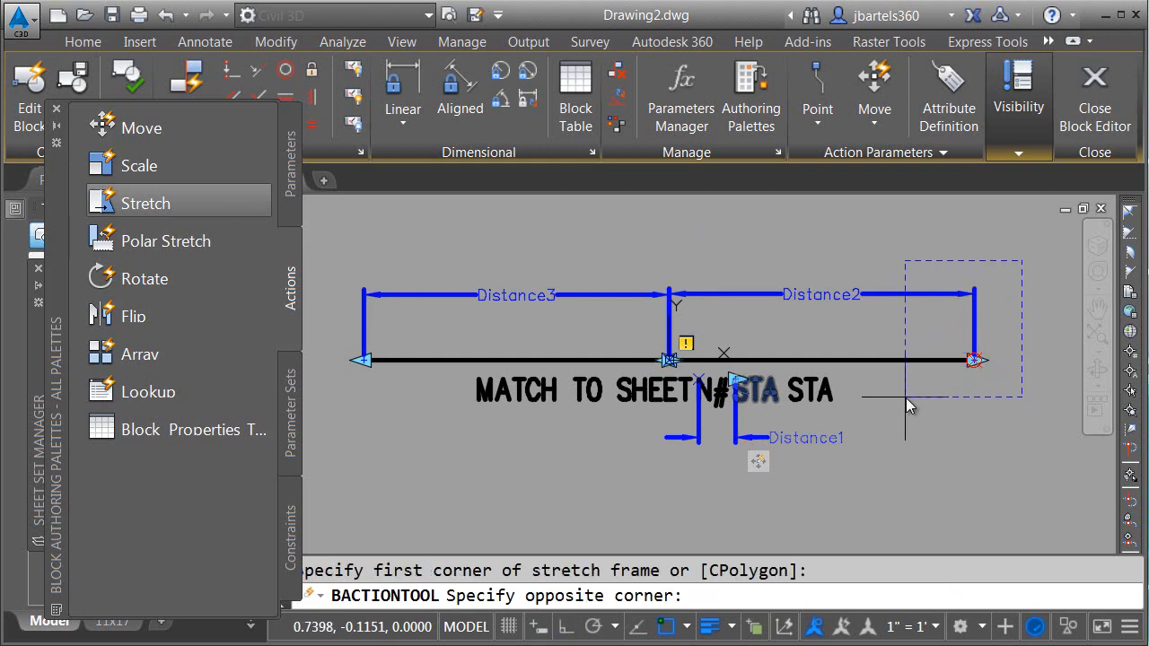
mouse_move(908, 406)
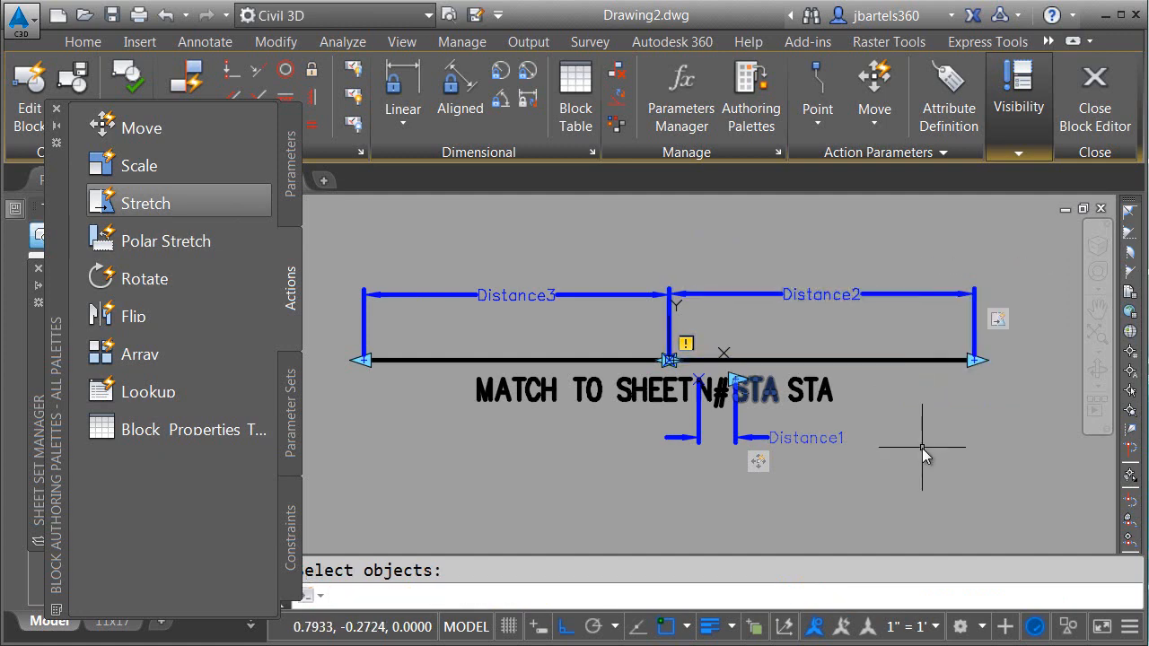
click(145, 203)
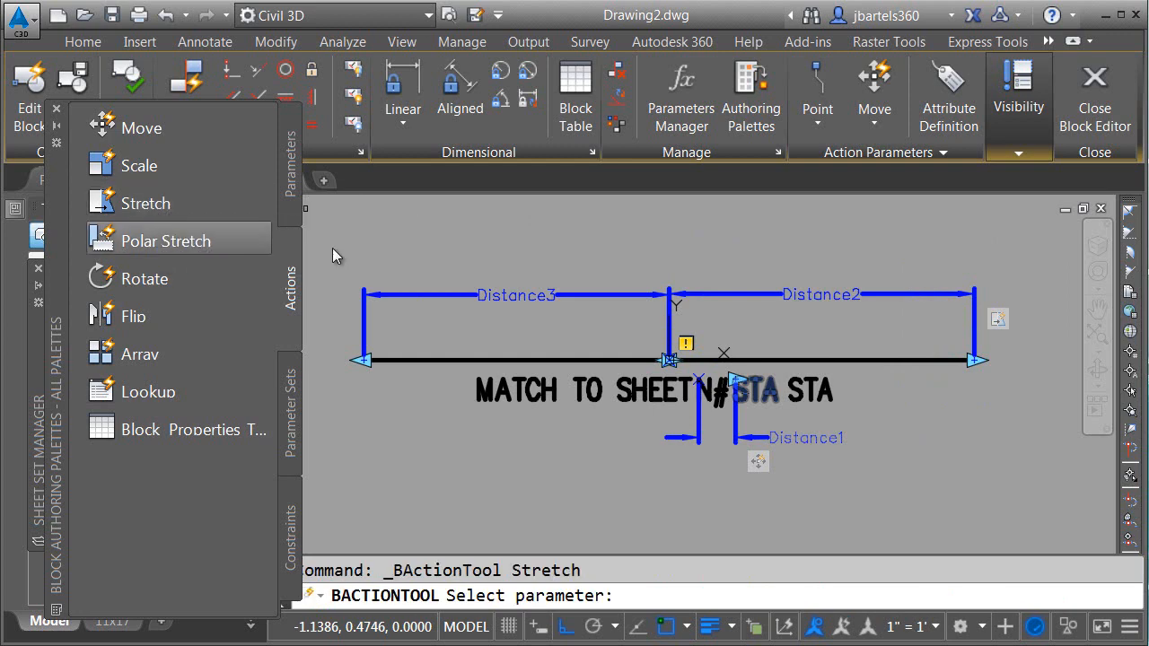
click(363, 360)
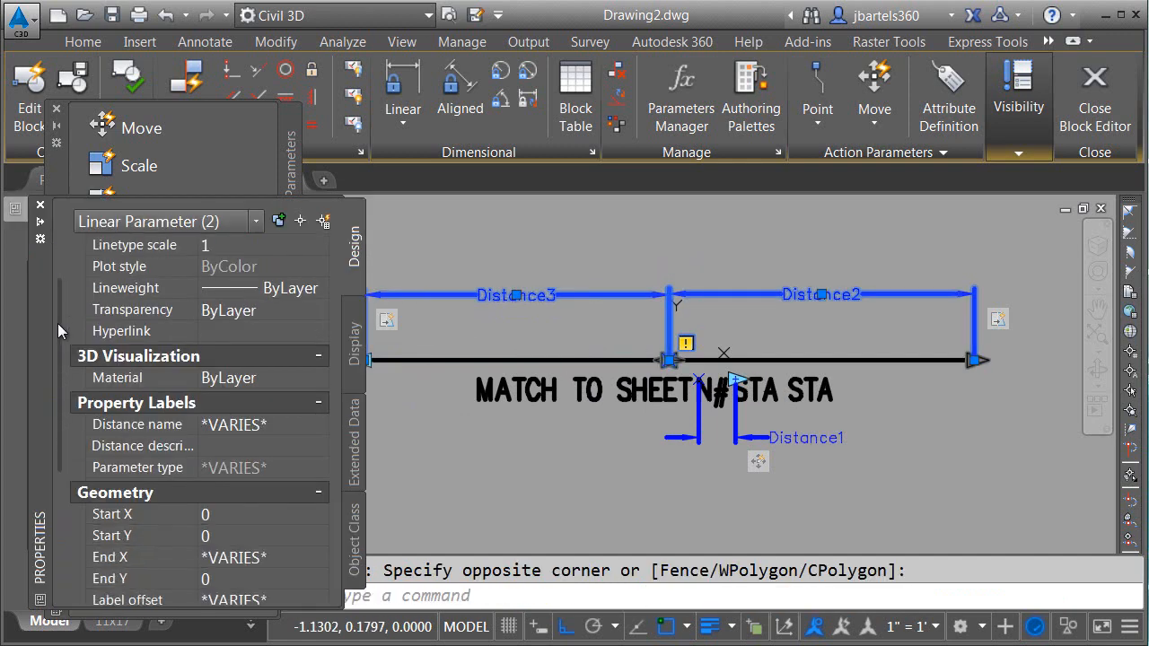
Close the Block Editor and save changes to the _matchline_NEXT block
scroll(down, 3)
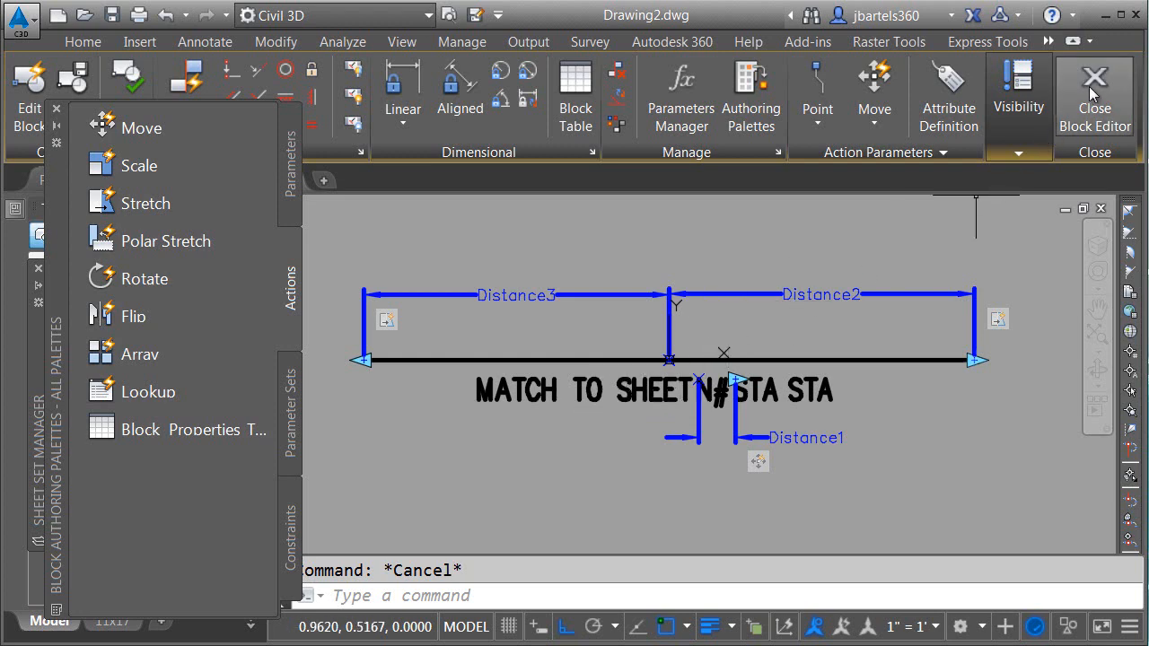
click(1094, 96)
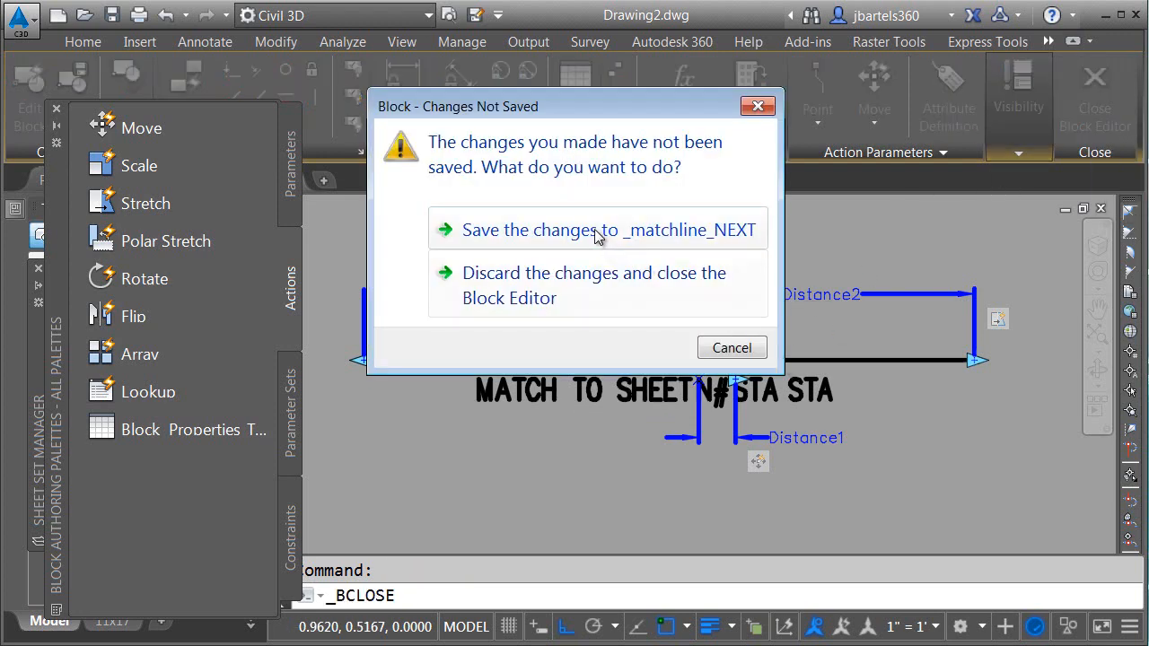
click(593, 285)
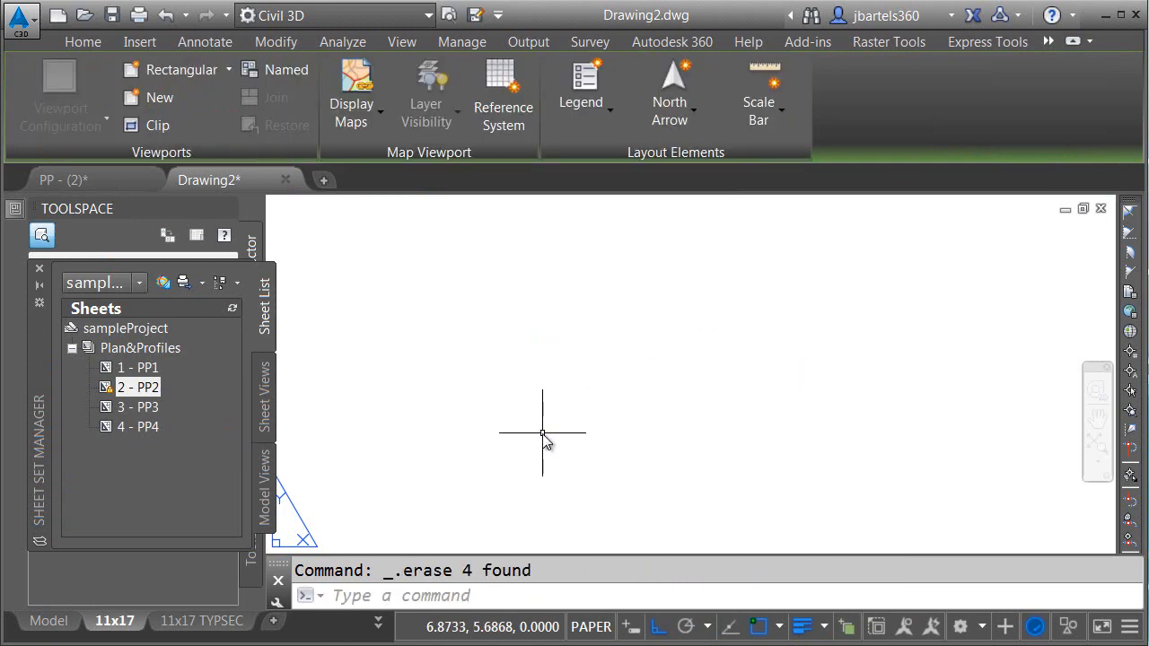
click(139, 41)
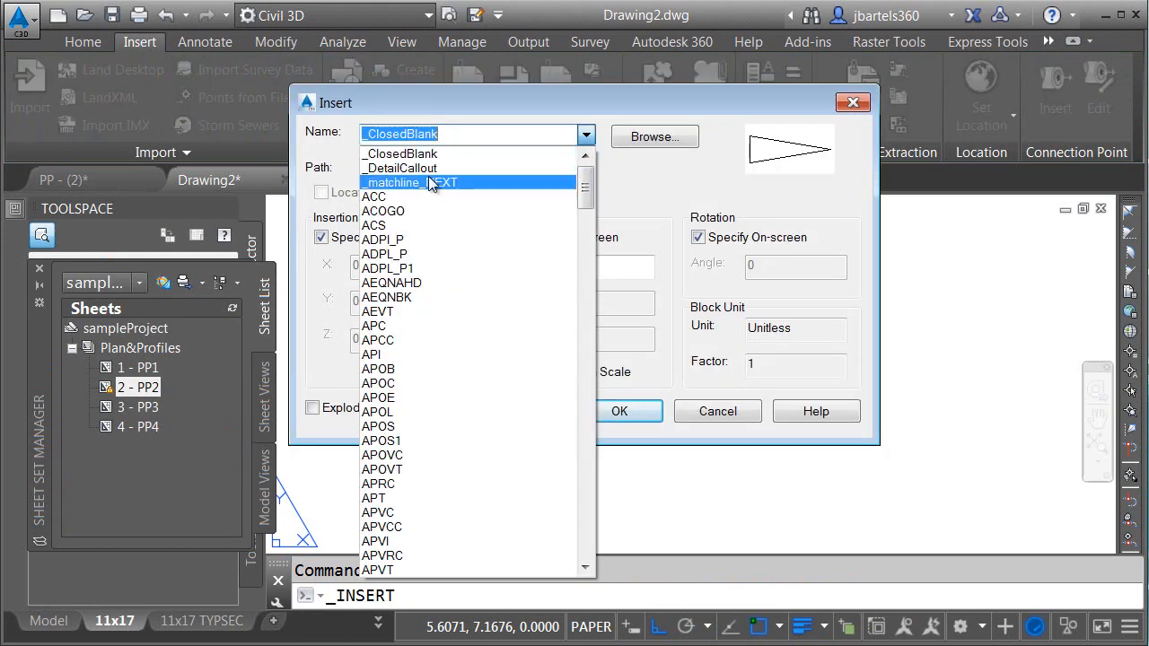
Insert the _matchline_NEXT block with station 12+00.00 and next number 1
click(409, 182)
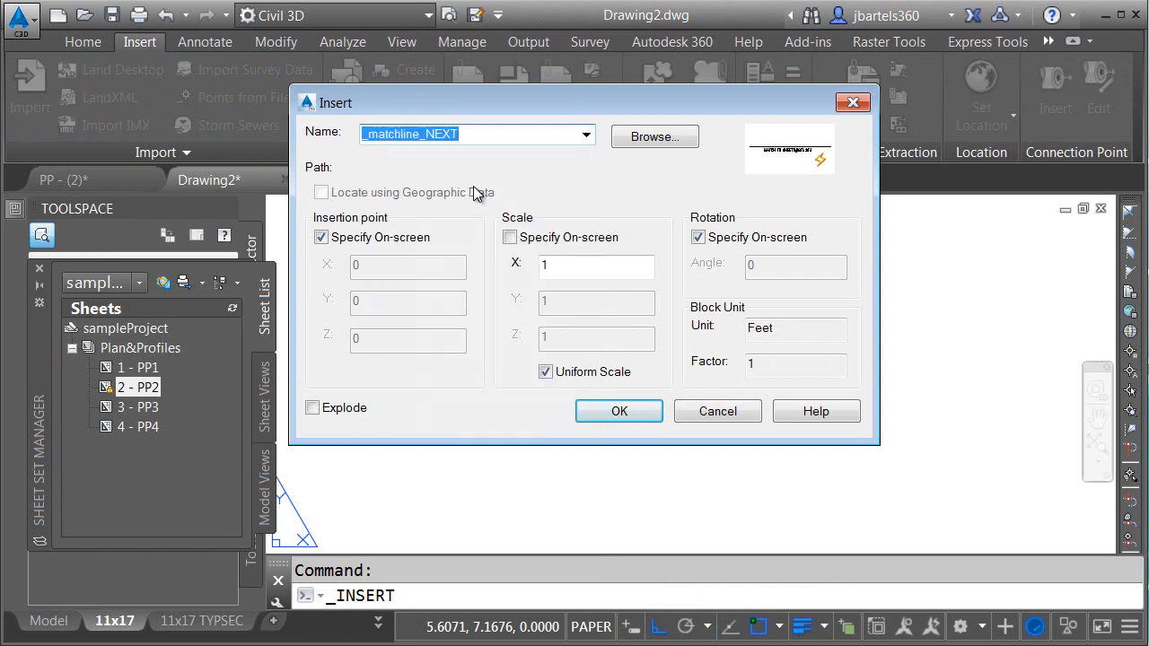
mouse_move(688, 282)
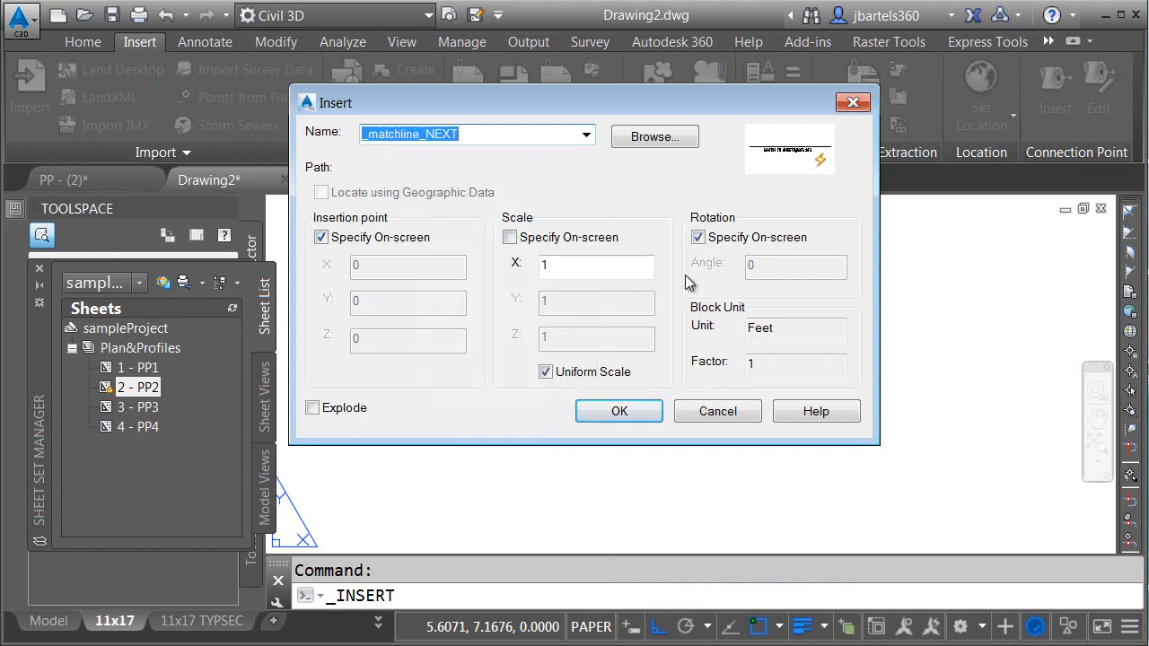
click(618, 411)
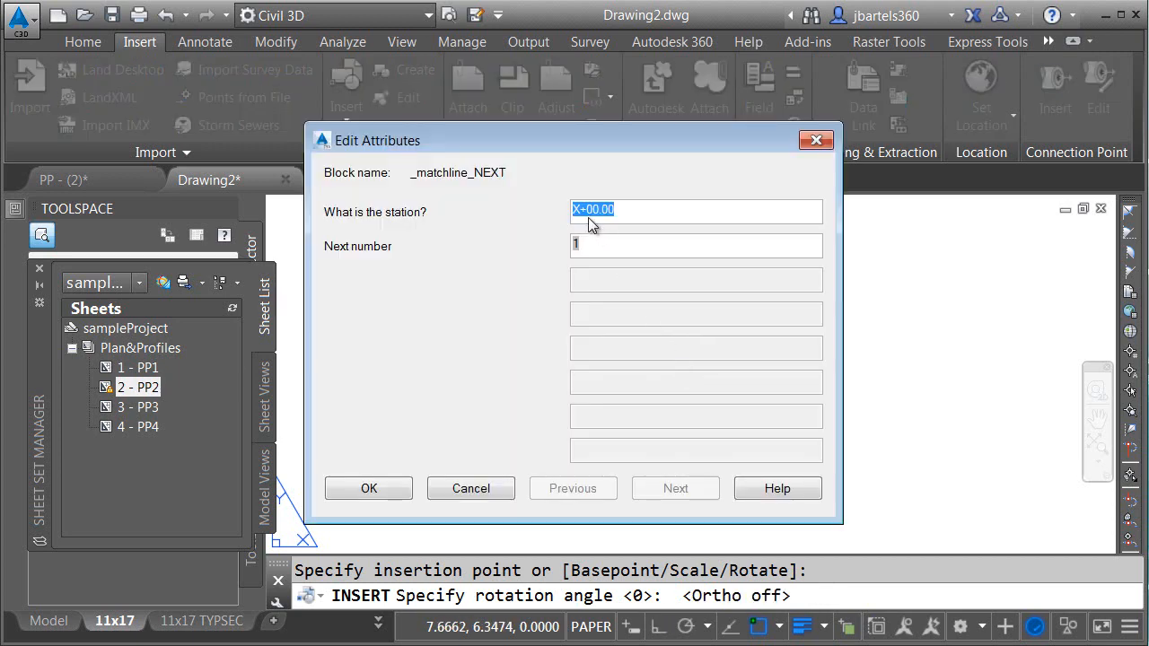
text(12+00.00)
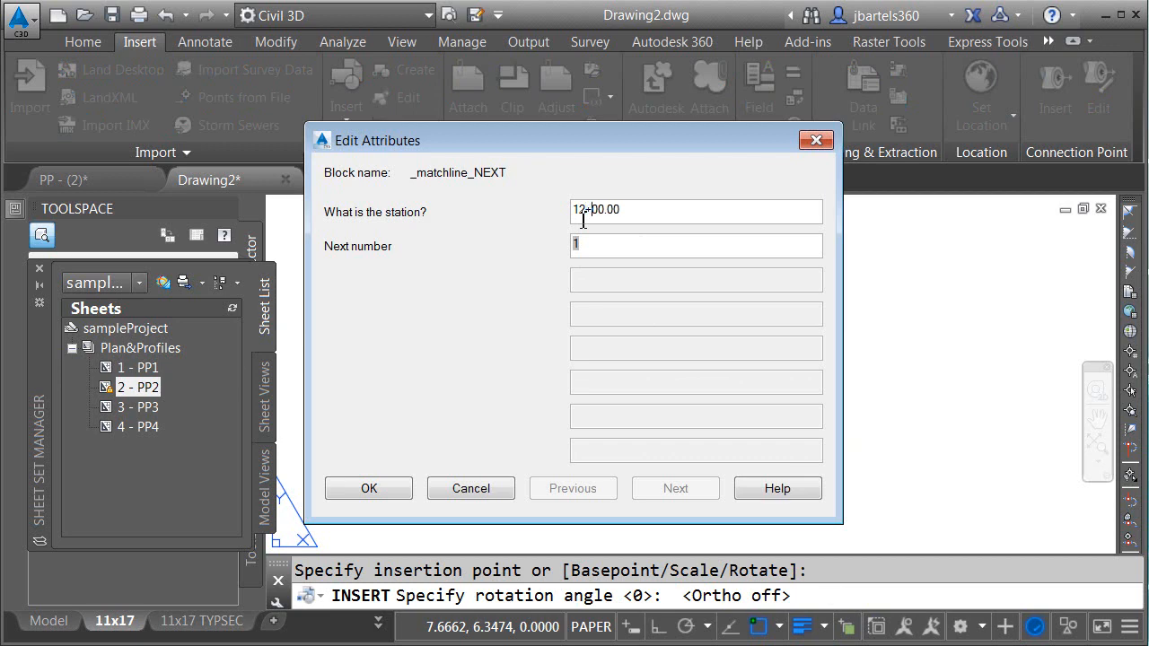
click(368, 489)
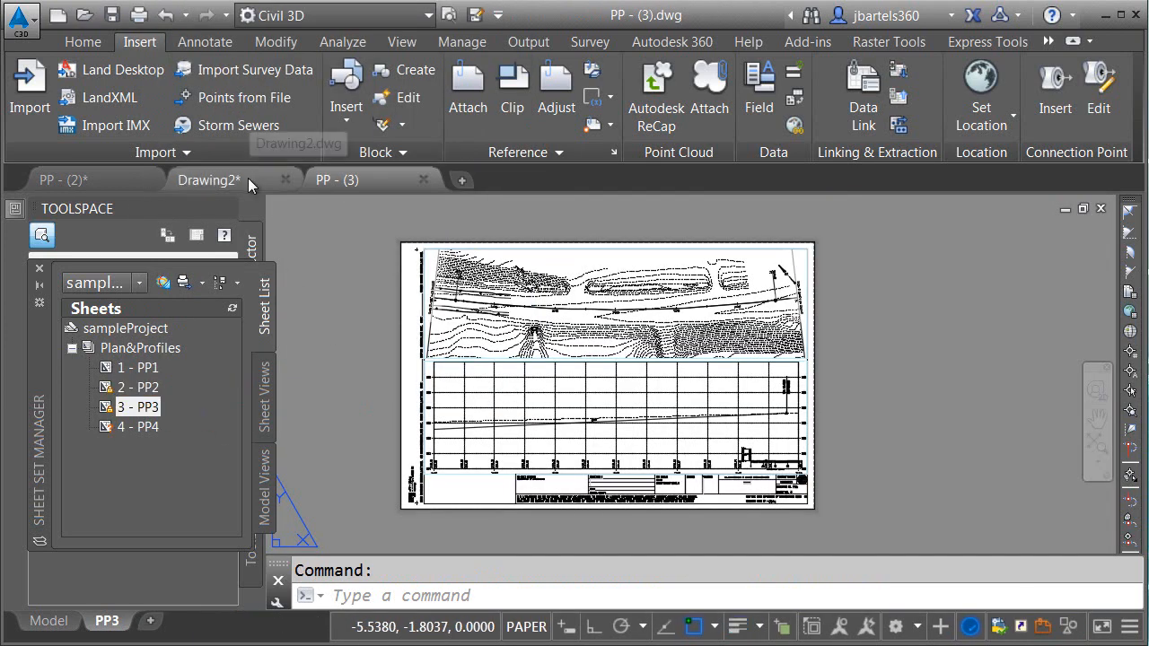
Copy the matchline block from Drawing2 and paste it into the PP-(3) sheet
click(209, 179)
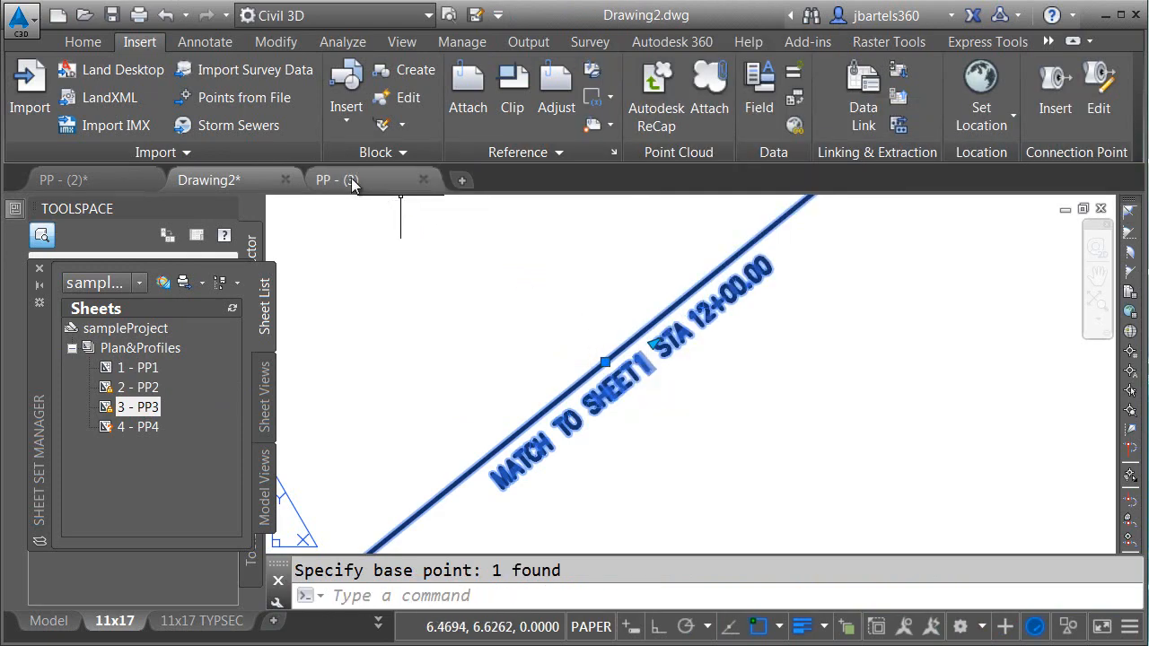
click(337, 179)
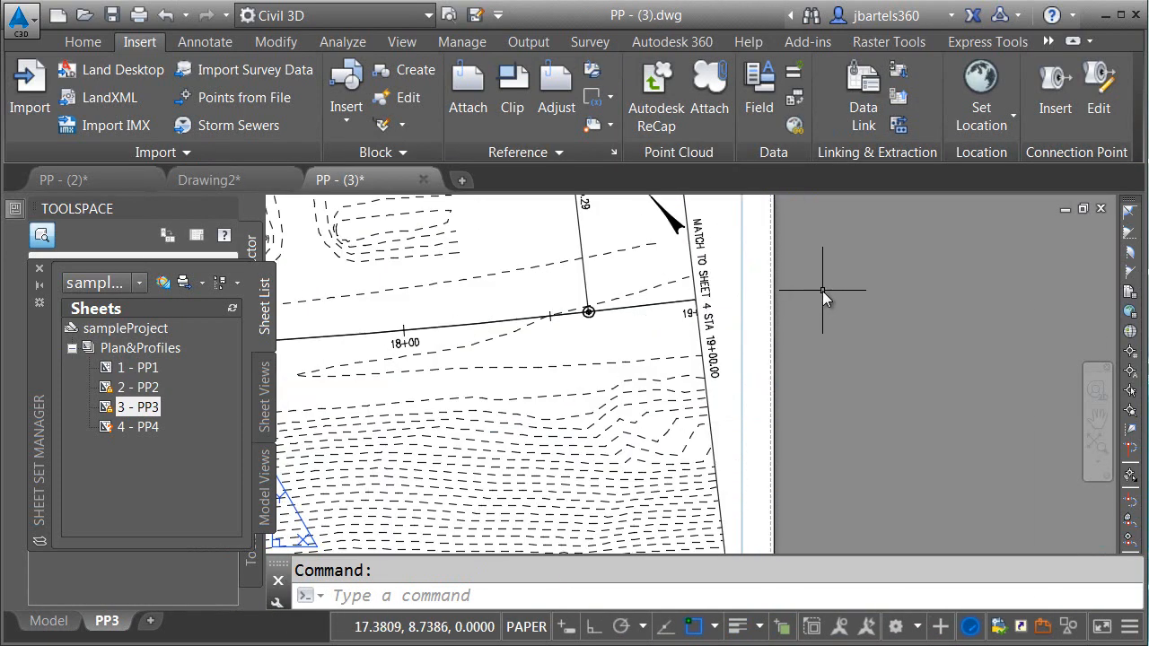
right_click(821, 292)
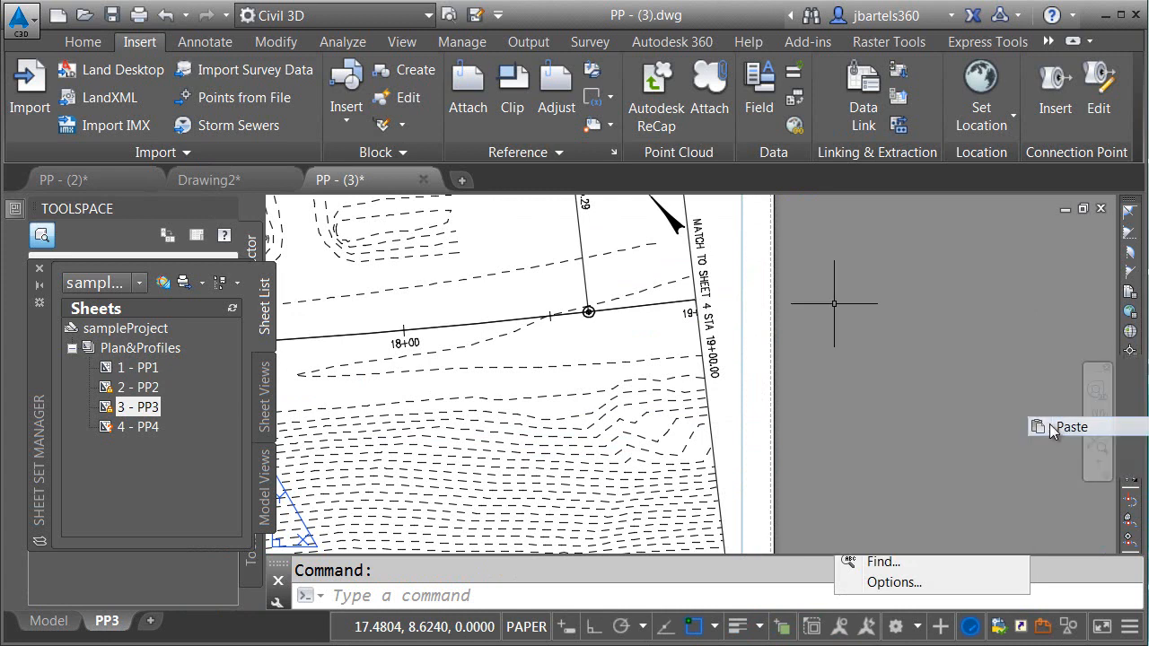
click(1071, 426)
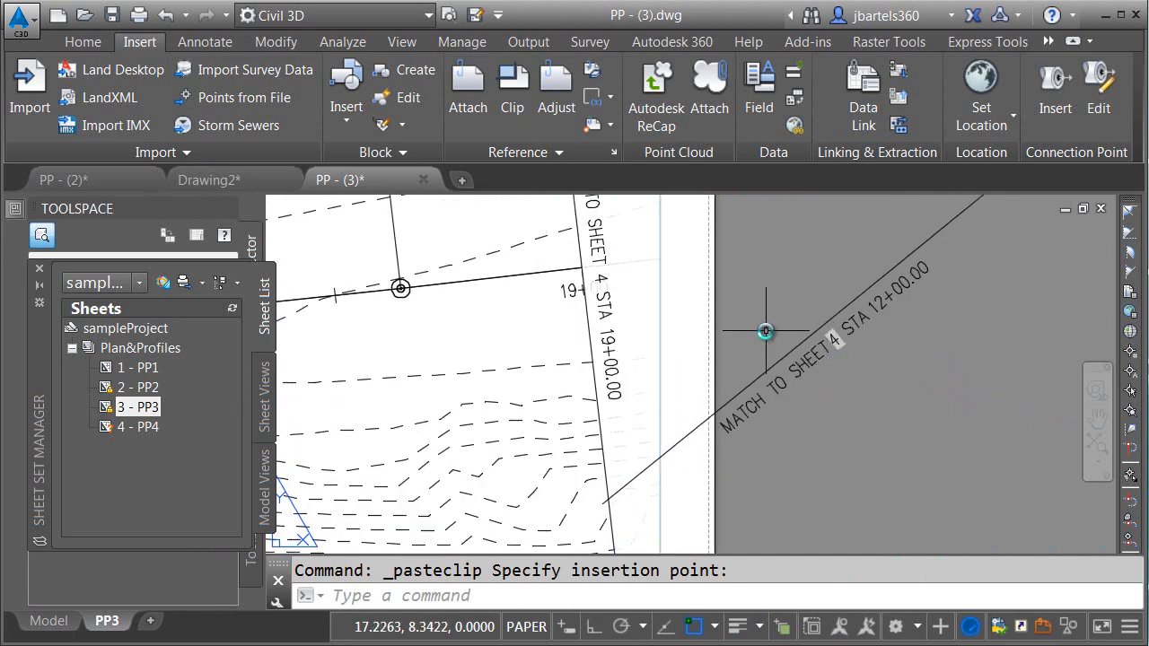
mouse_move(775, 322)
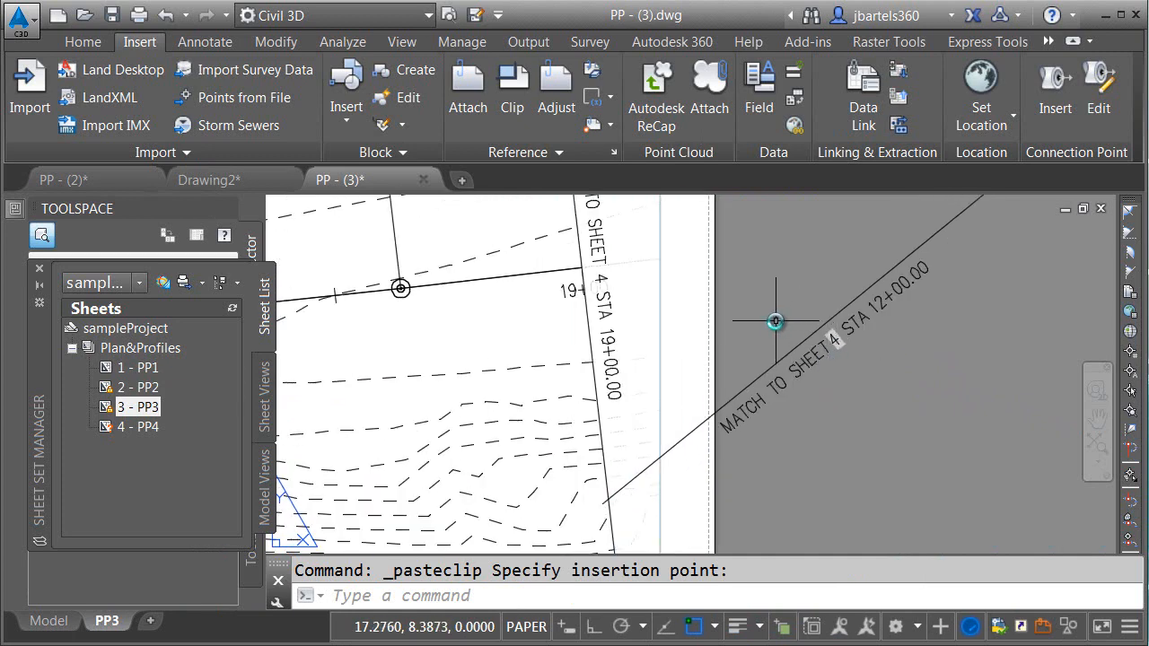